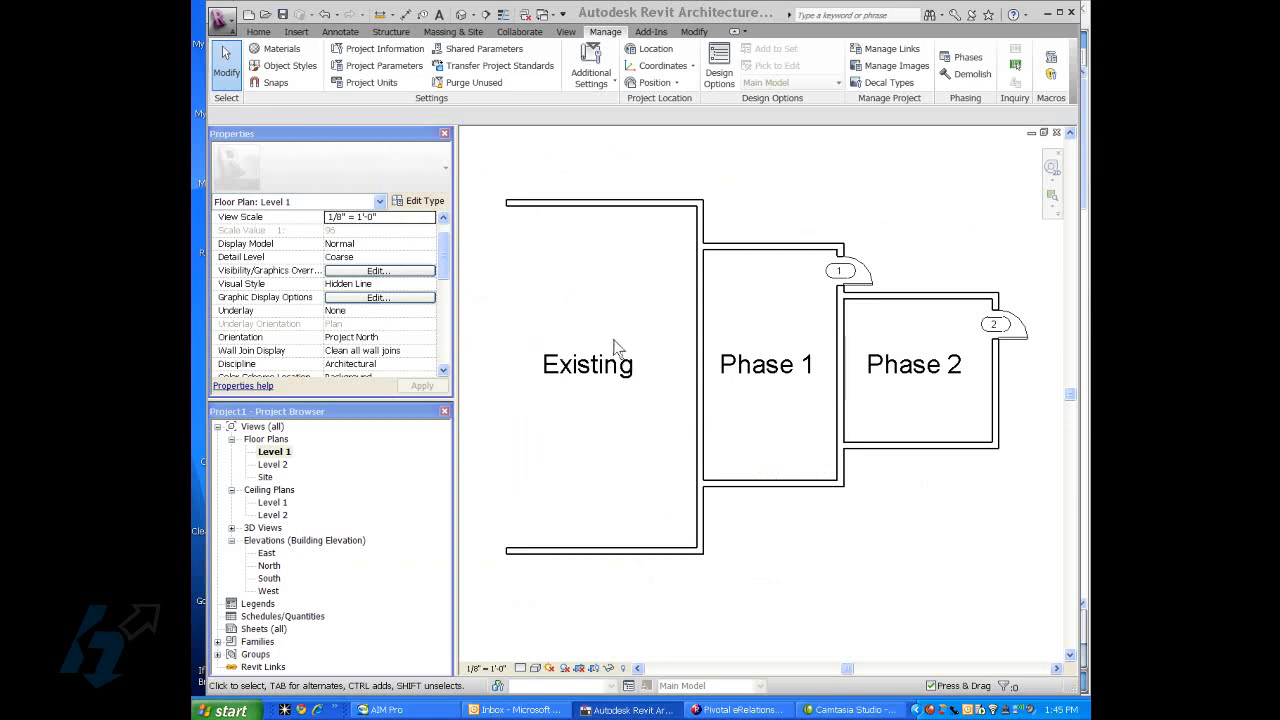
mouse_move(500, 224)
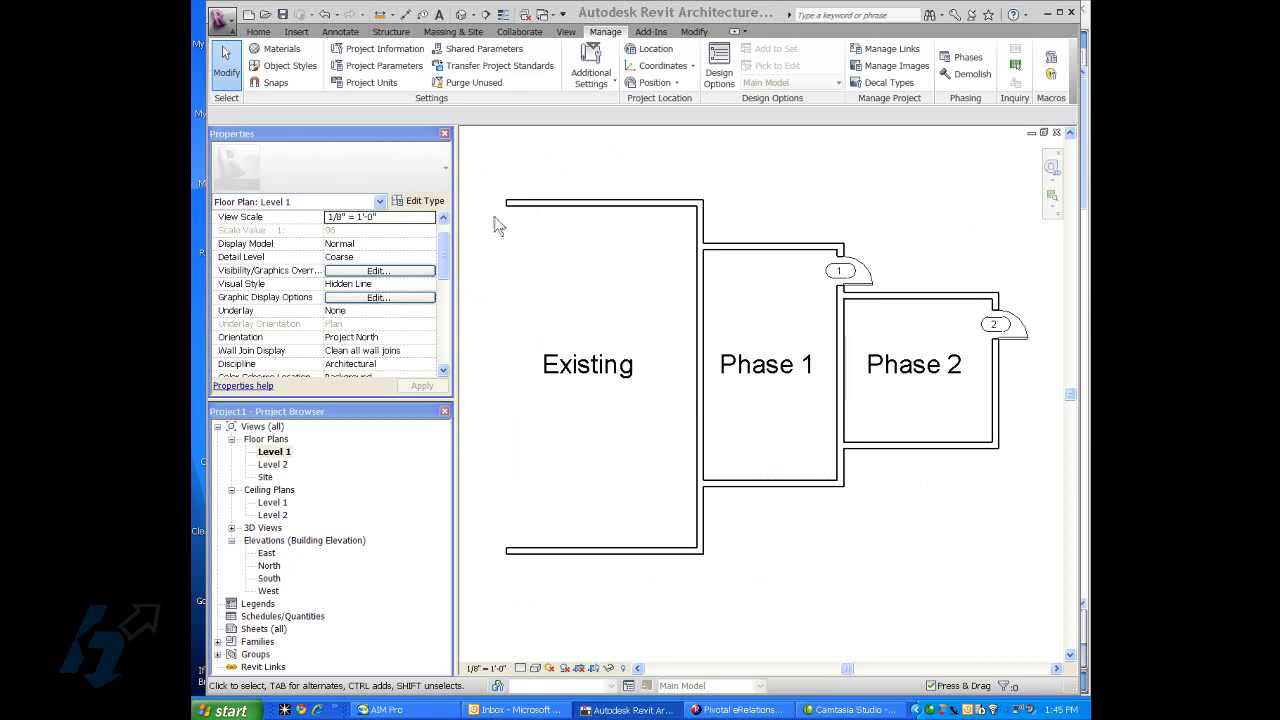
mouse_move(653, 225)
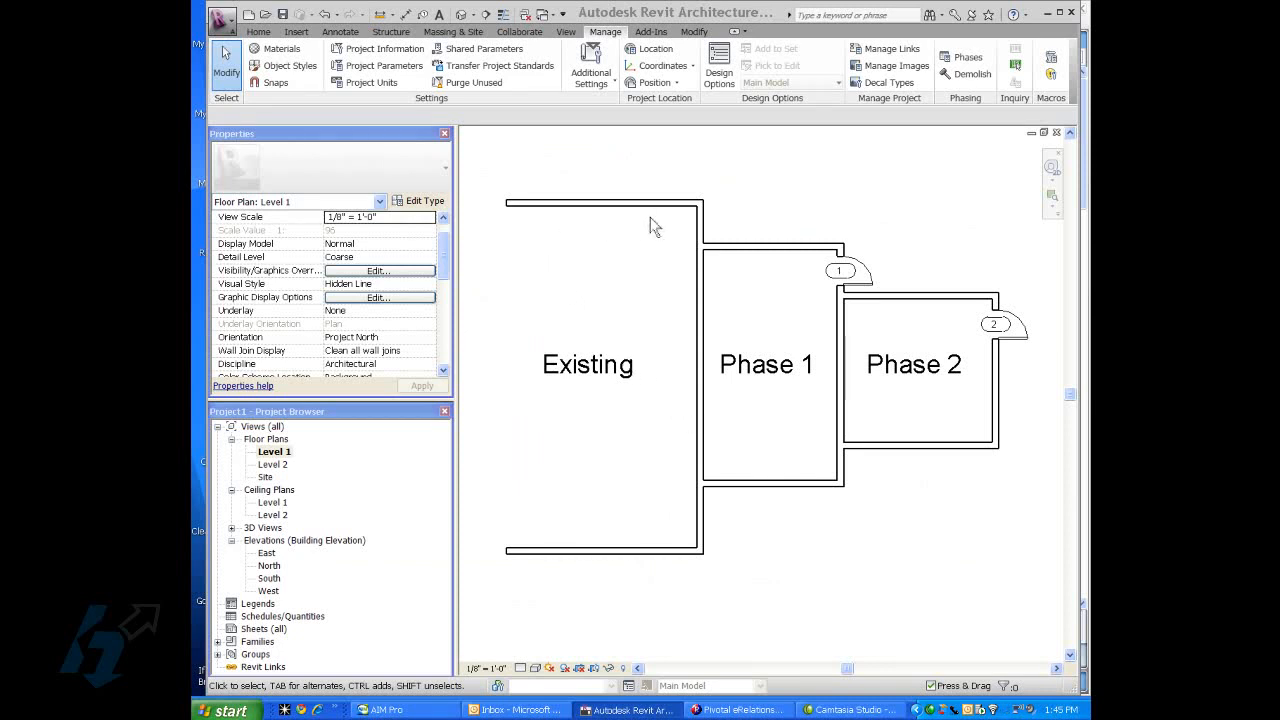
mouse_move(630, 520)
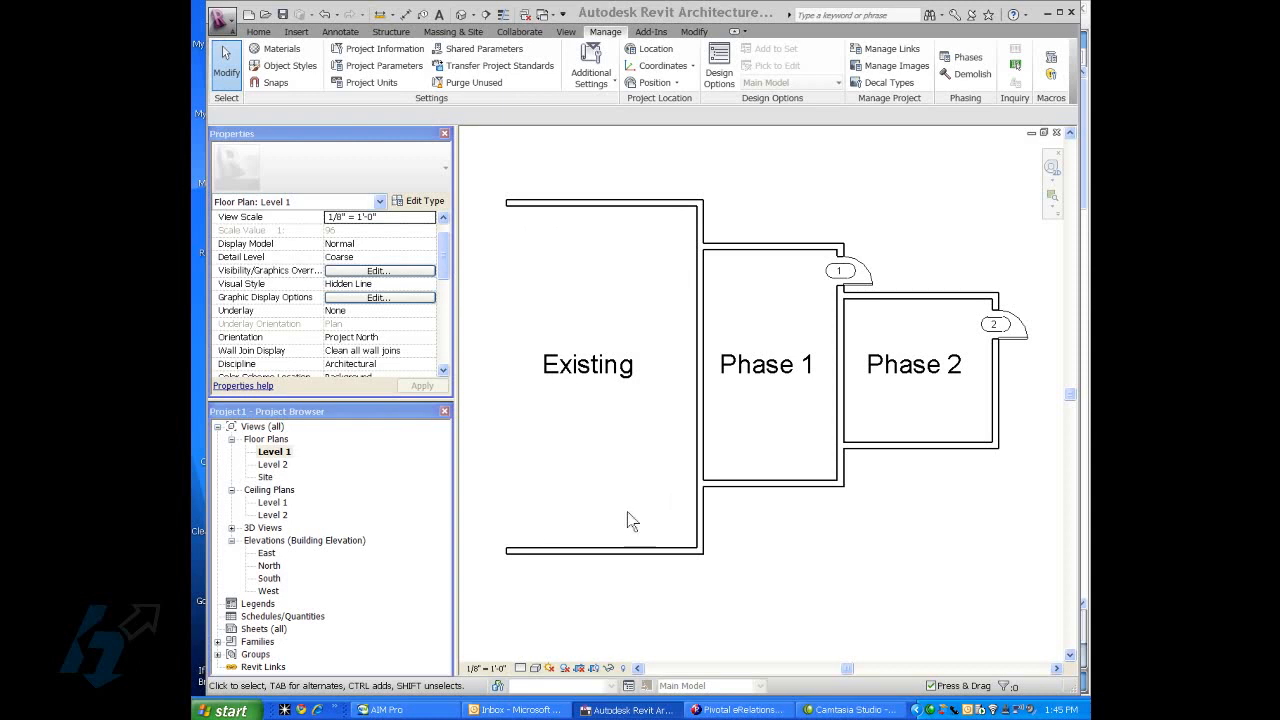
mouse_move(730, 473)
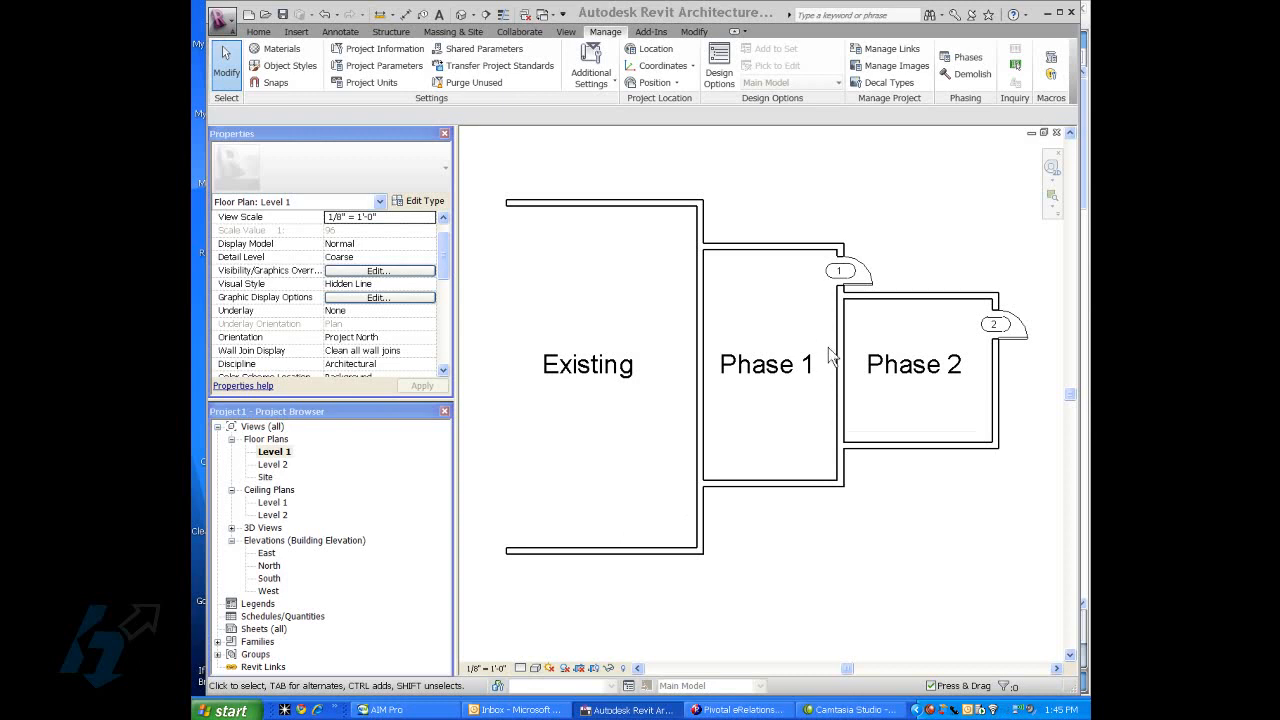
mouse_move(728, 268)
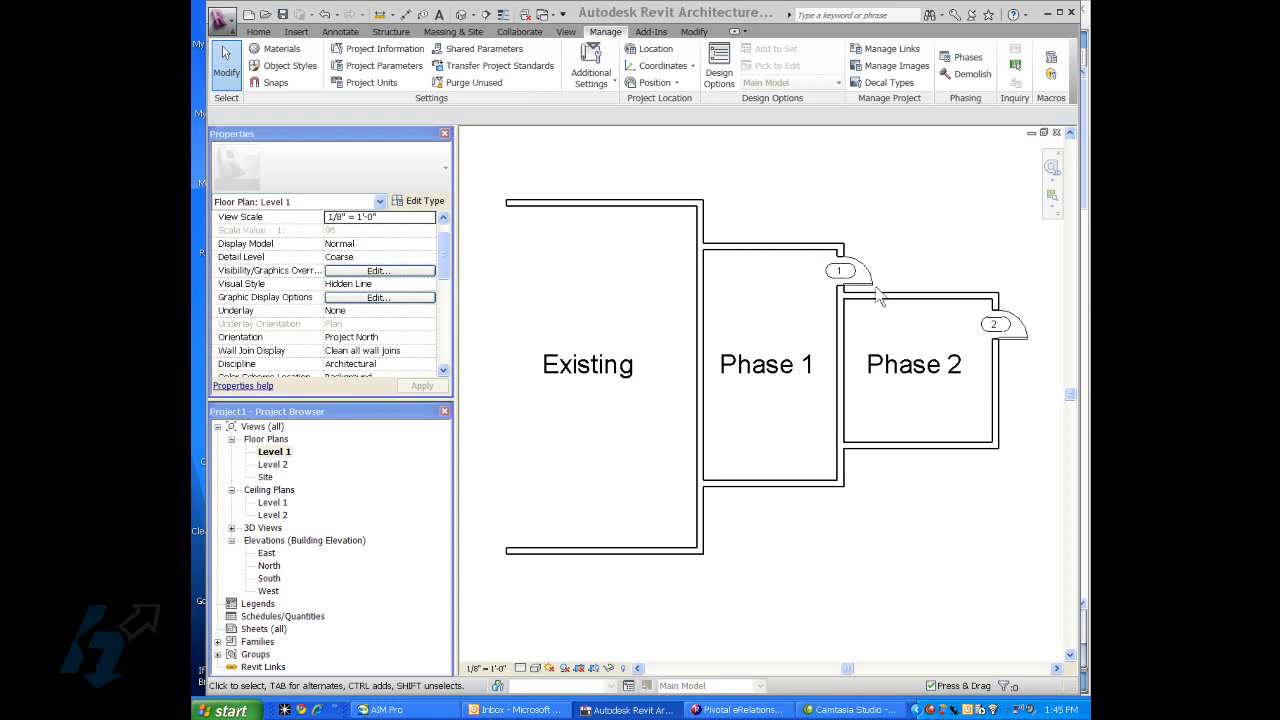
mouse_move(880, 250)
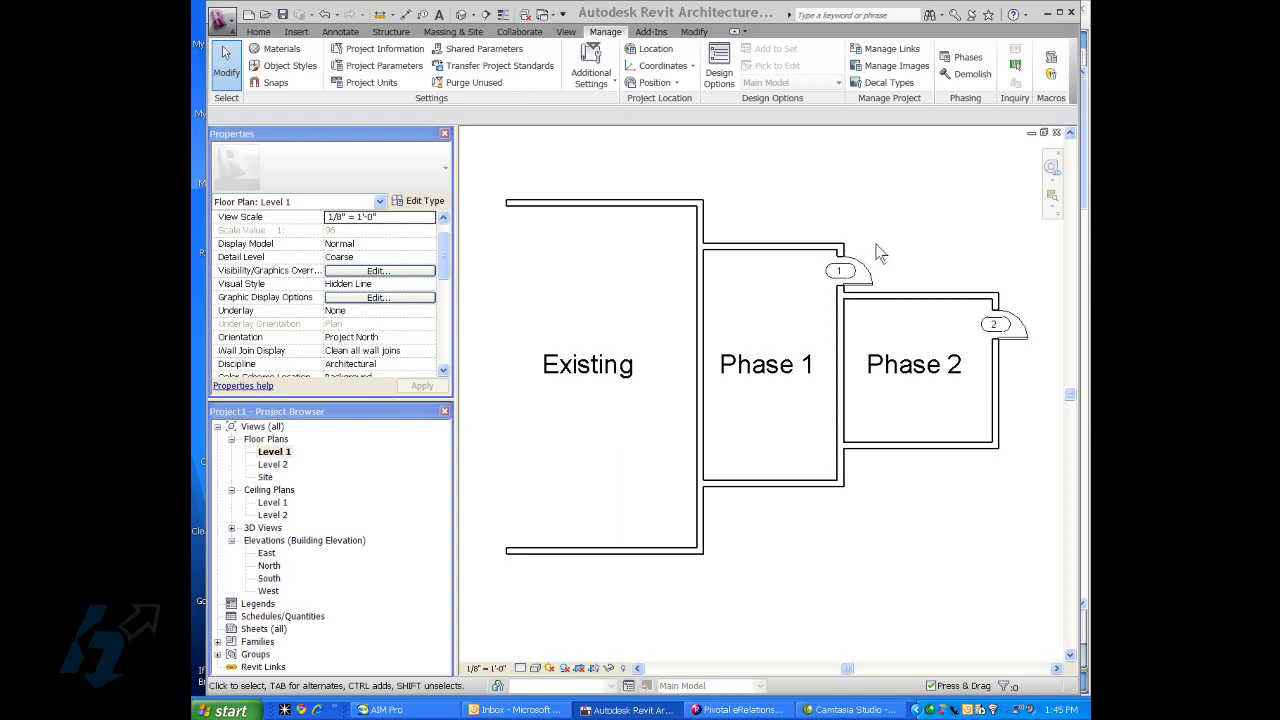
mouse_move(862, 390)
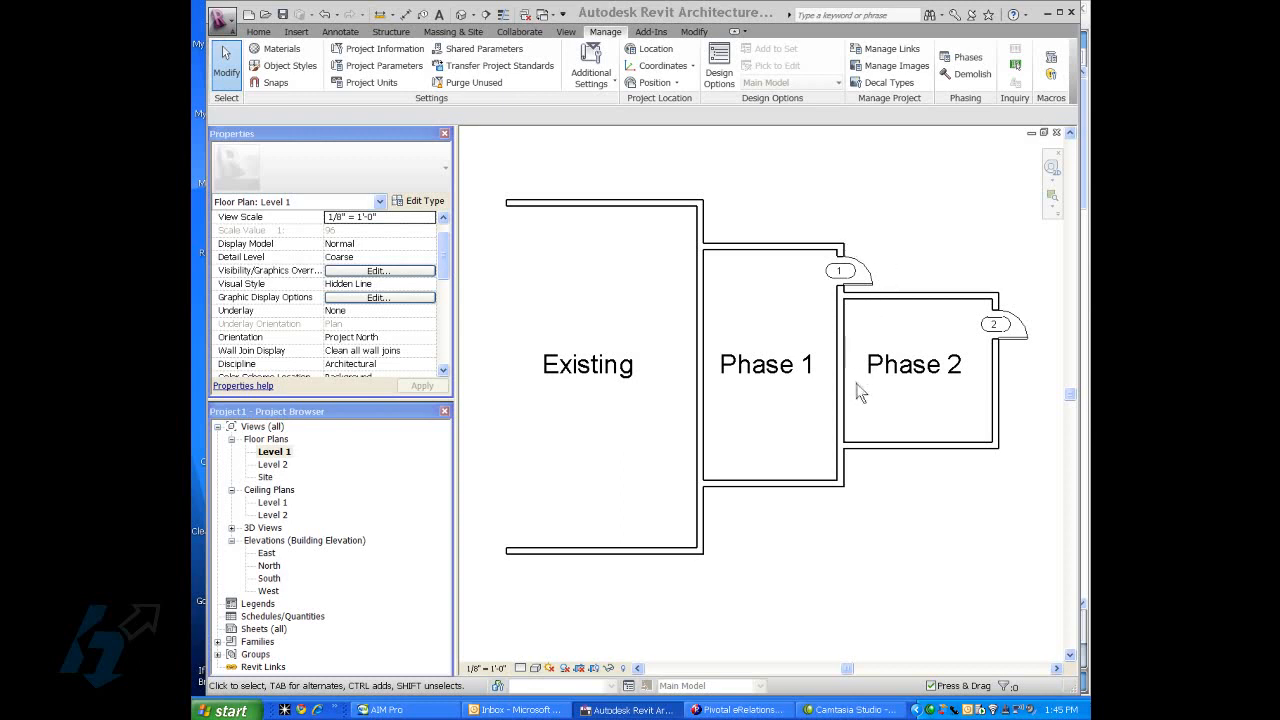
mouse_move(980, 362)
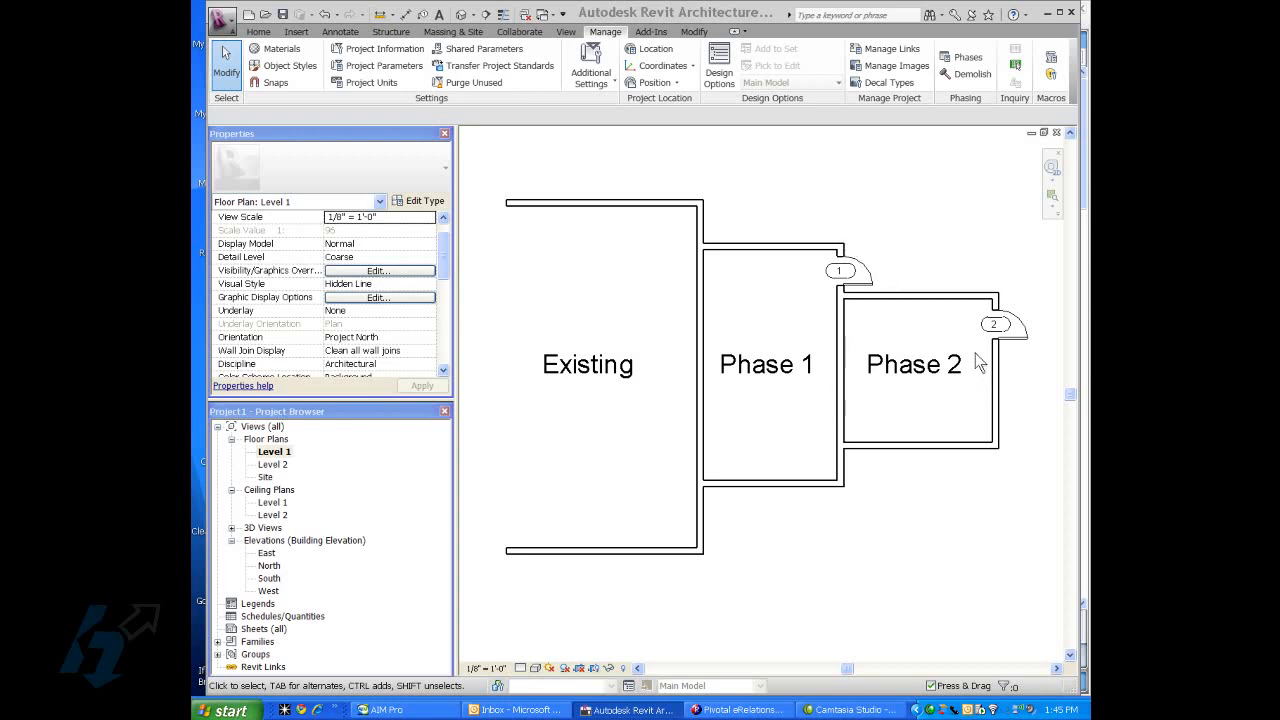
mouse_move(978, 322)
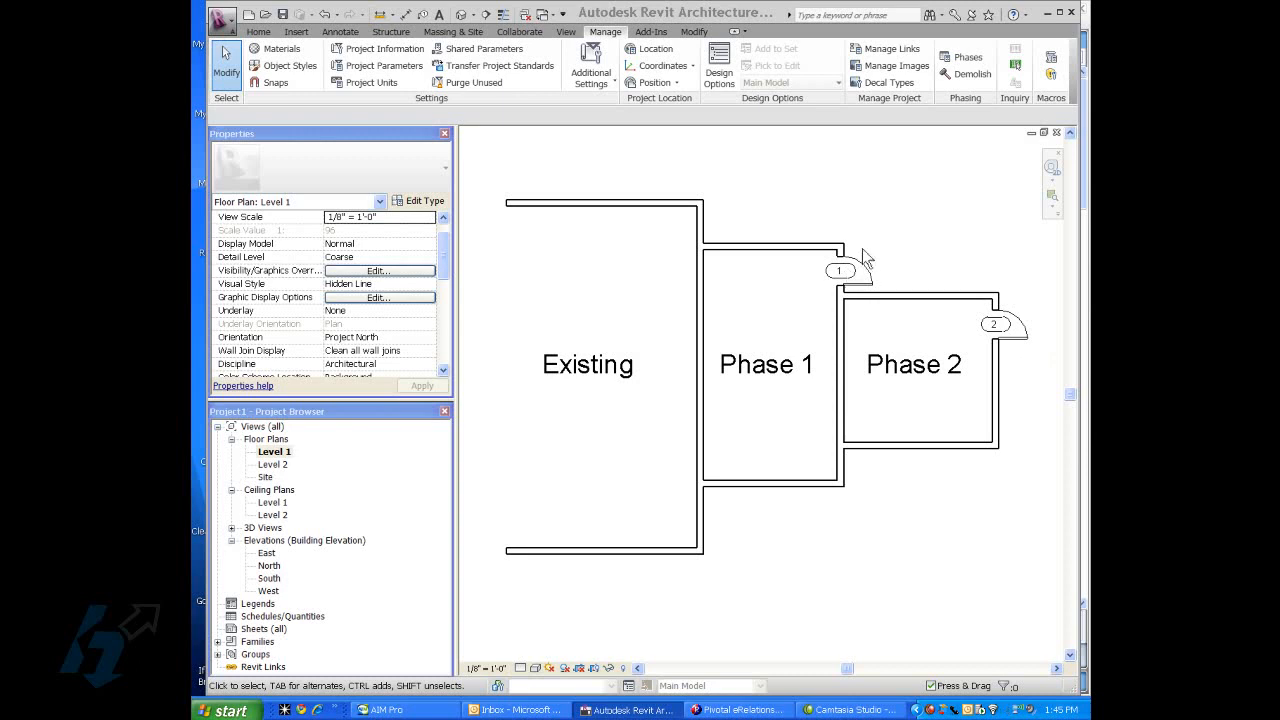
mouse_move(858, 288)
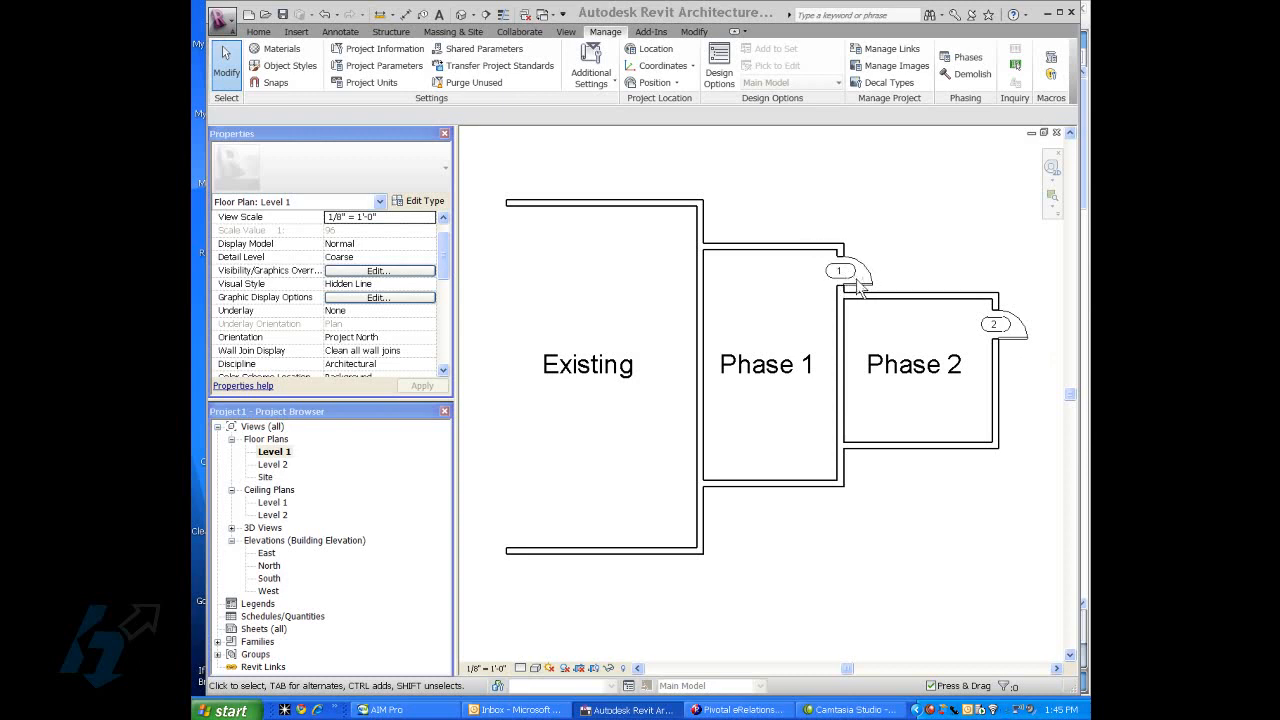
mouse_move(810, 518)
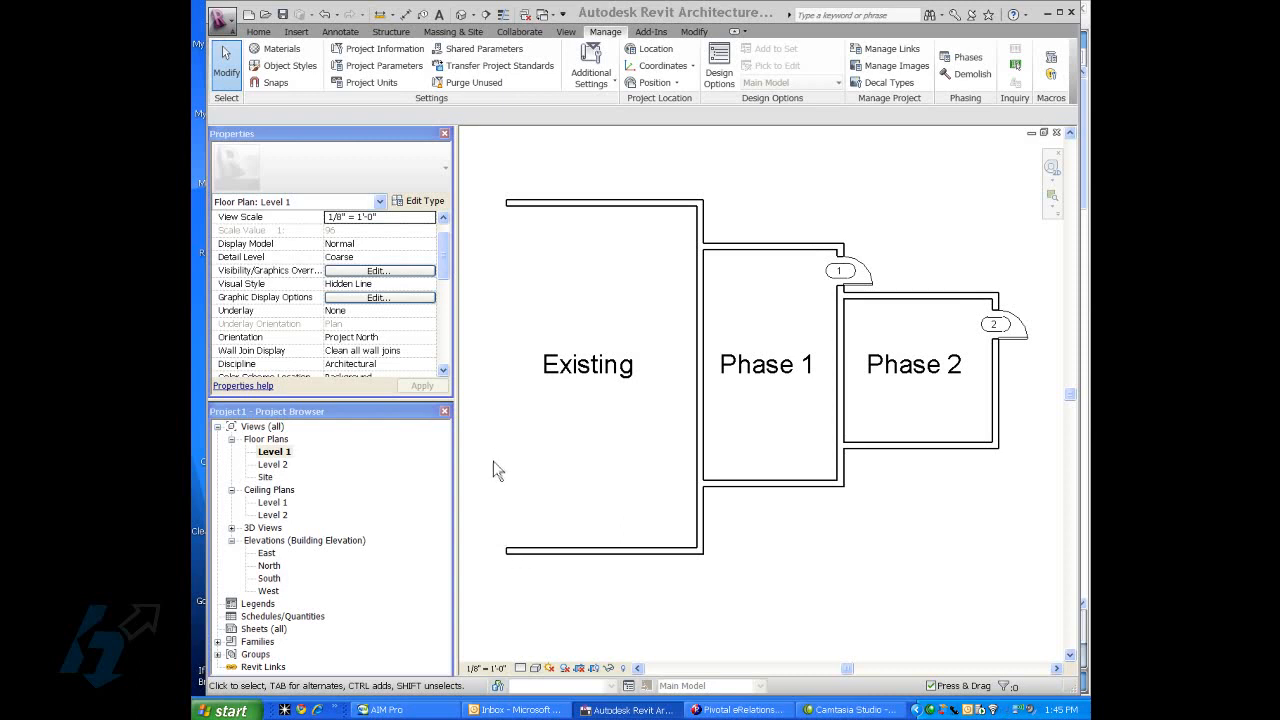
mouse_move(499, 301)
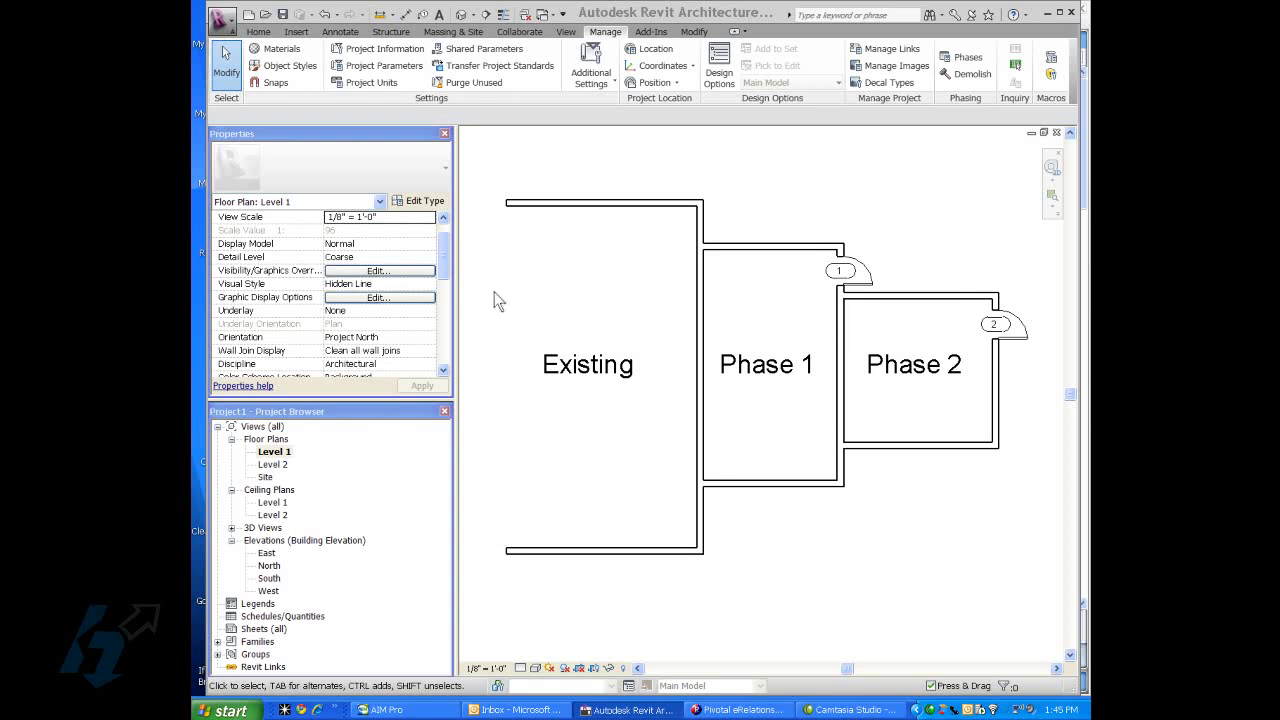
mouse_move(587, 273)
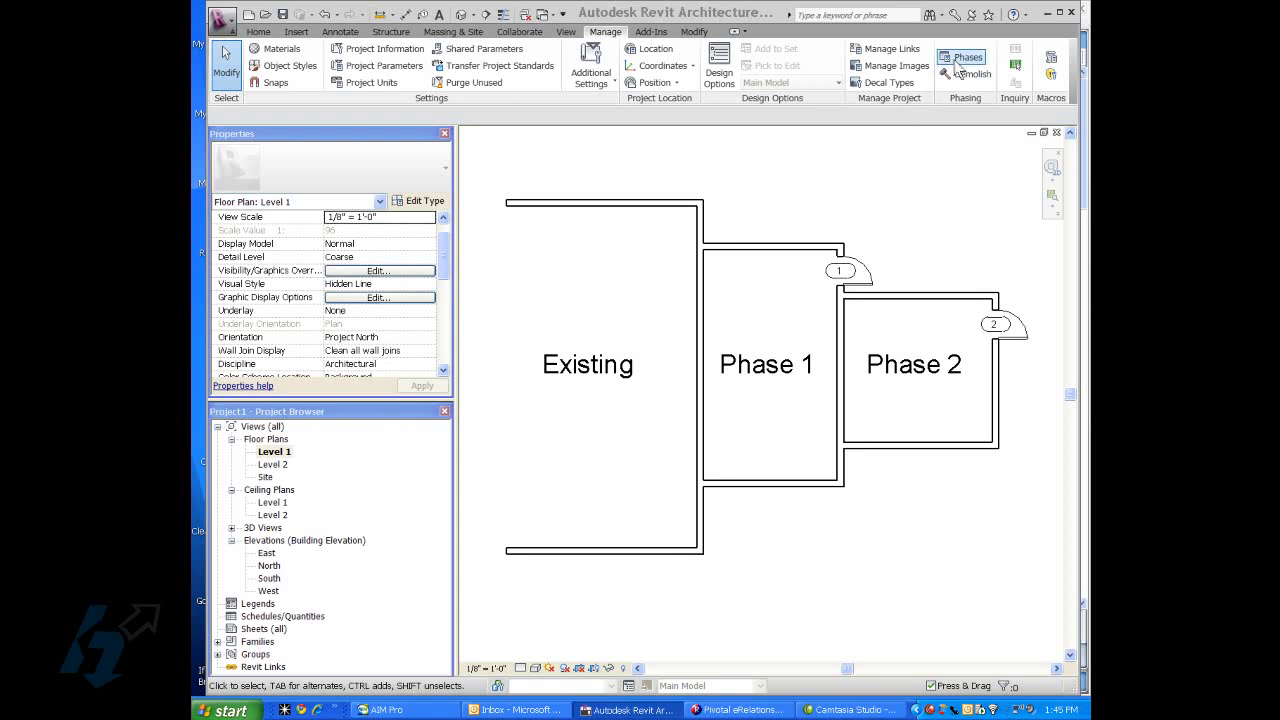
Open the project Phasing settings and select the New Construction phase row.
left_click(961, 57)
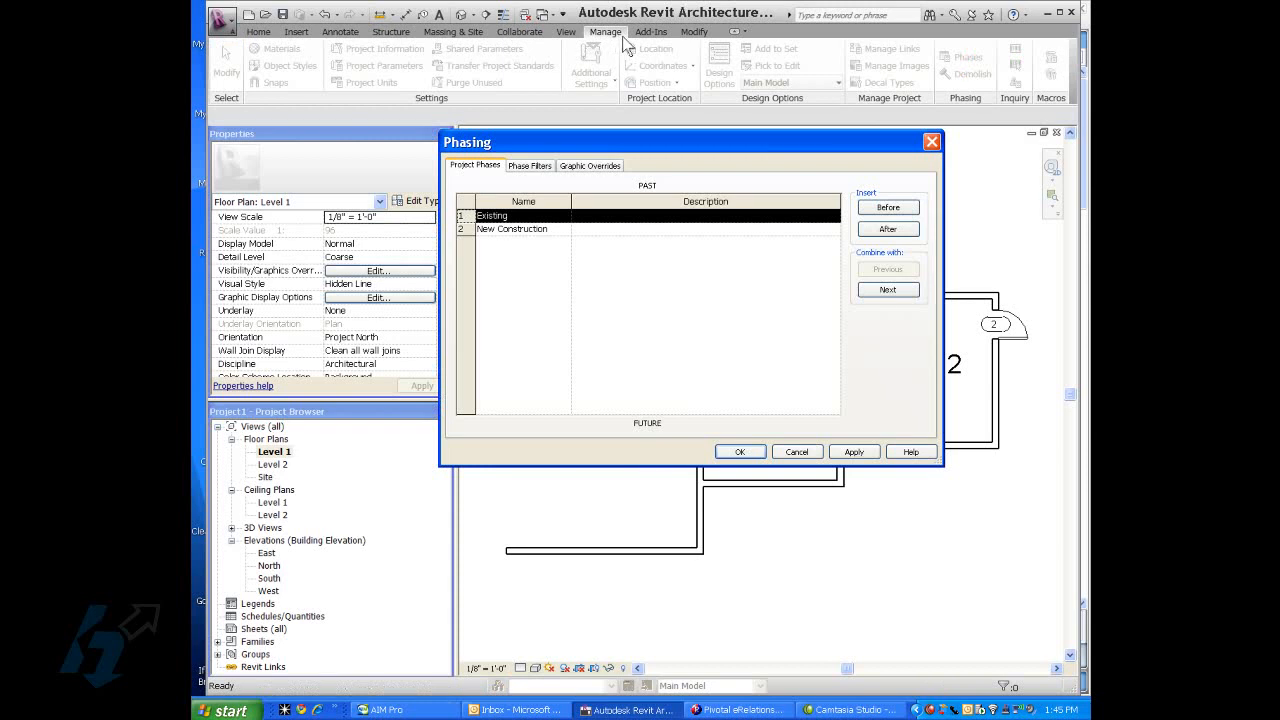
mouse_move(598, 267)
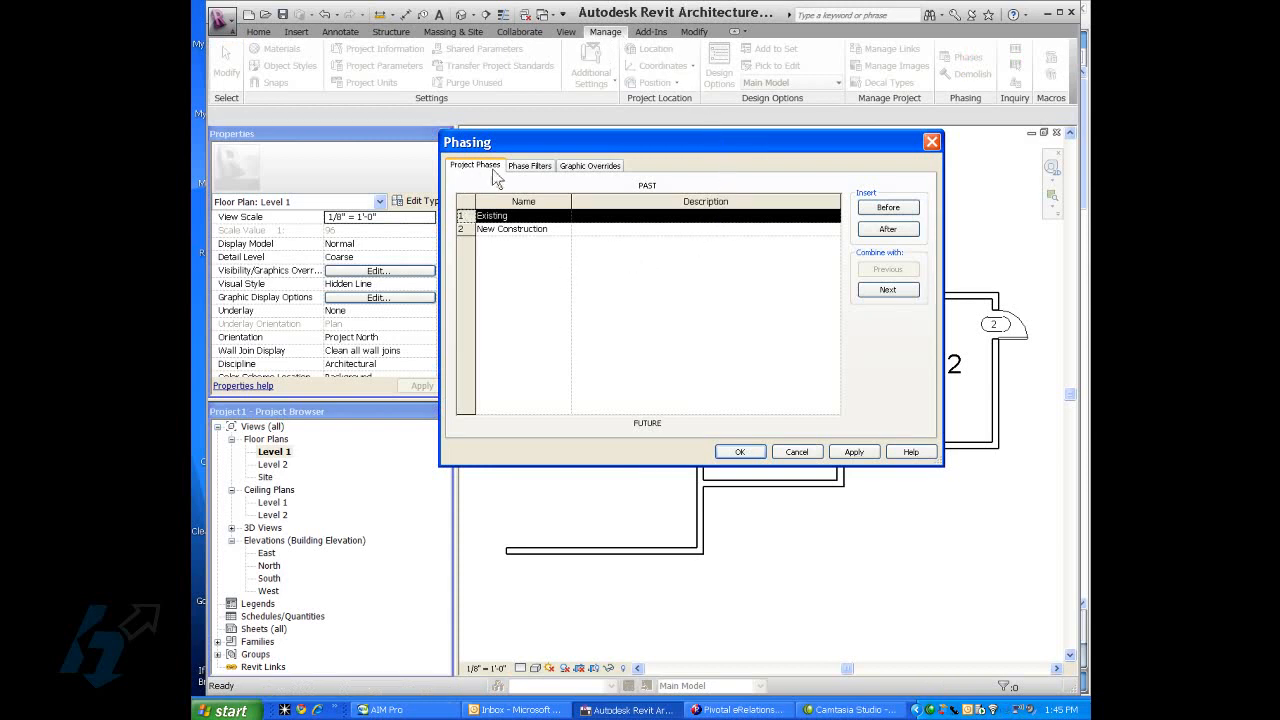
mouse_move(480, 225)
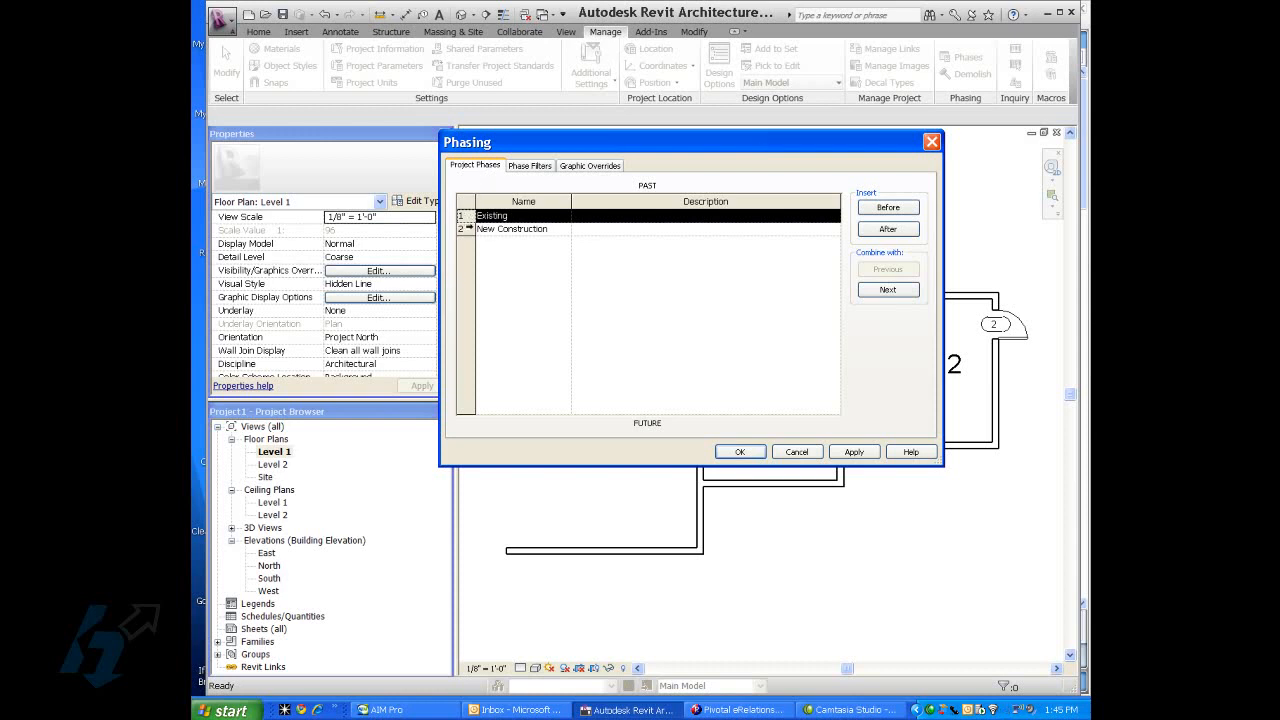
left_click(511, 228)
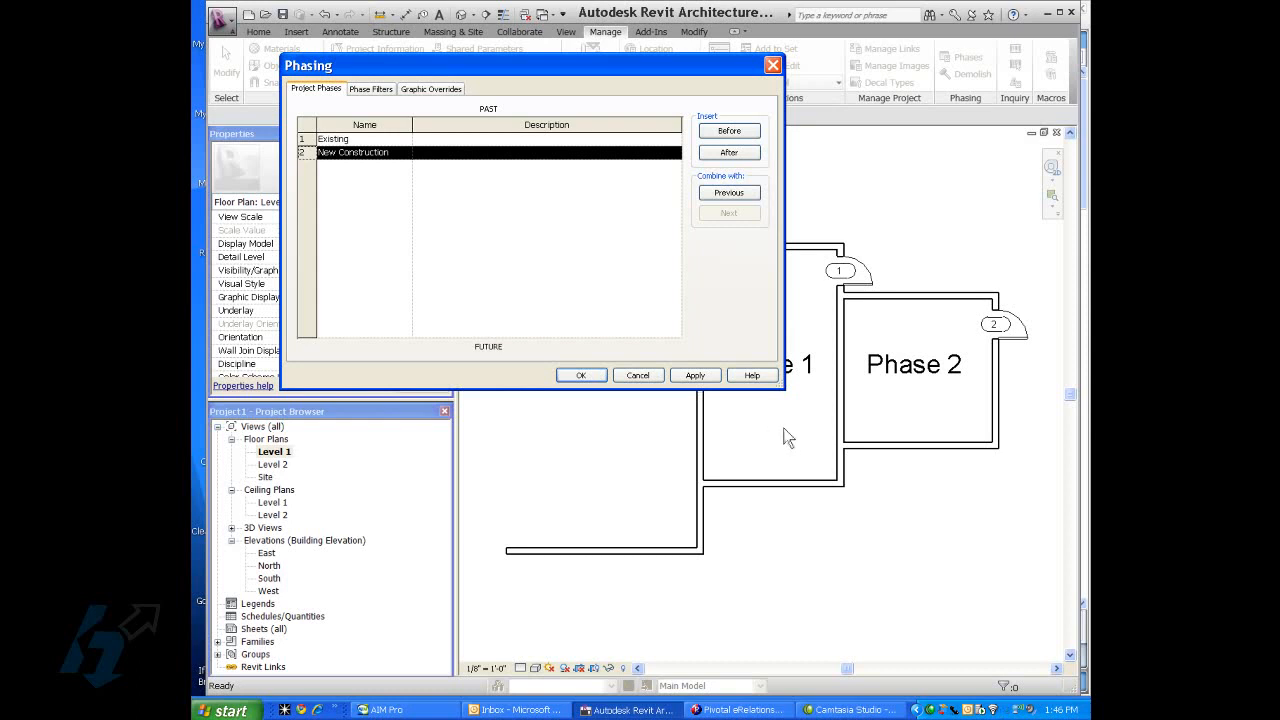
mouse_move(381, 178)
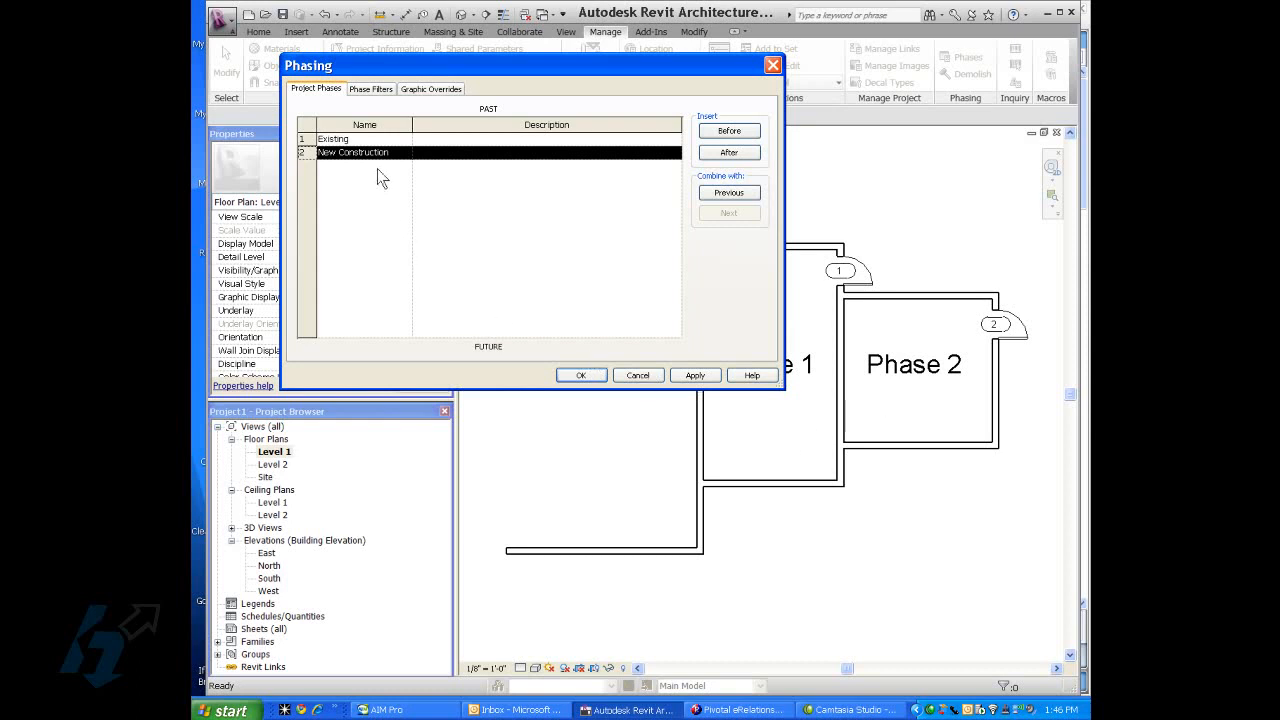
mouse_move(428, 80)
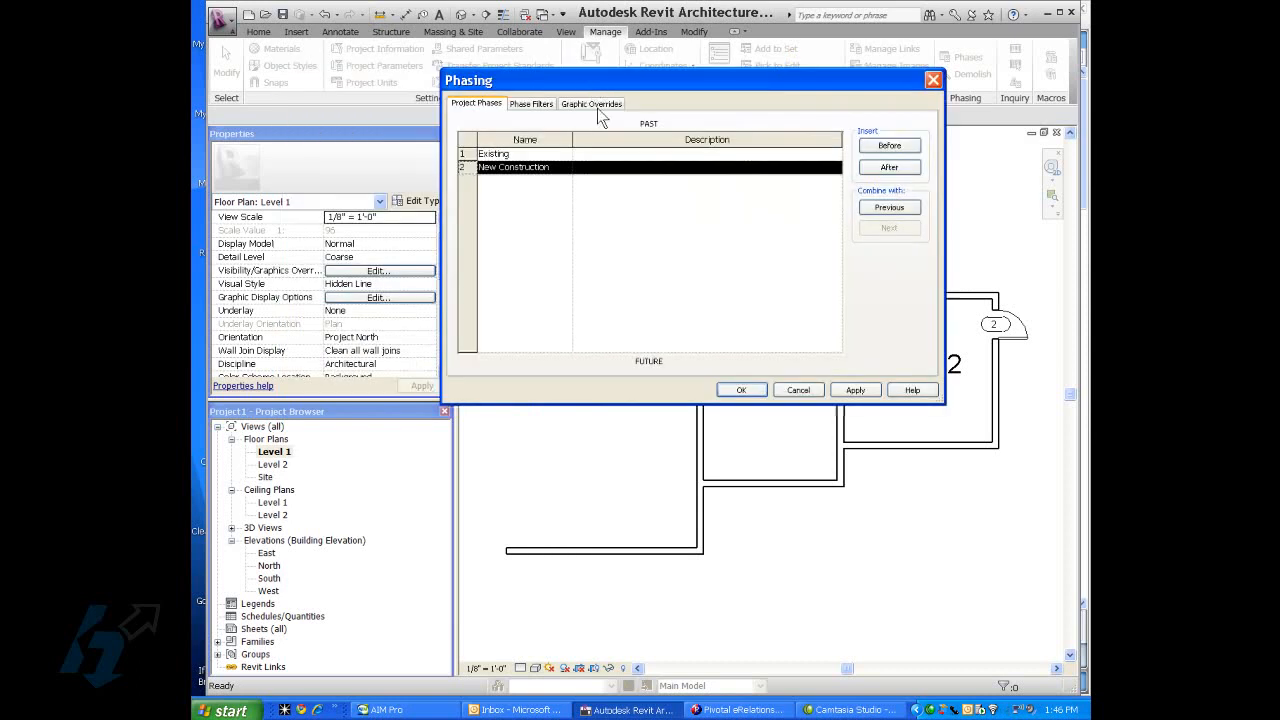
Rename the New Construction phase to 'Phase 1'.
left_click(545, 167)
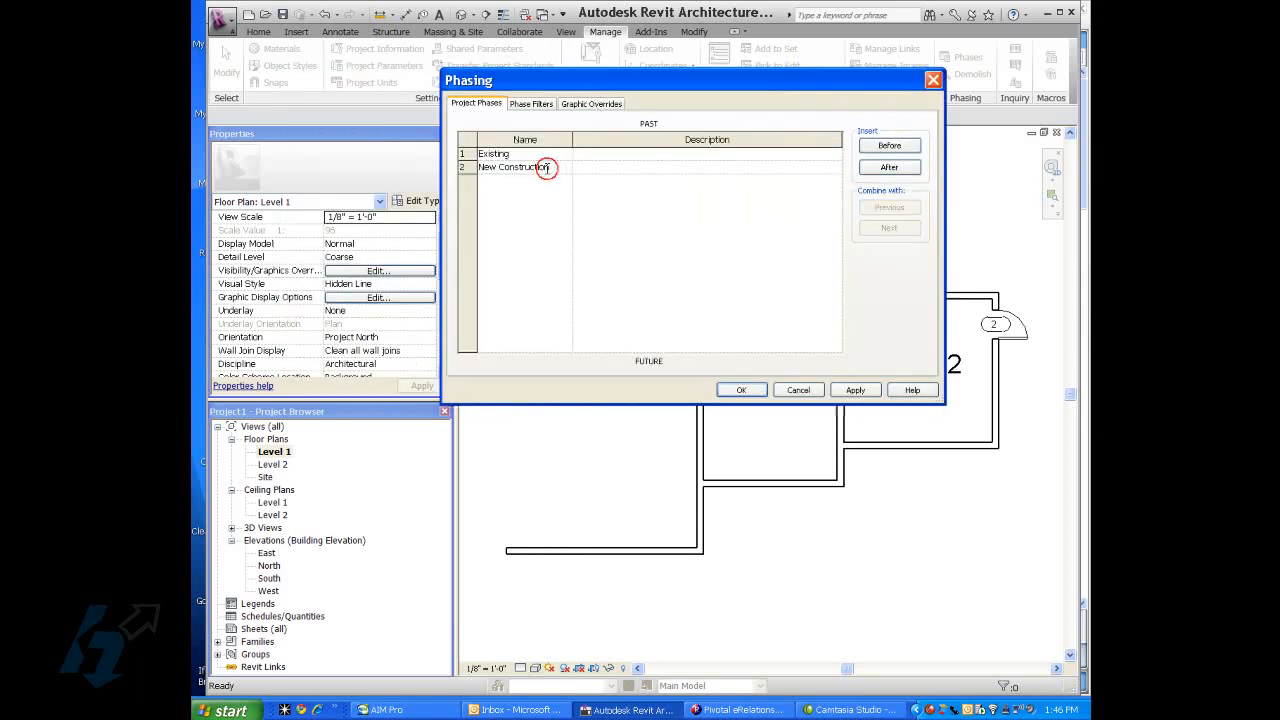
type("P")
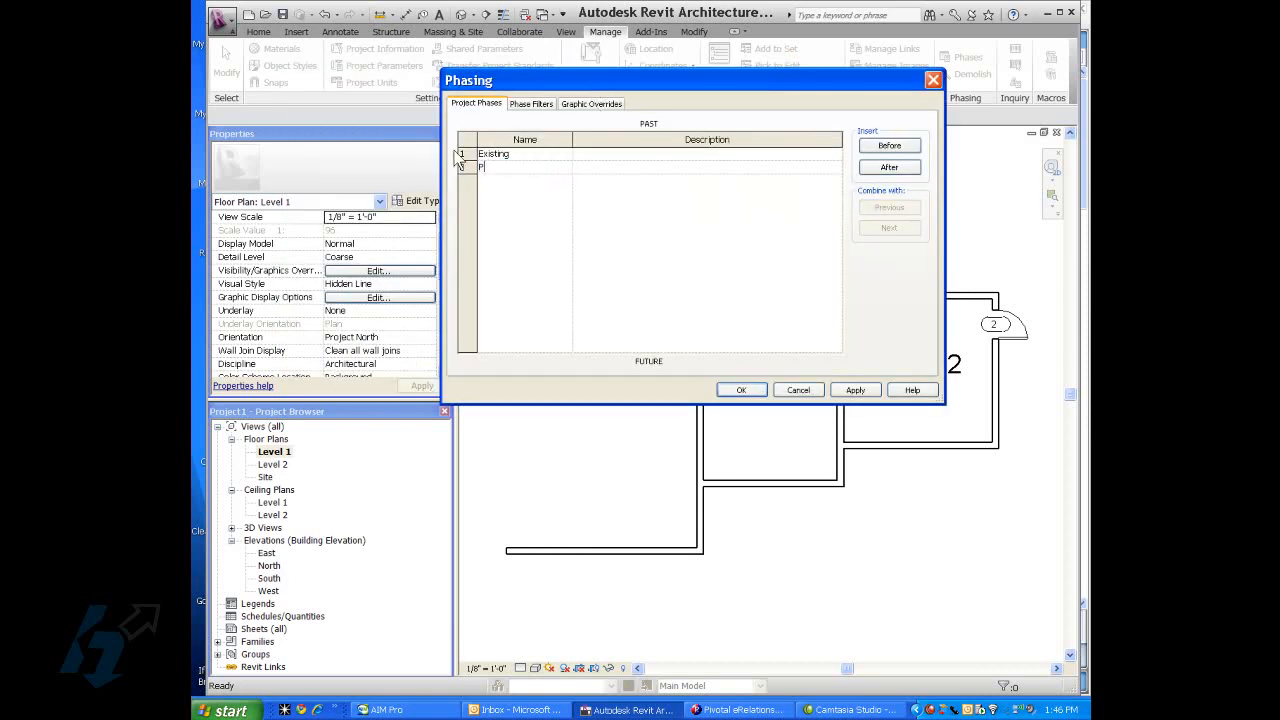
type("hase 1")
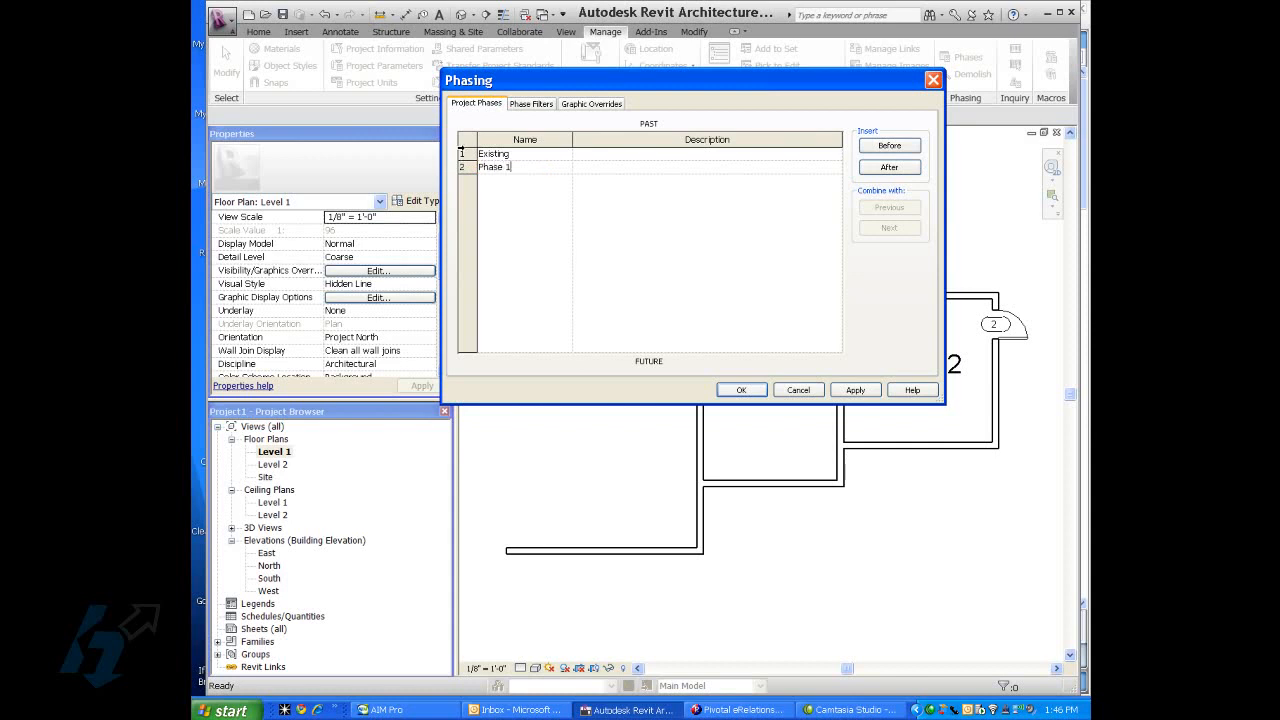
left_click(520, 167)
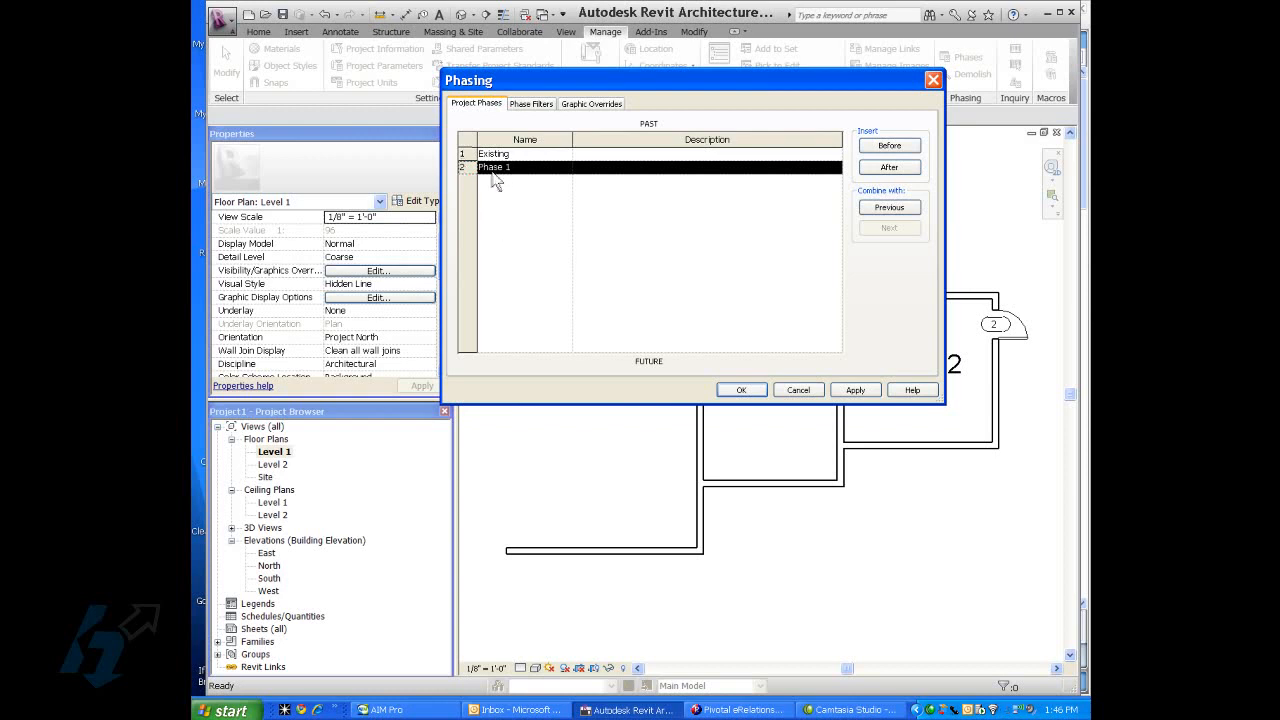
mouse_move(797, 238)
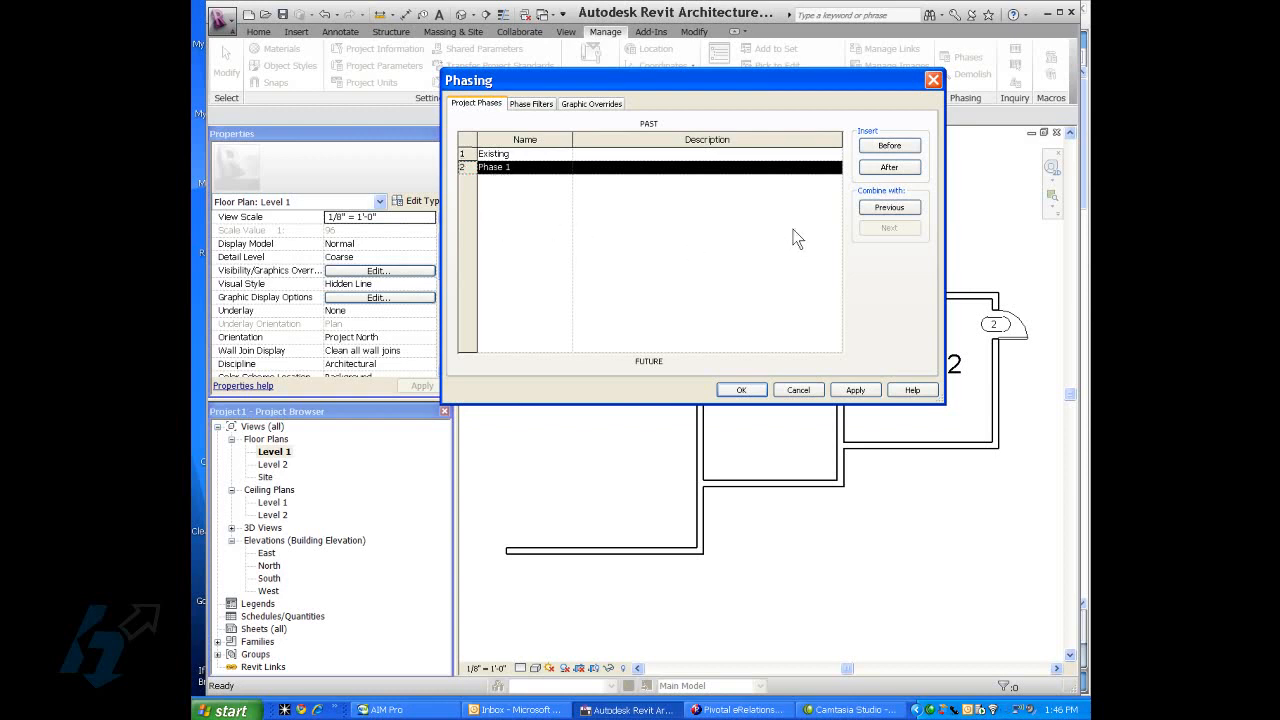
mouse_move(855, 142)
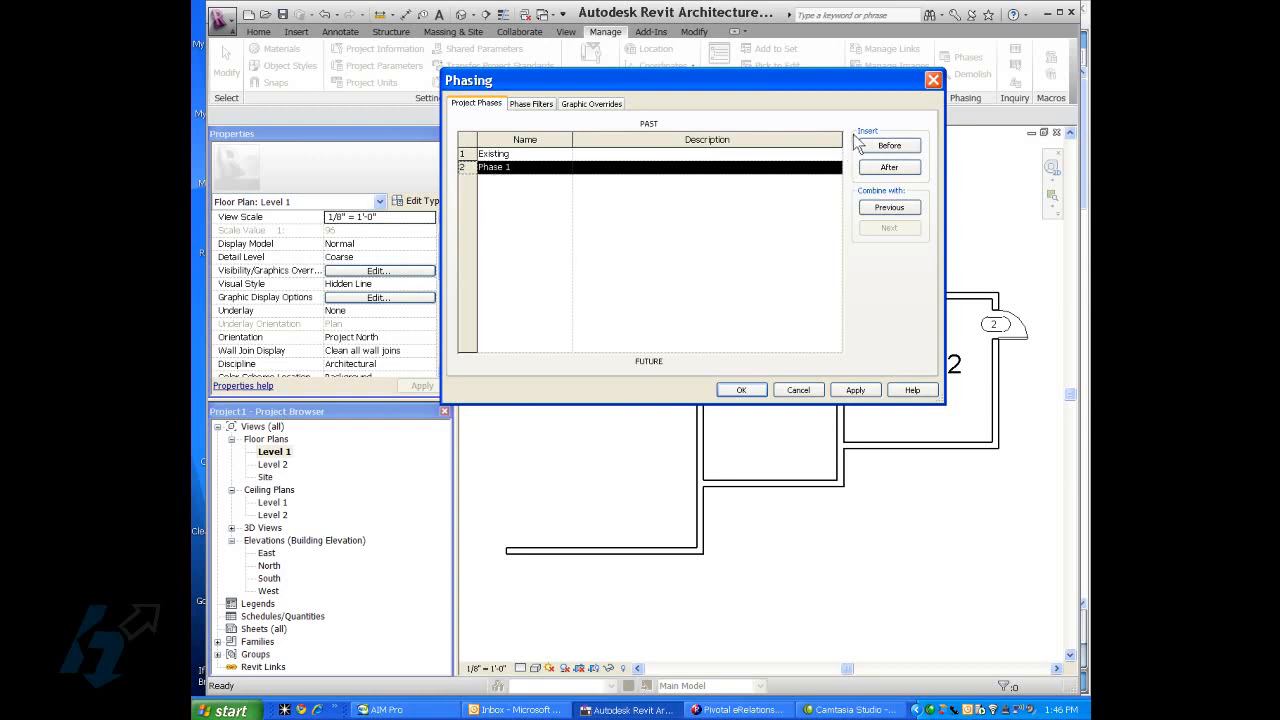
mouse_move(872, 143)
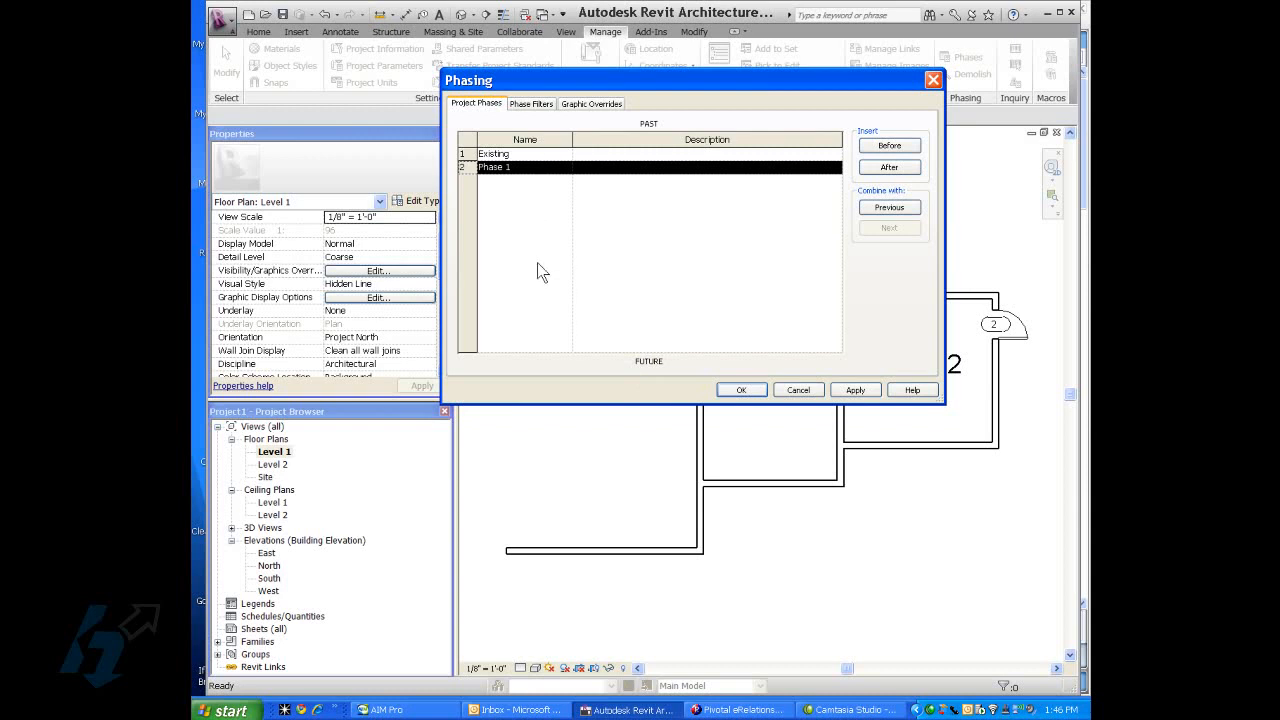
mouse_move(810, 328)
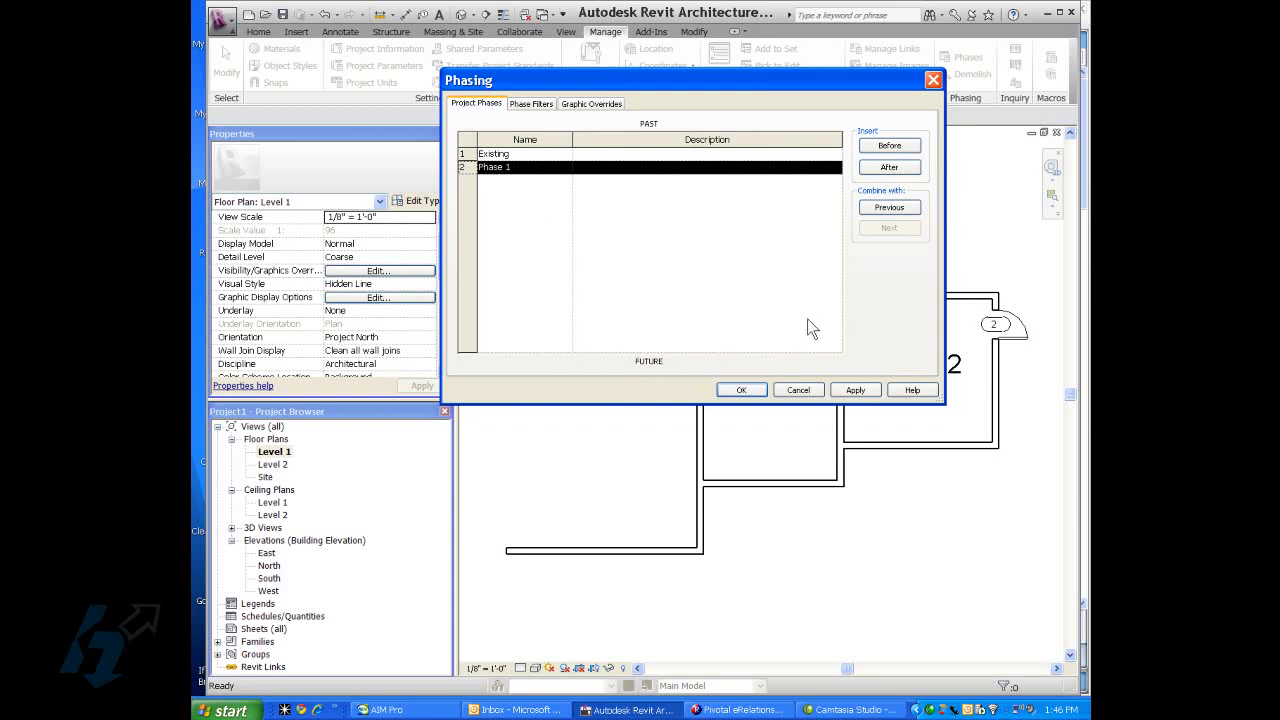
mouse_move(733, 168)
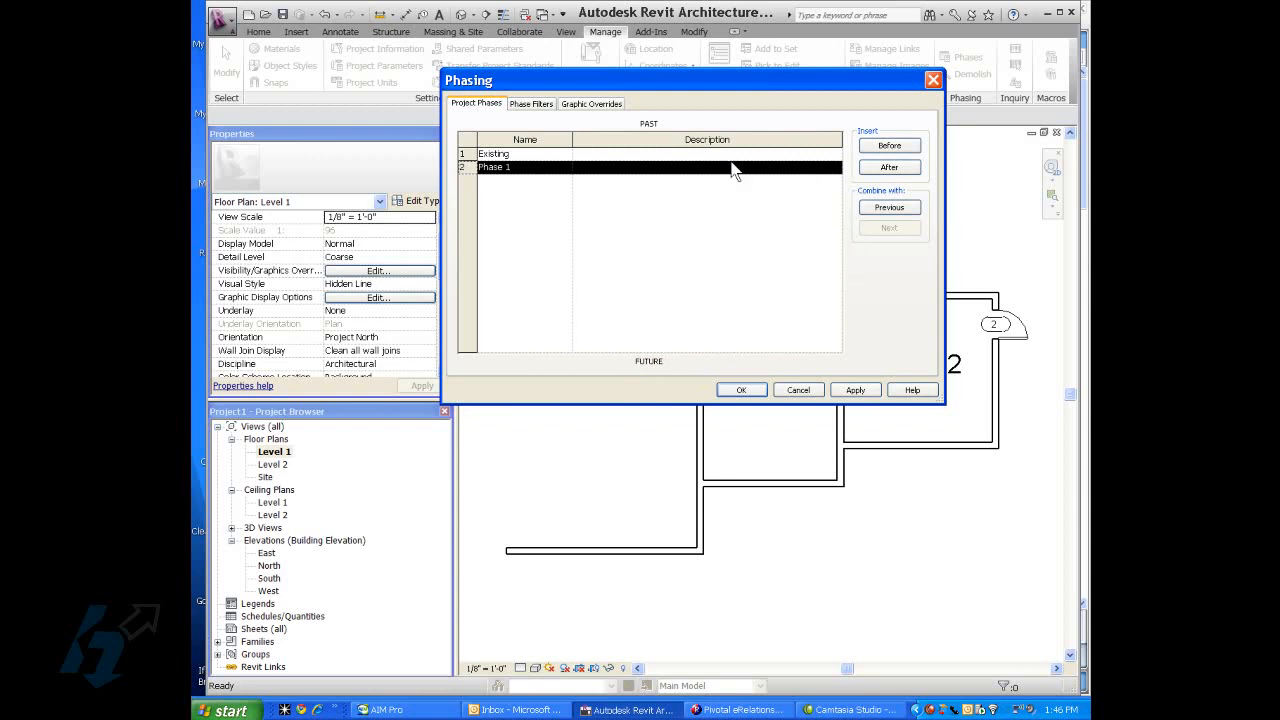
mouse_move(823, 173)
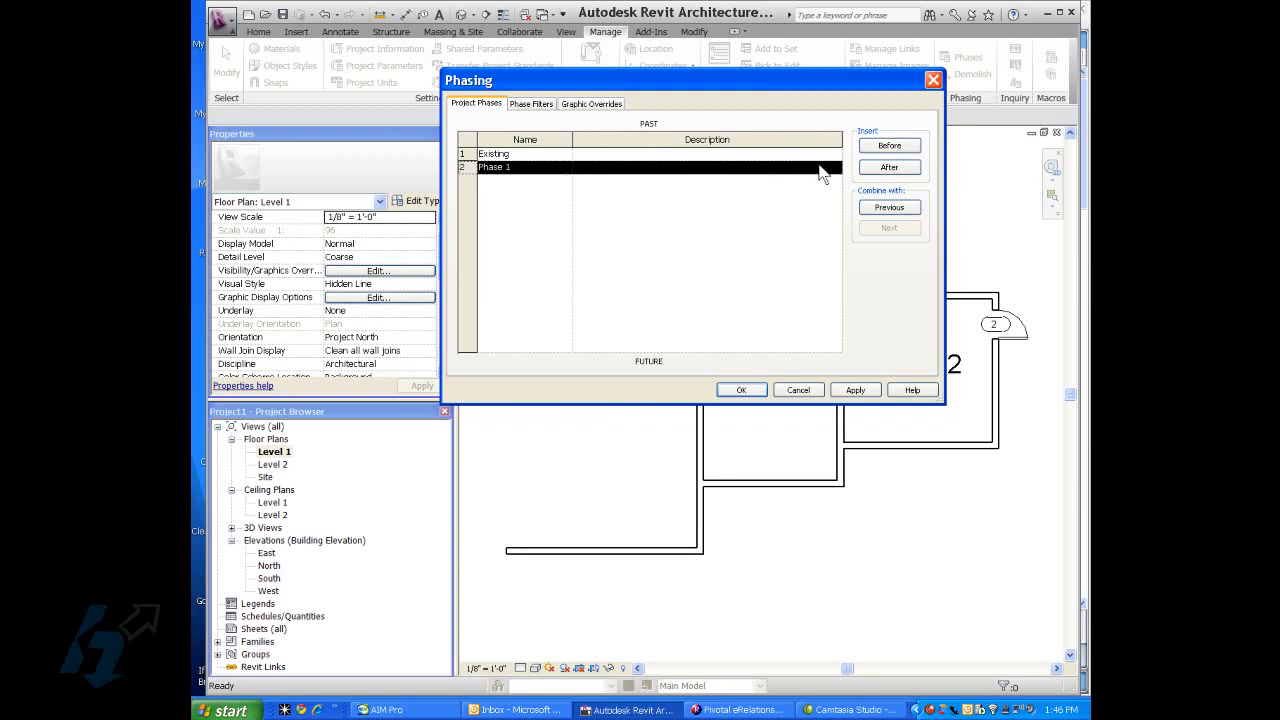
Insert Phase 2 after Phase 1 and confirm the phase settings.
left_click(889, 167)
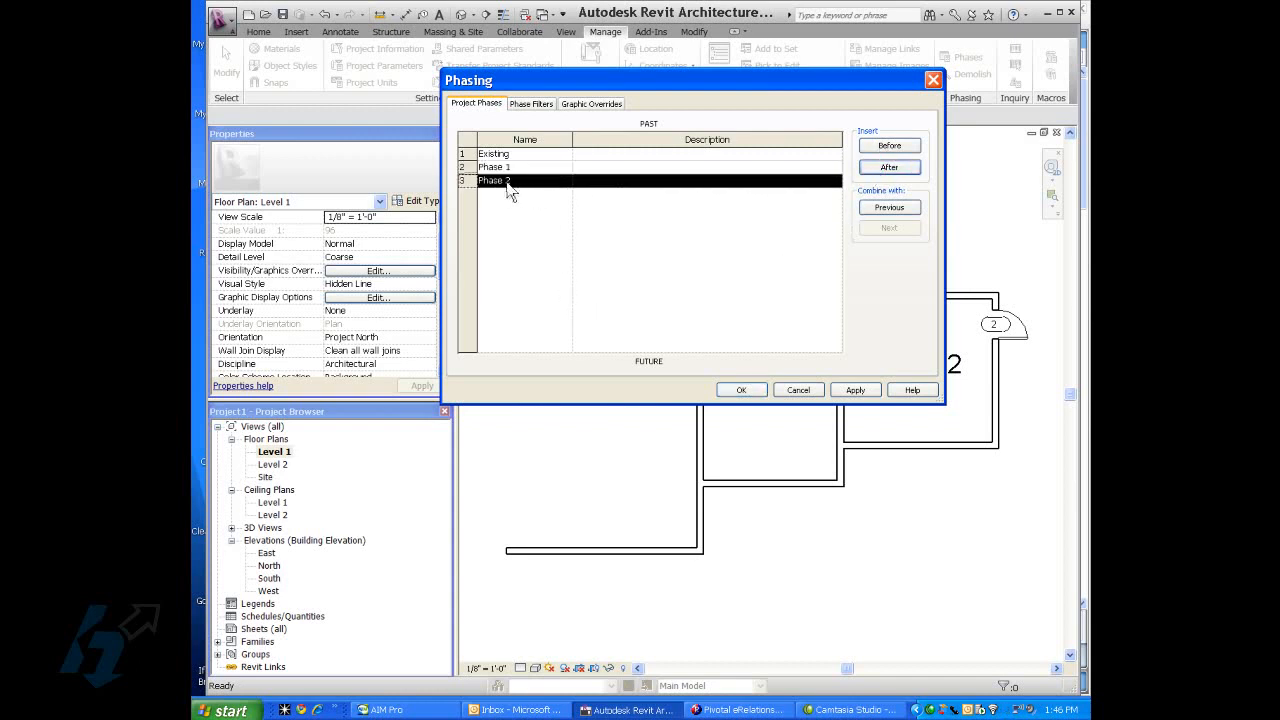
mouse_move(620, 295)
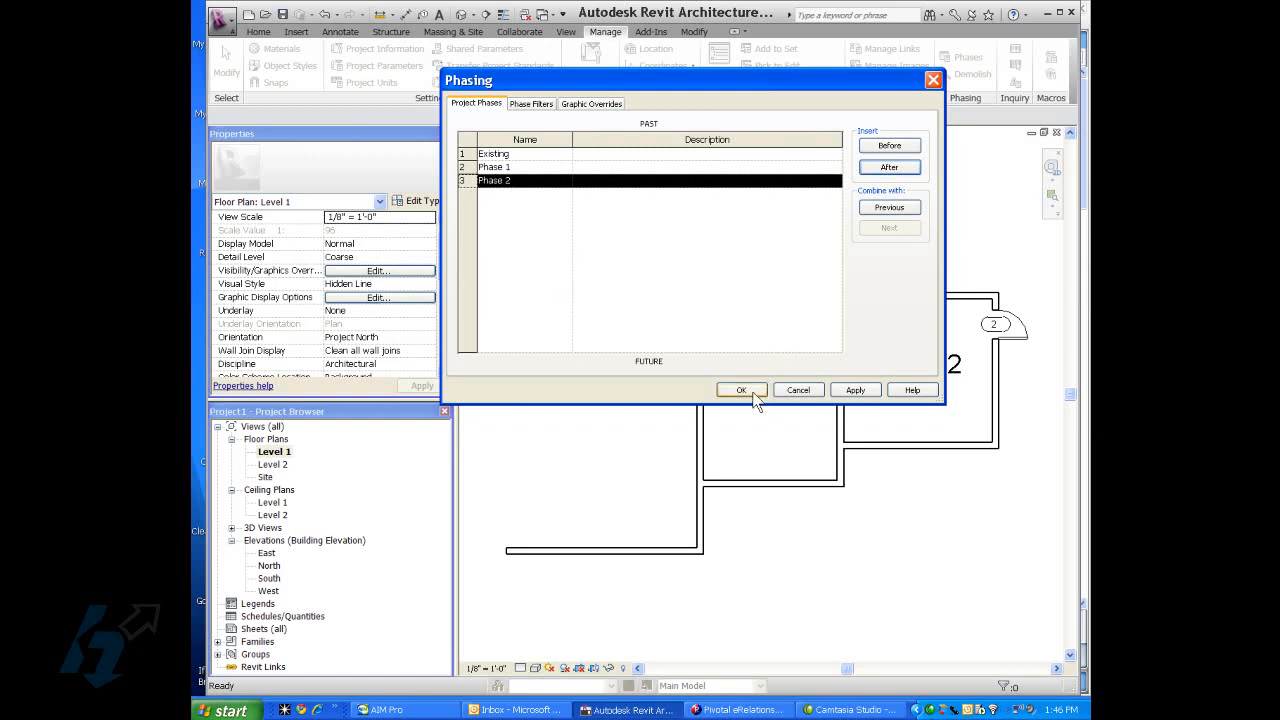
left_click(741, 389)
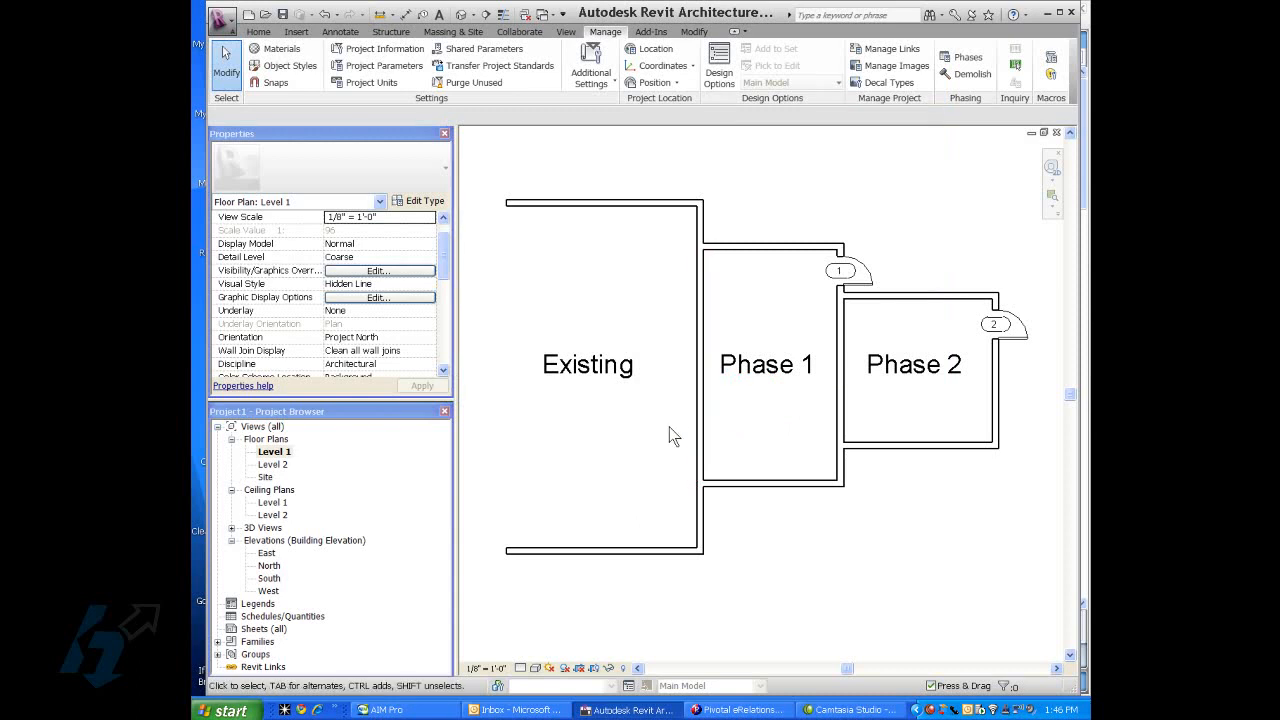
mouse_move(503, 388)
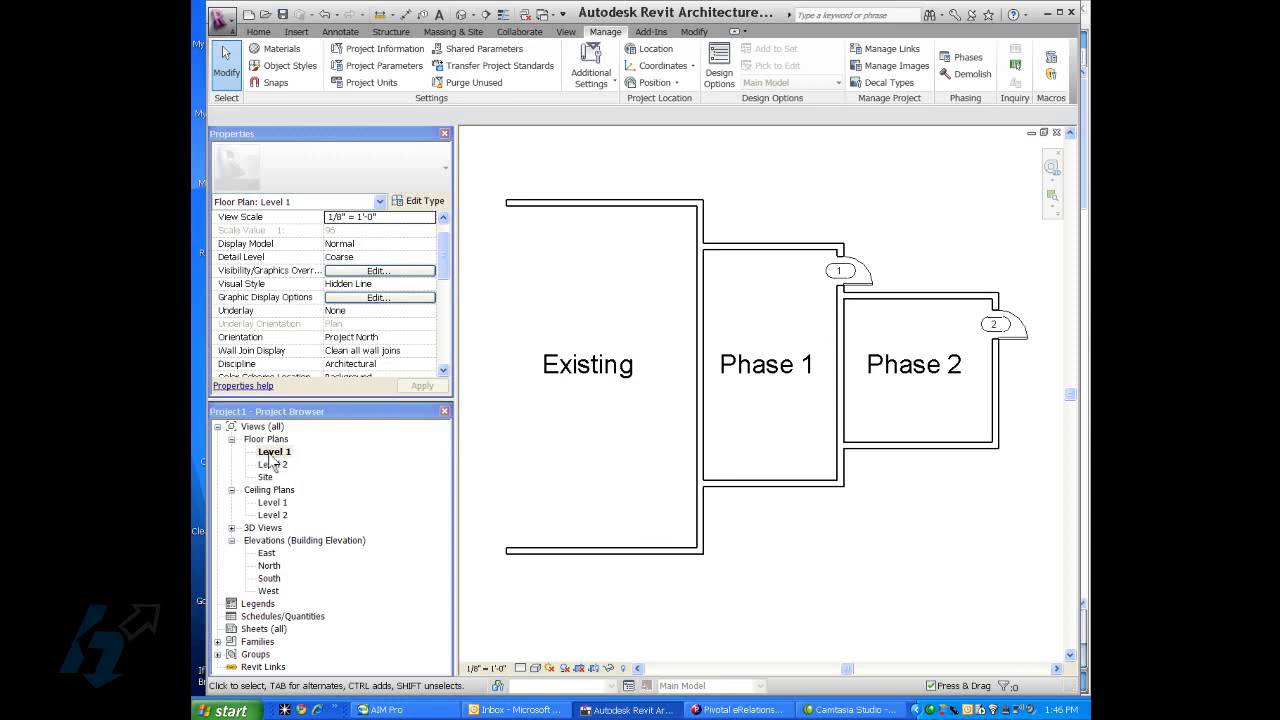
Duplicate the Level 1 plan with detailing and name the copy 'Level 1 DEMO Plan'.
left_click(274, 451)
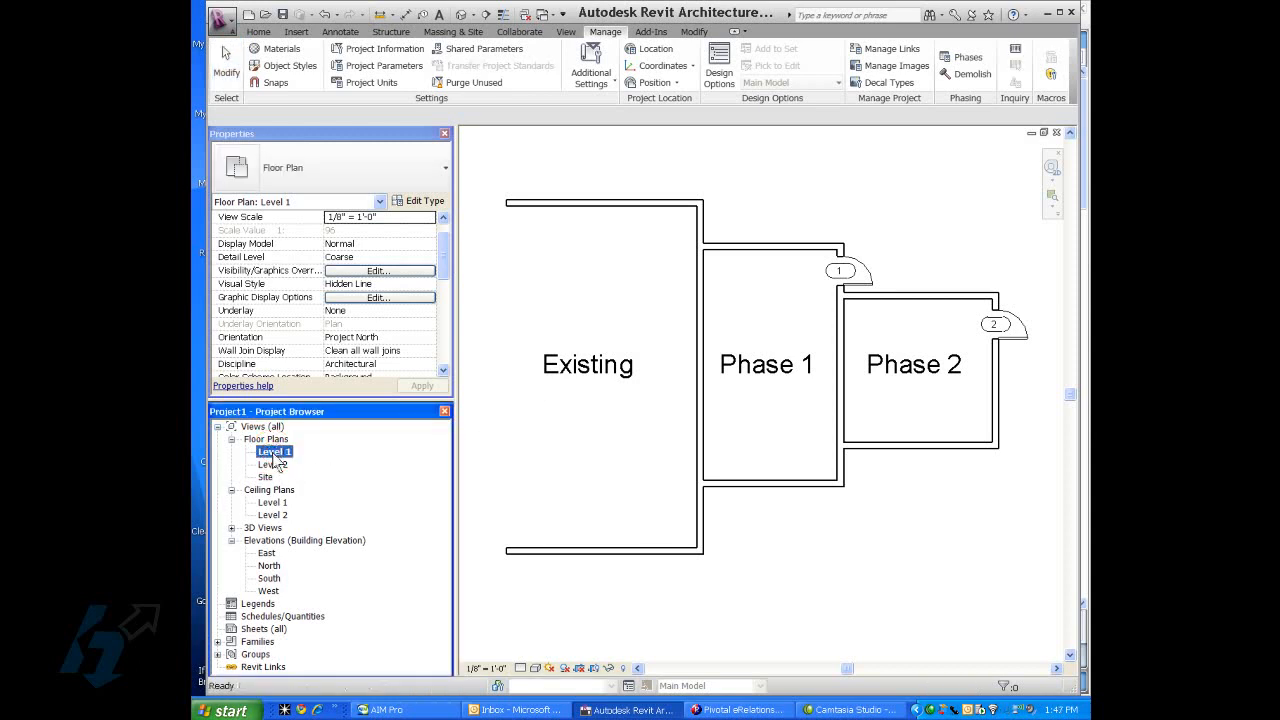
right_click(274, 451)
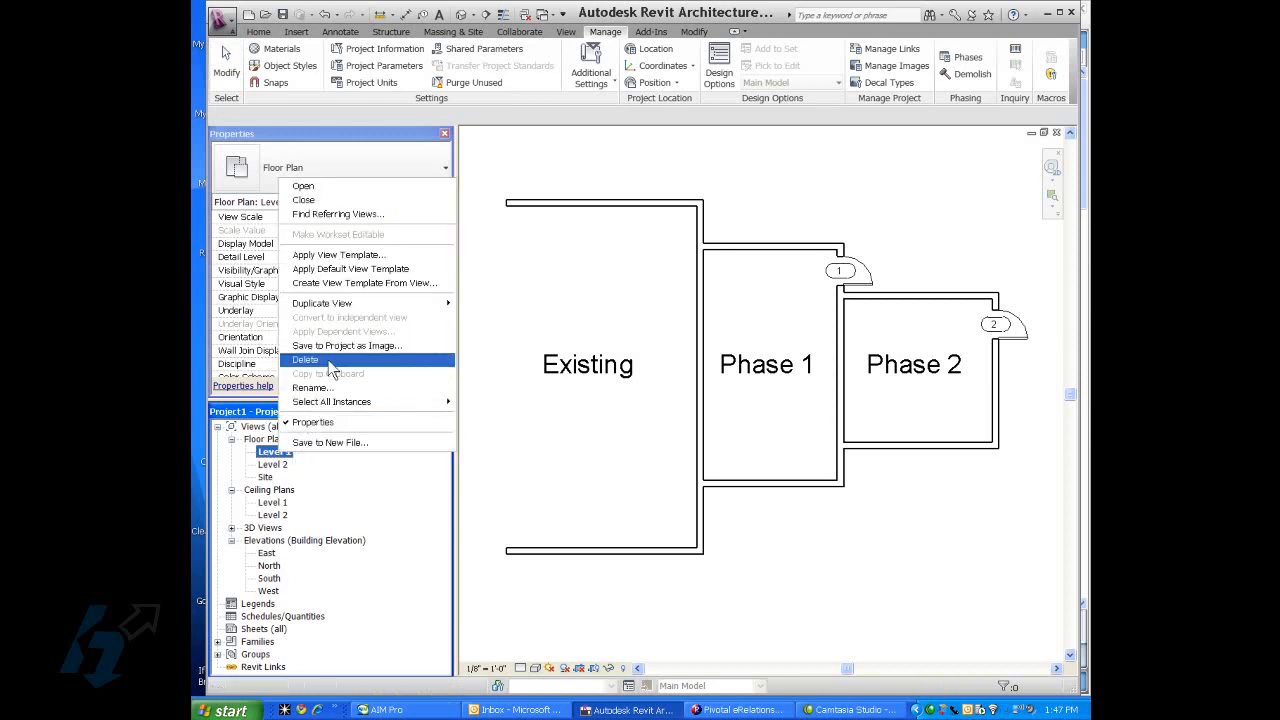
mouse_move(322, 303)
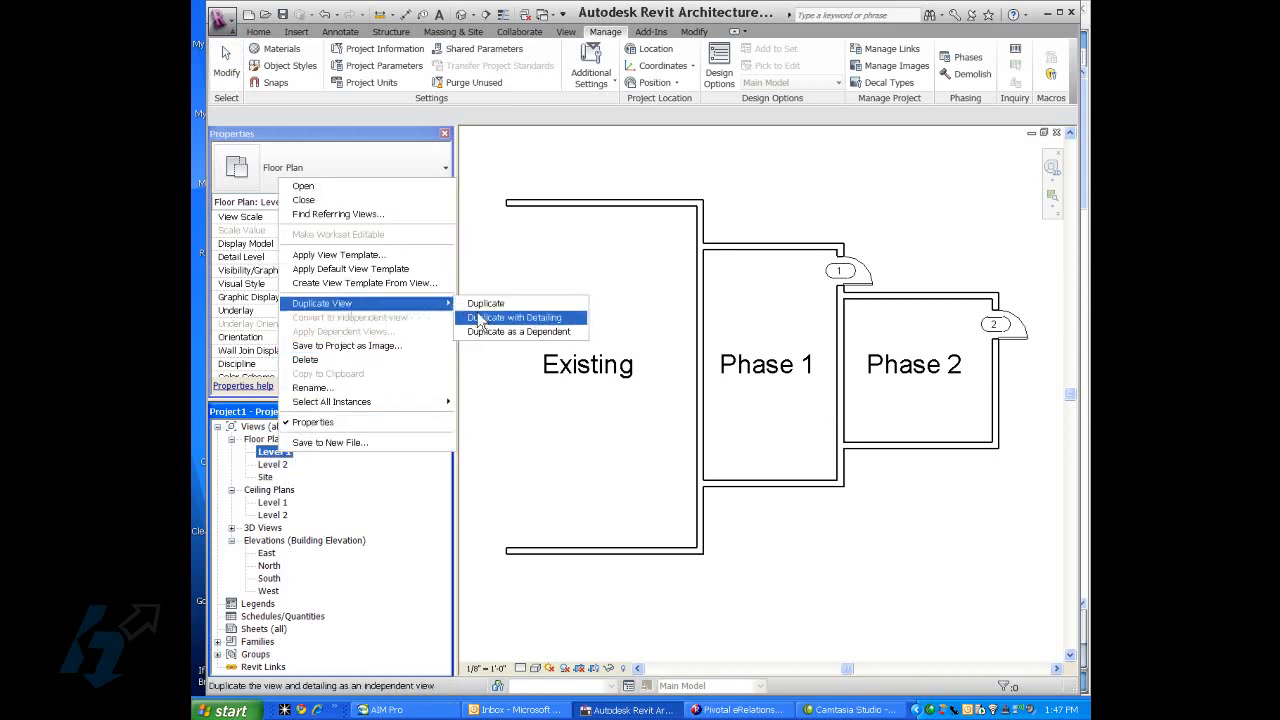
left_click(515, 317)
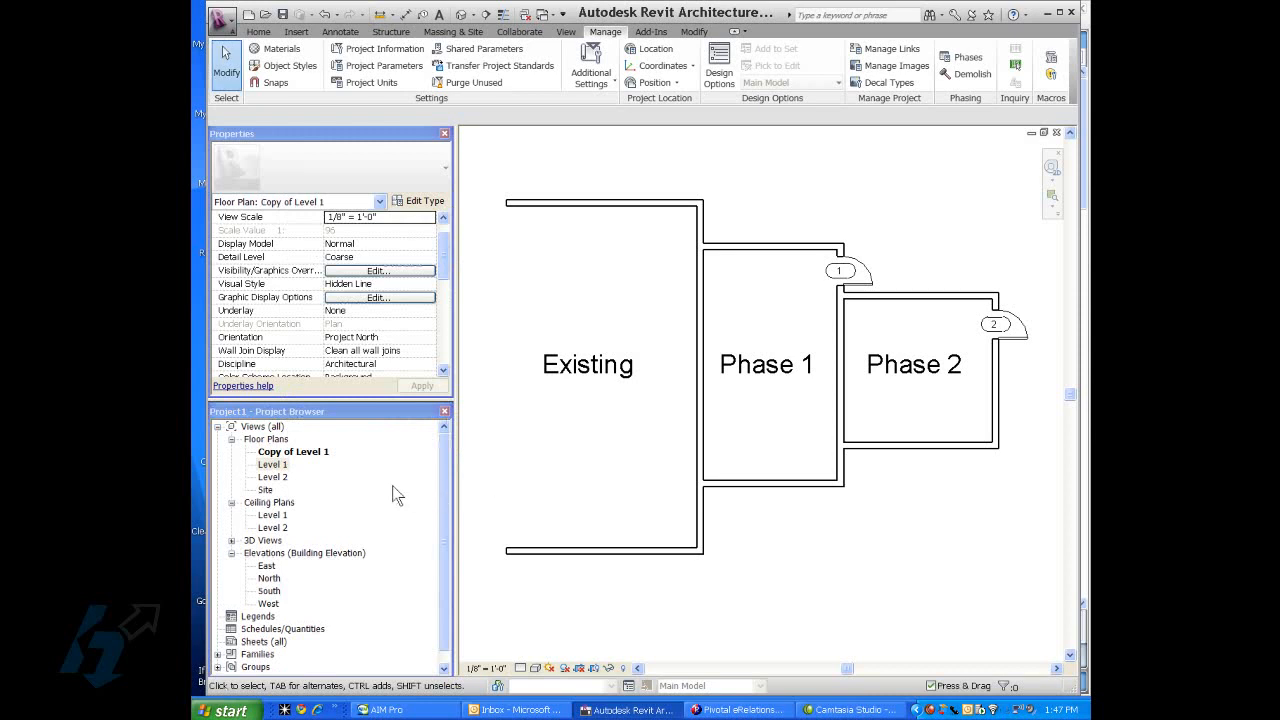
left_click(293, 451)
type("Level 1 DEMO")
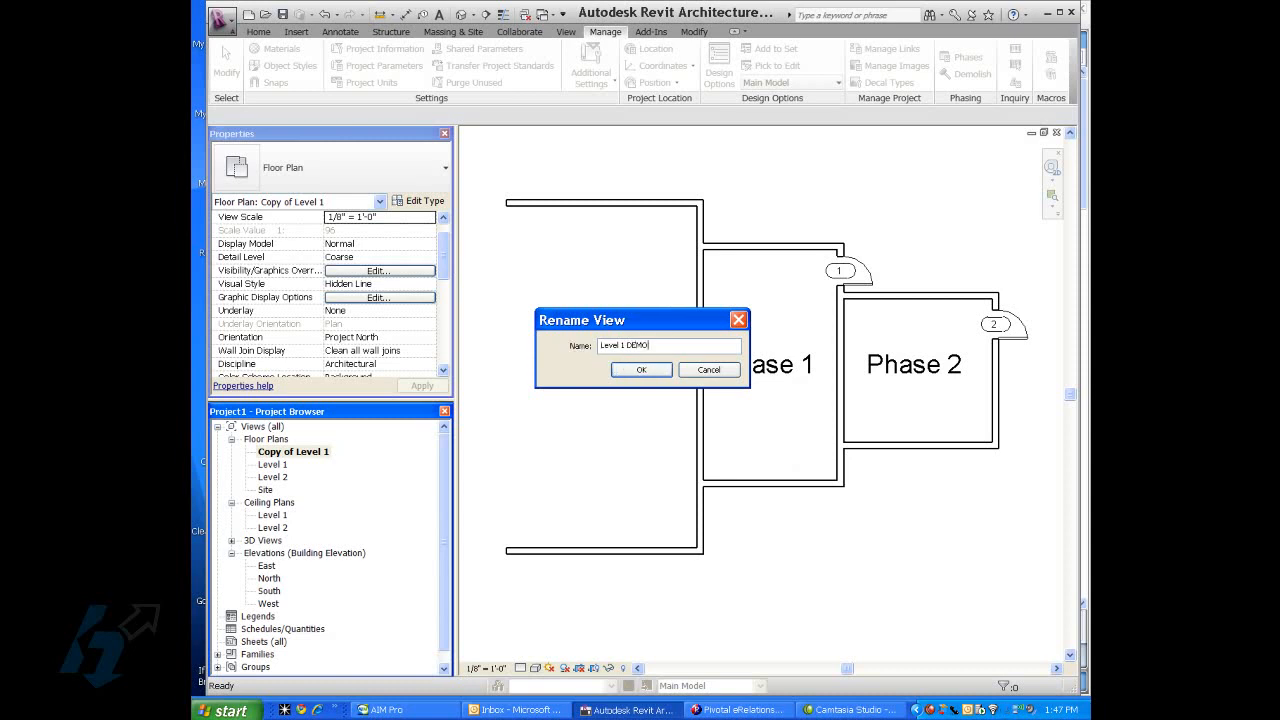
type("P")
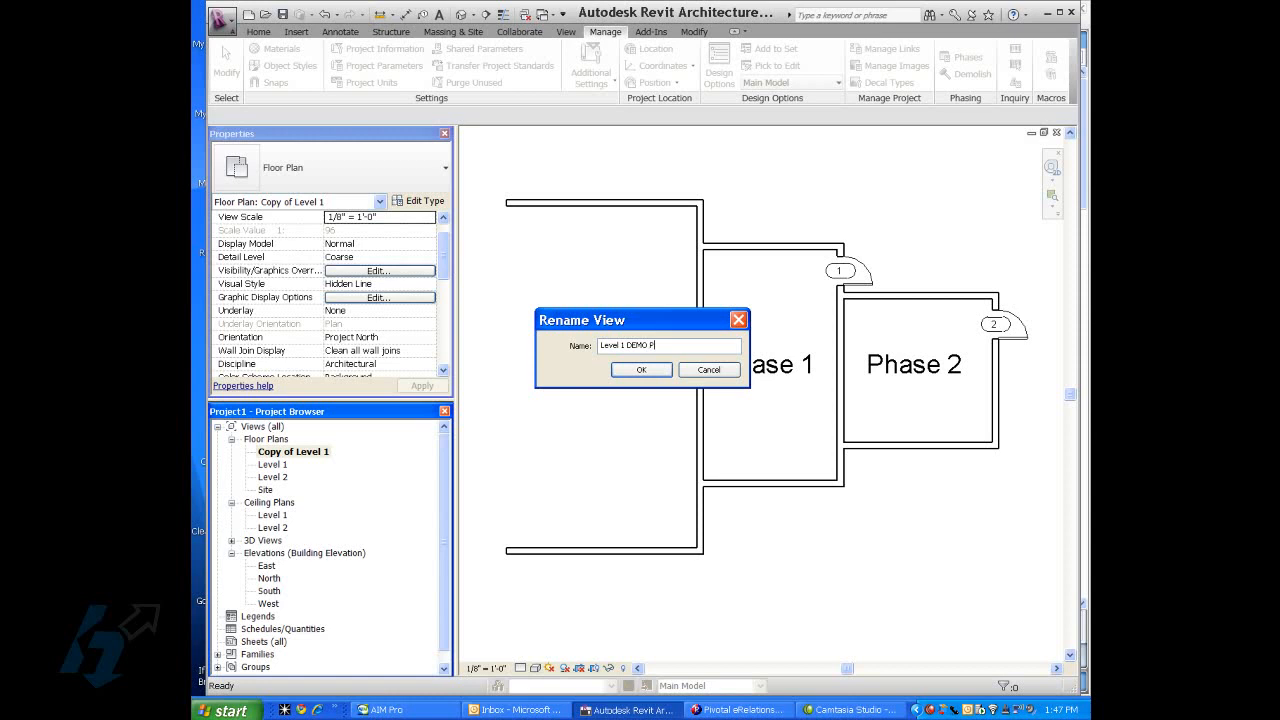
type("lan")
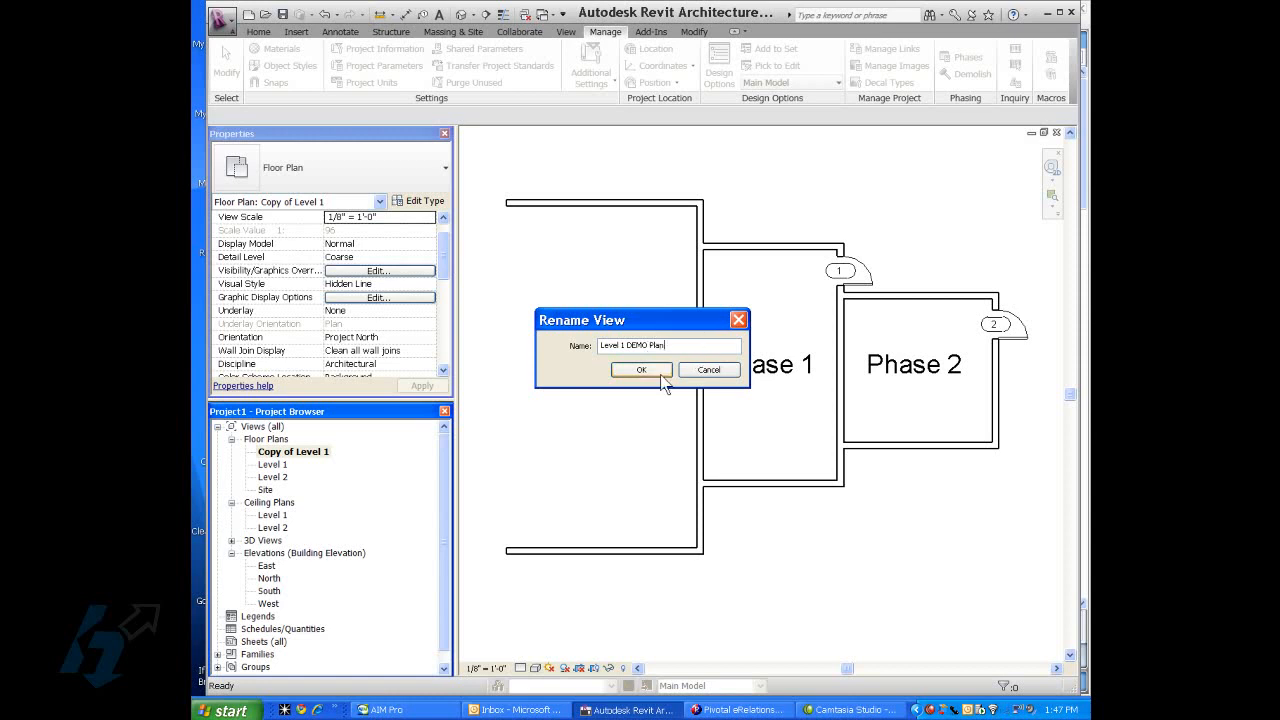
left_click(641, 369)
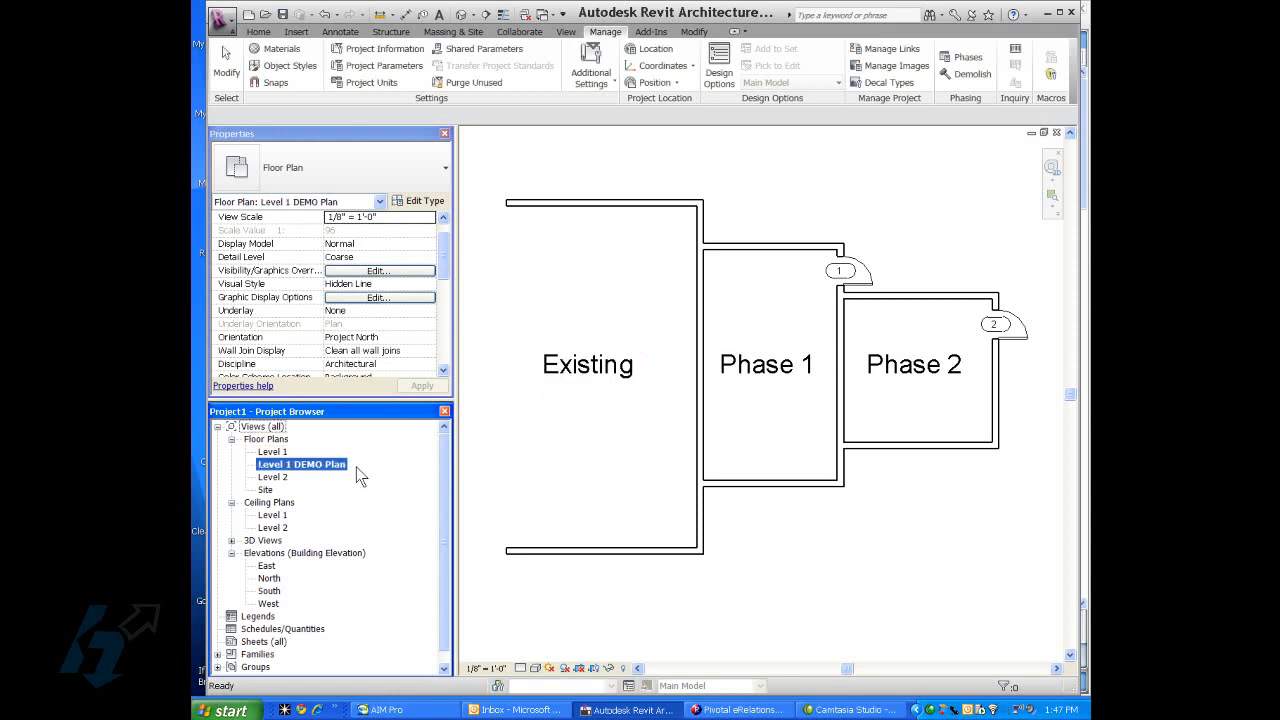
Check the Level 1 view's Phase Filter, keeping Show All with phase Phase 1.
left_click(271, 452)
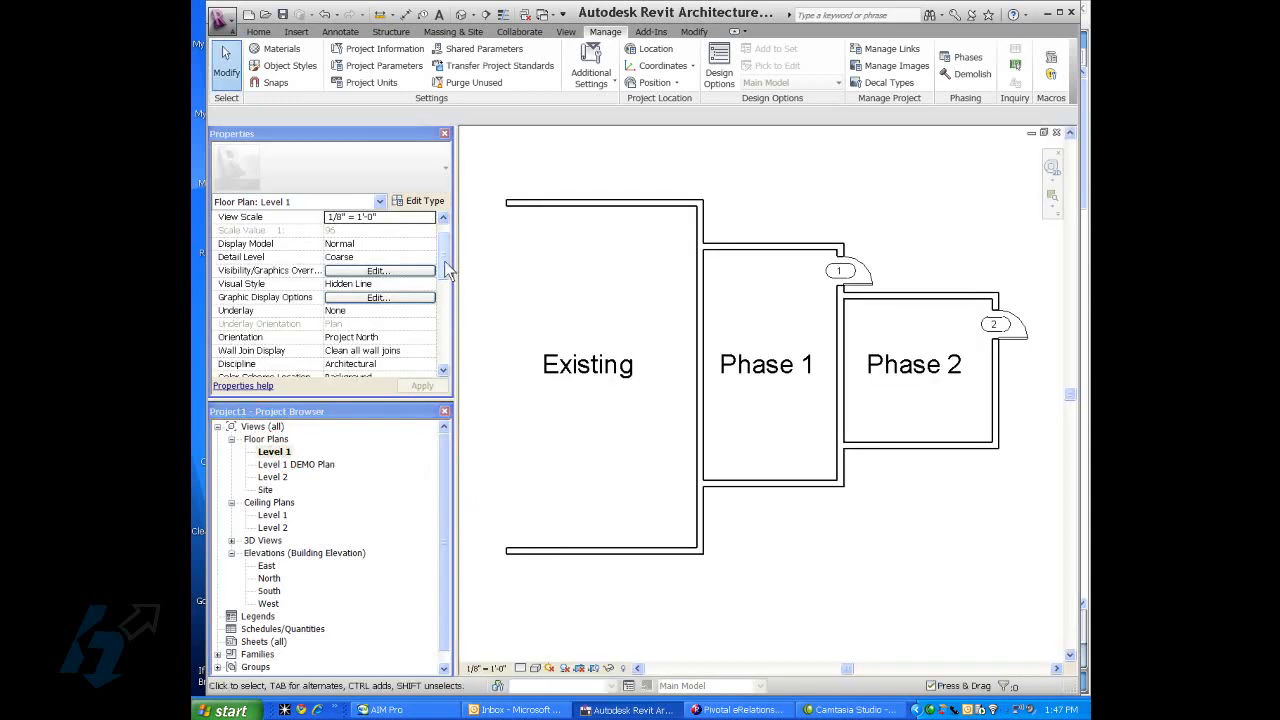
scroll("down", 3)
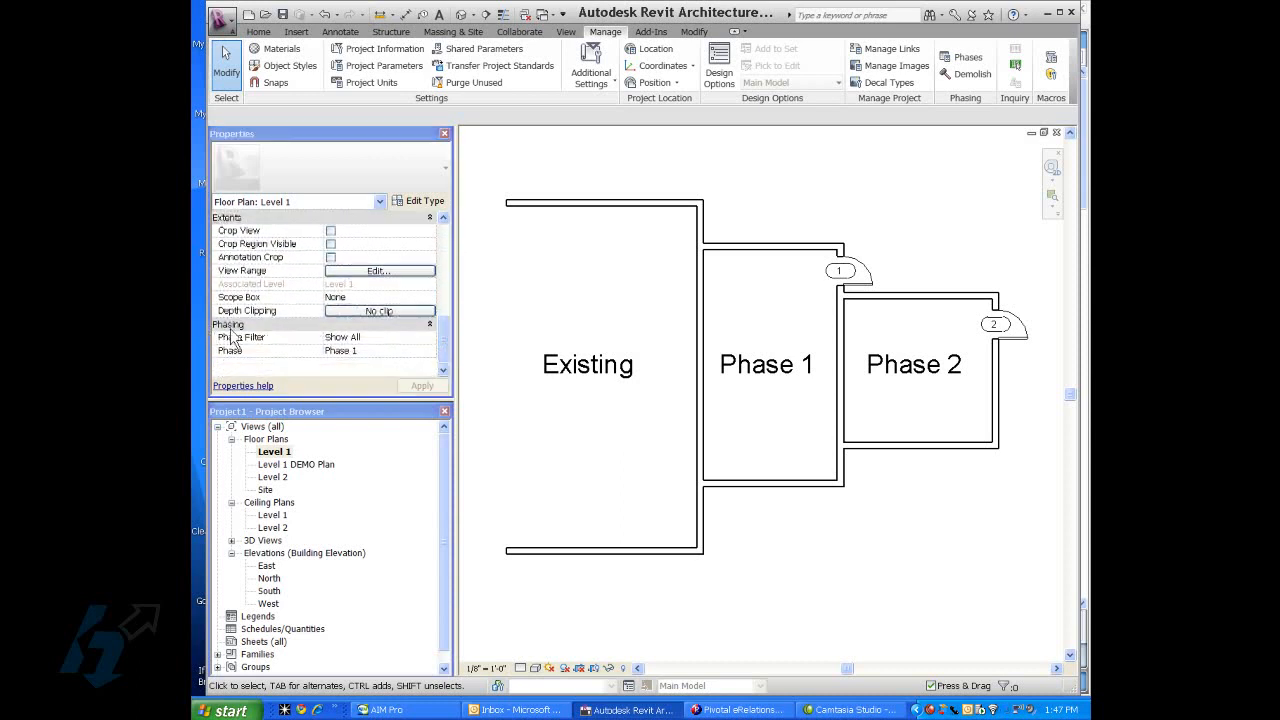
mouse_move(232, 349)
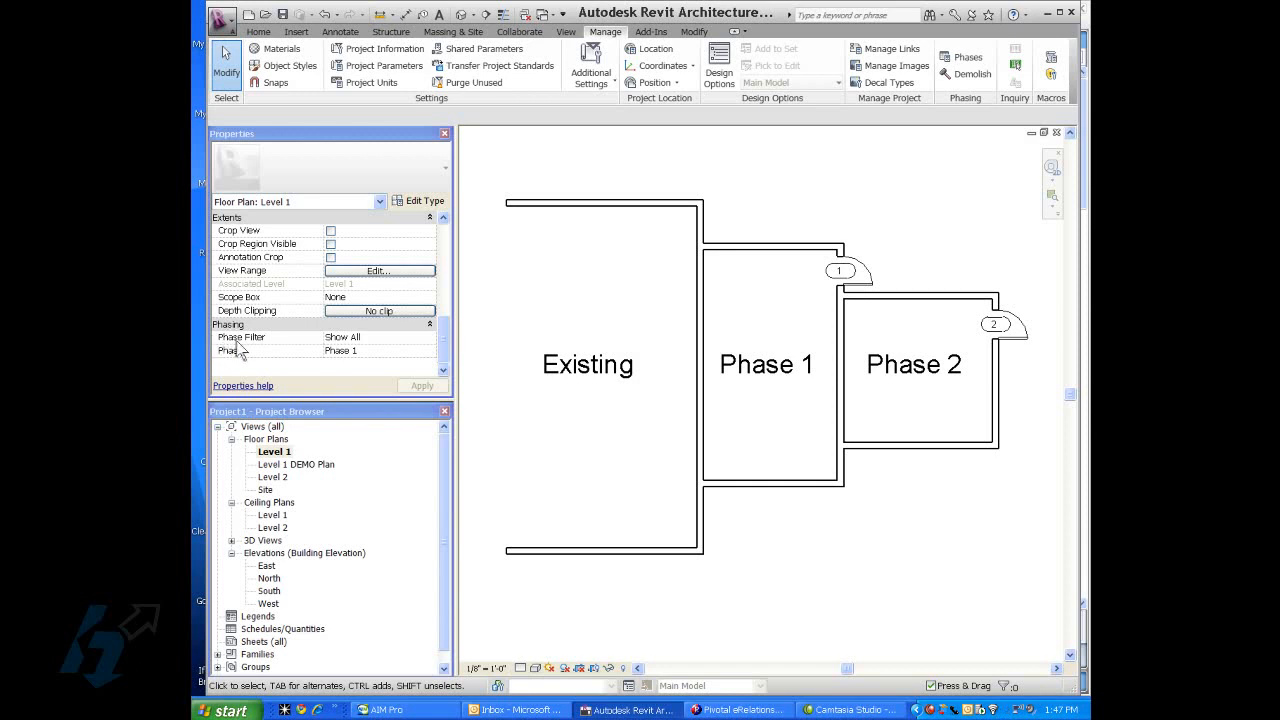
mouse_move(240, 362)
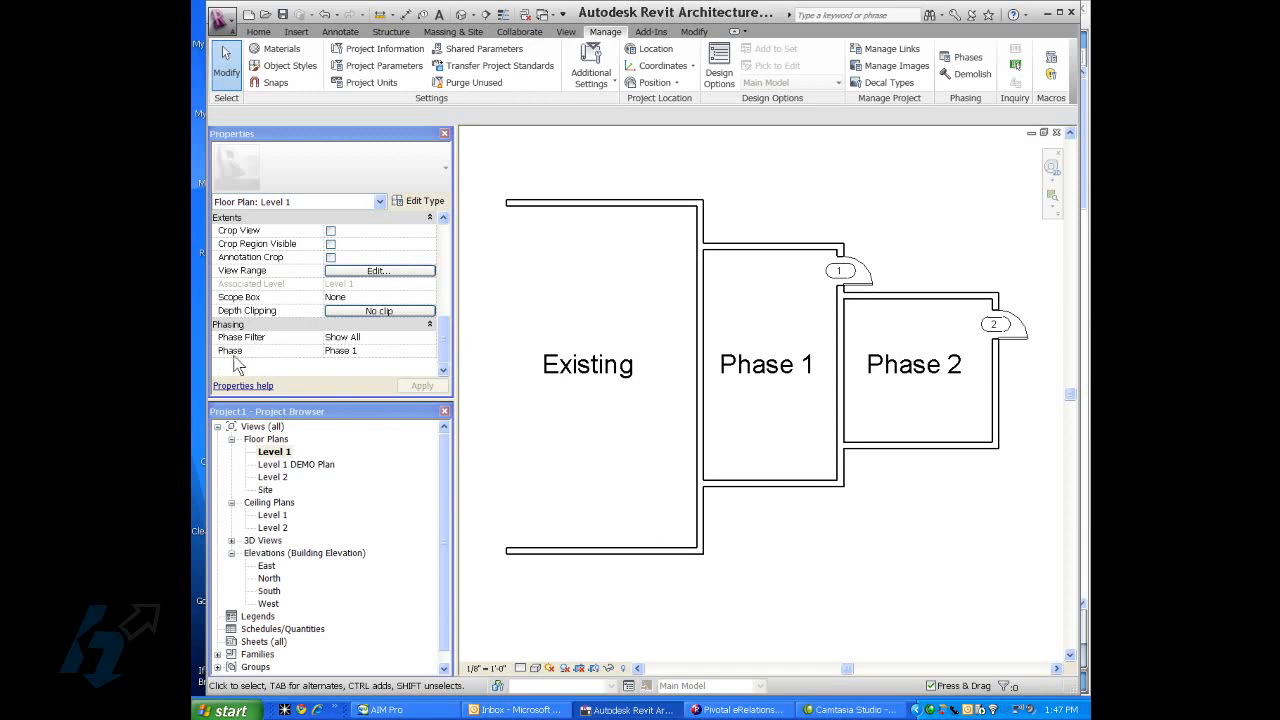
mouse_move(235, 360)
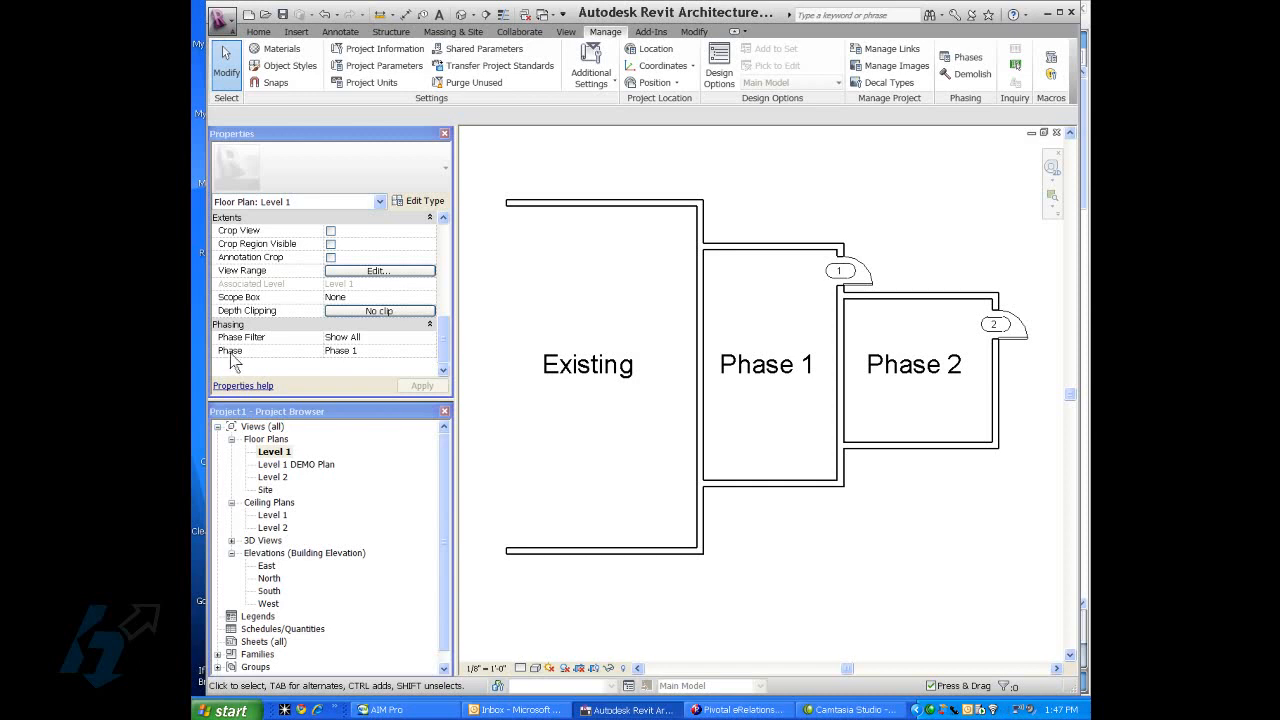
mouse_move(335, 360)
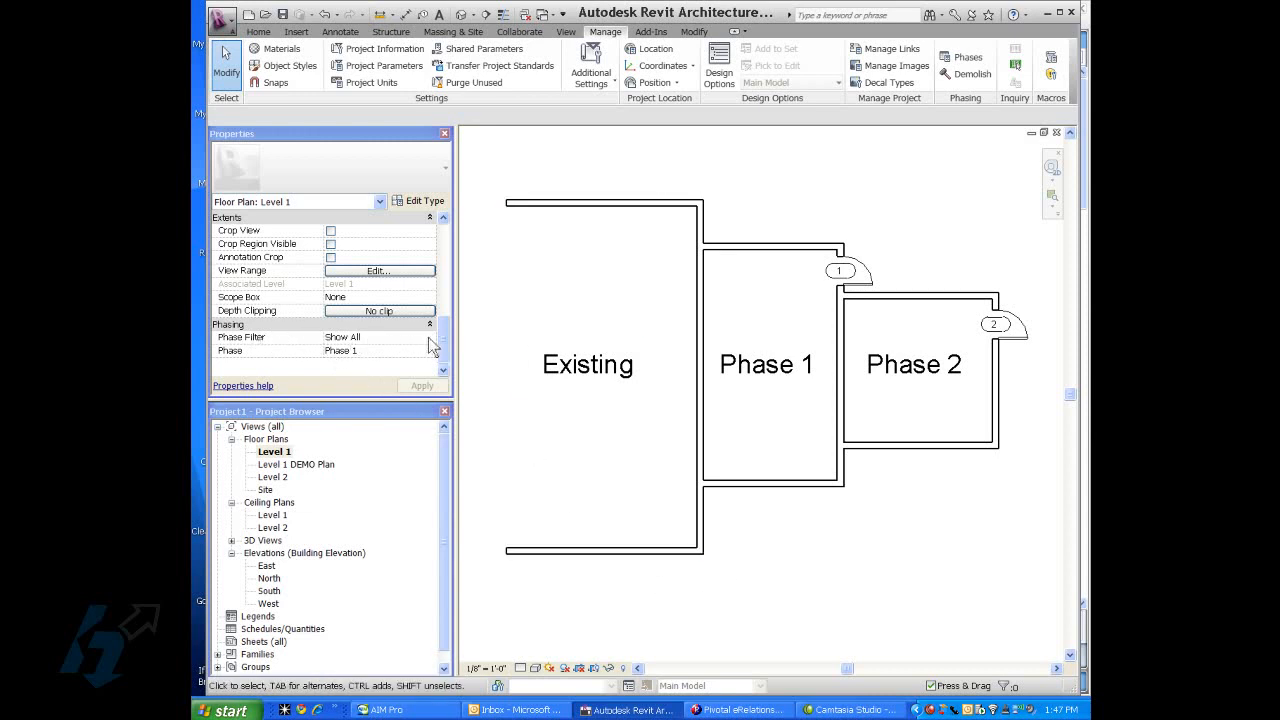
left_click(378, 337)
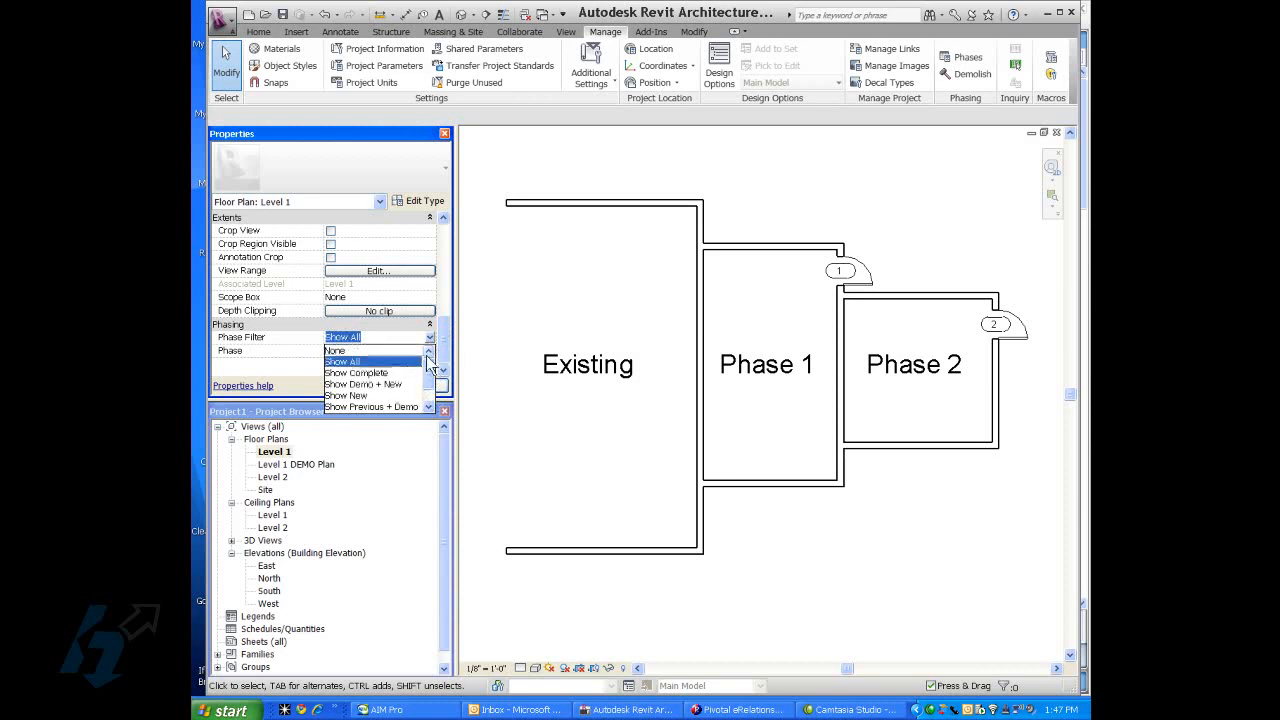
left_click(340, 350)
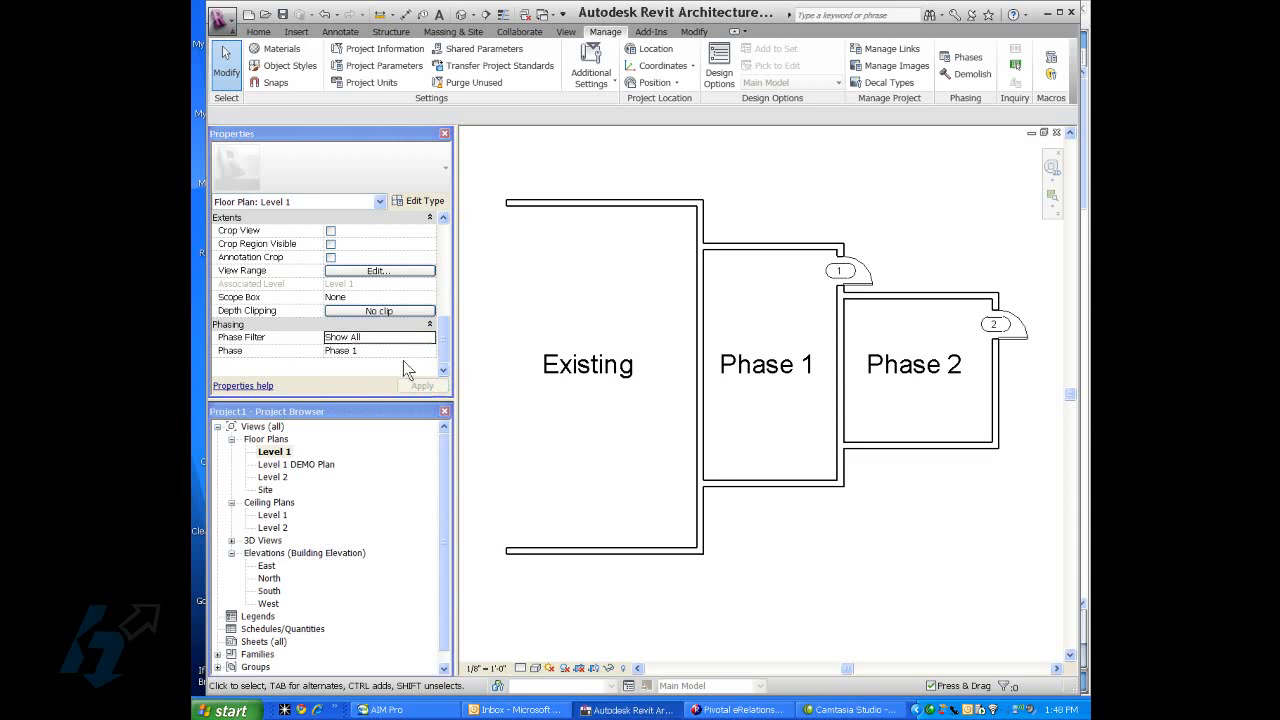
mouse_move(600, 285)
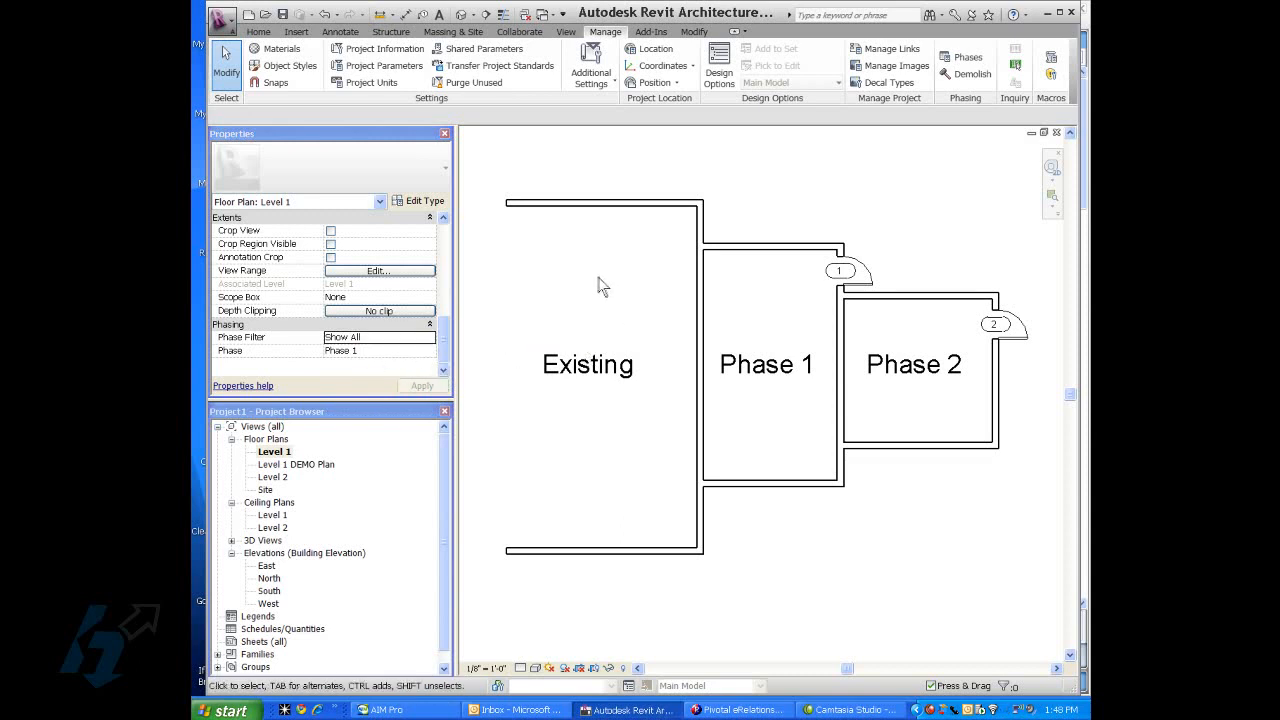
mouse_move(635, 250)
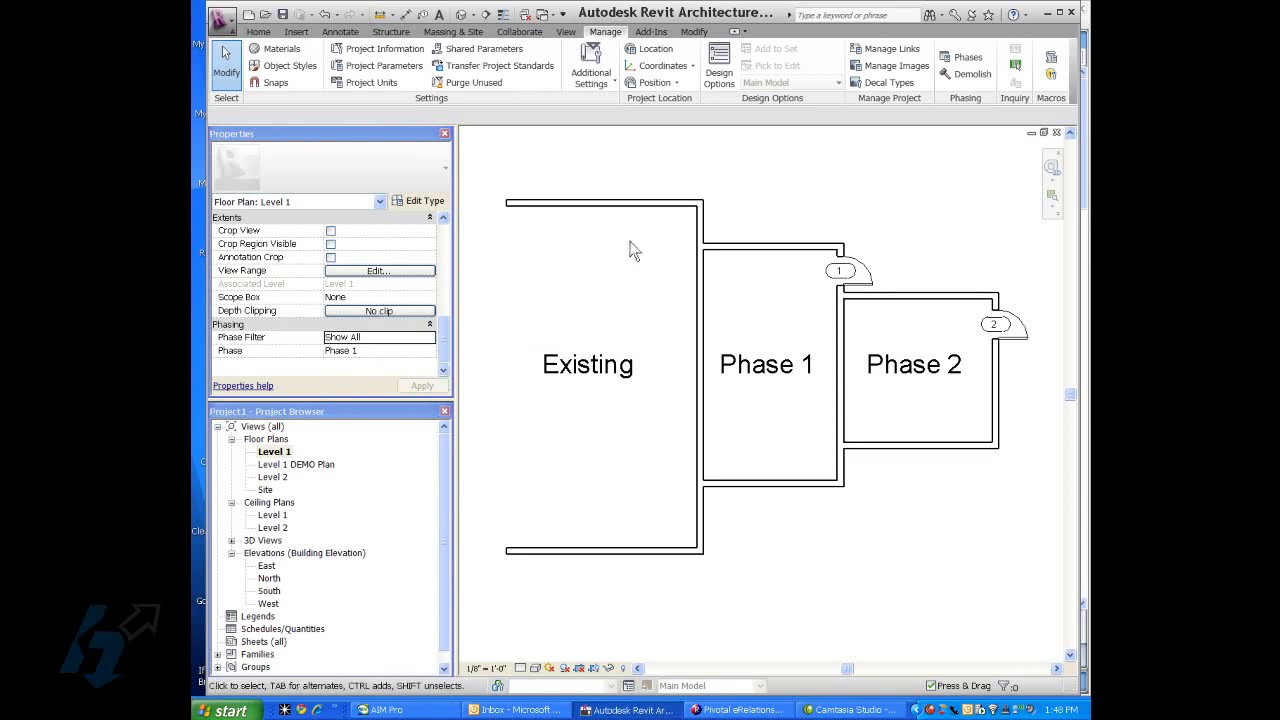
Set Phase Created to Existing for the five walls enclosing the Existing room.
left_click(602, 203)
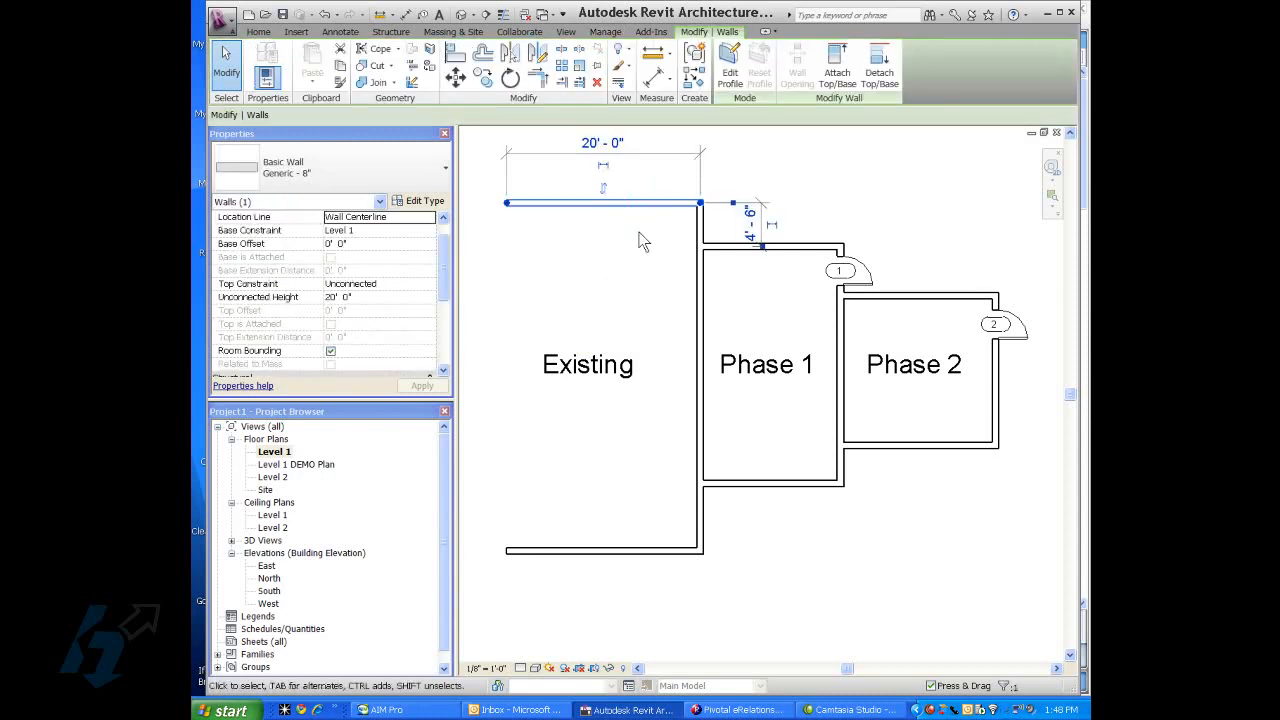
mouse_move(688, 238)
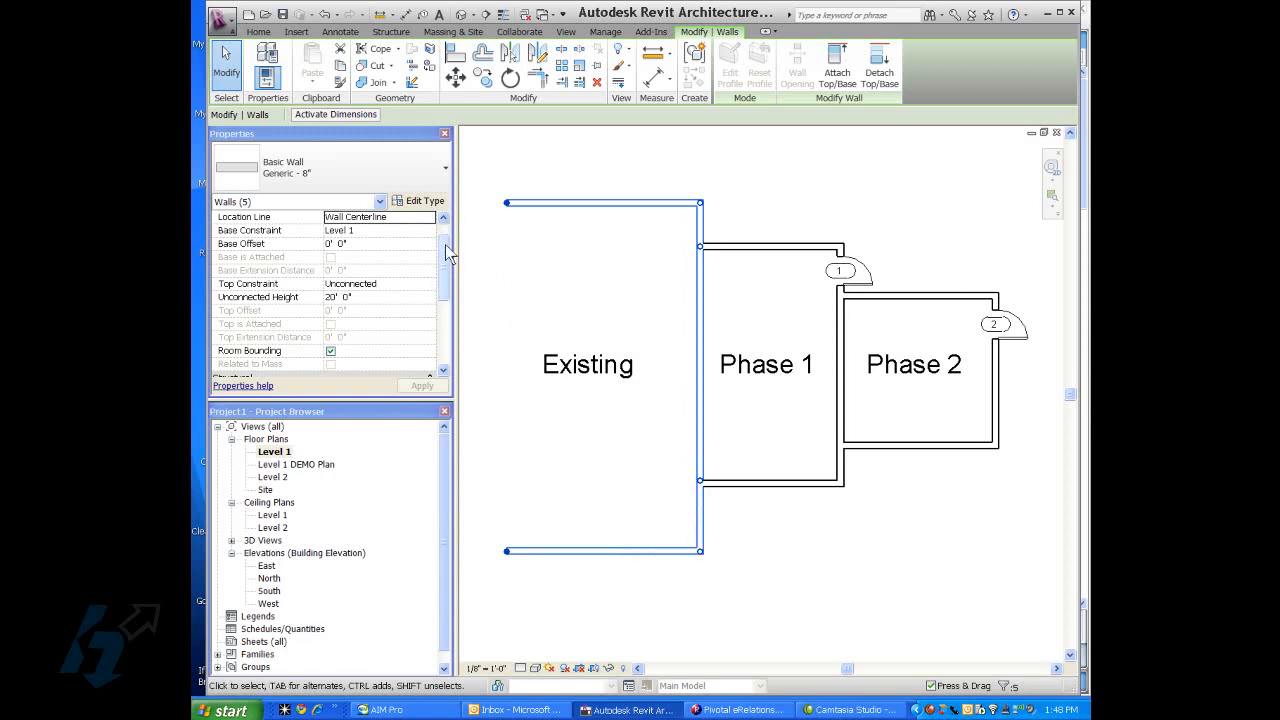
scroll("down", 3)
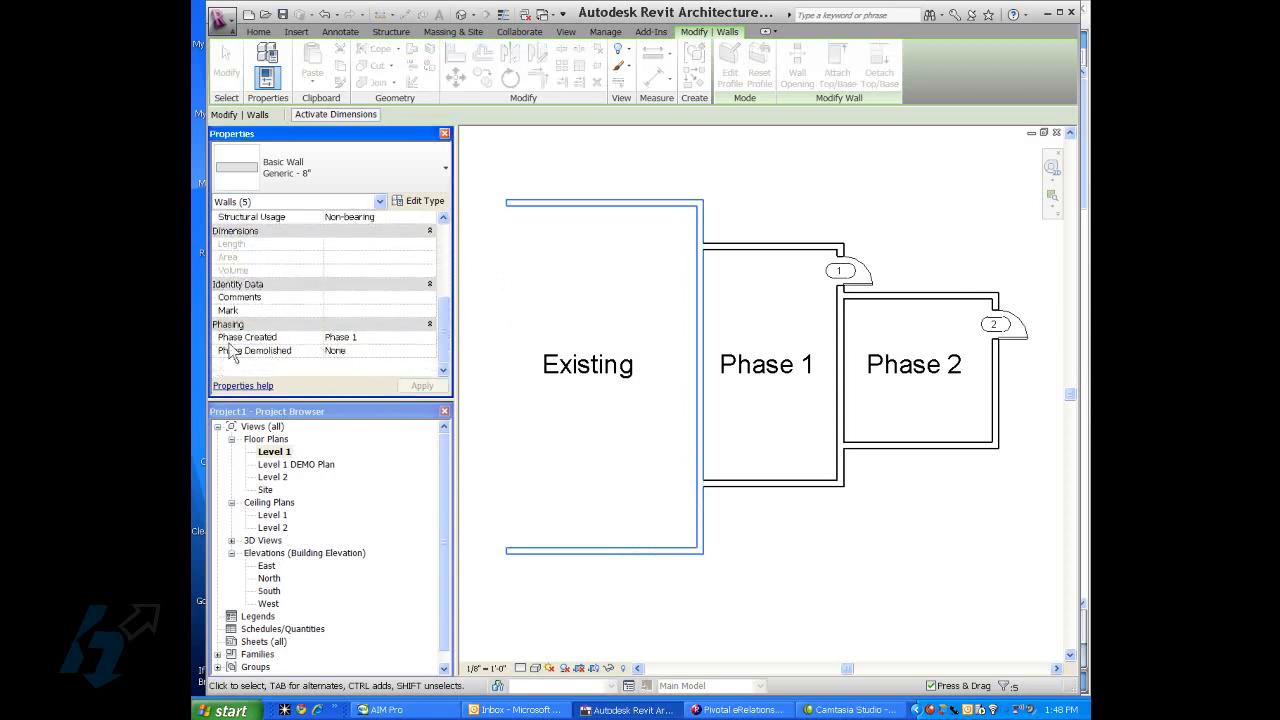
mouse_move(358, 353)
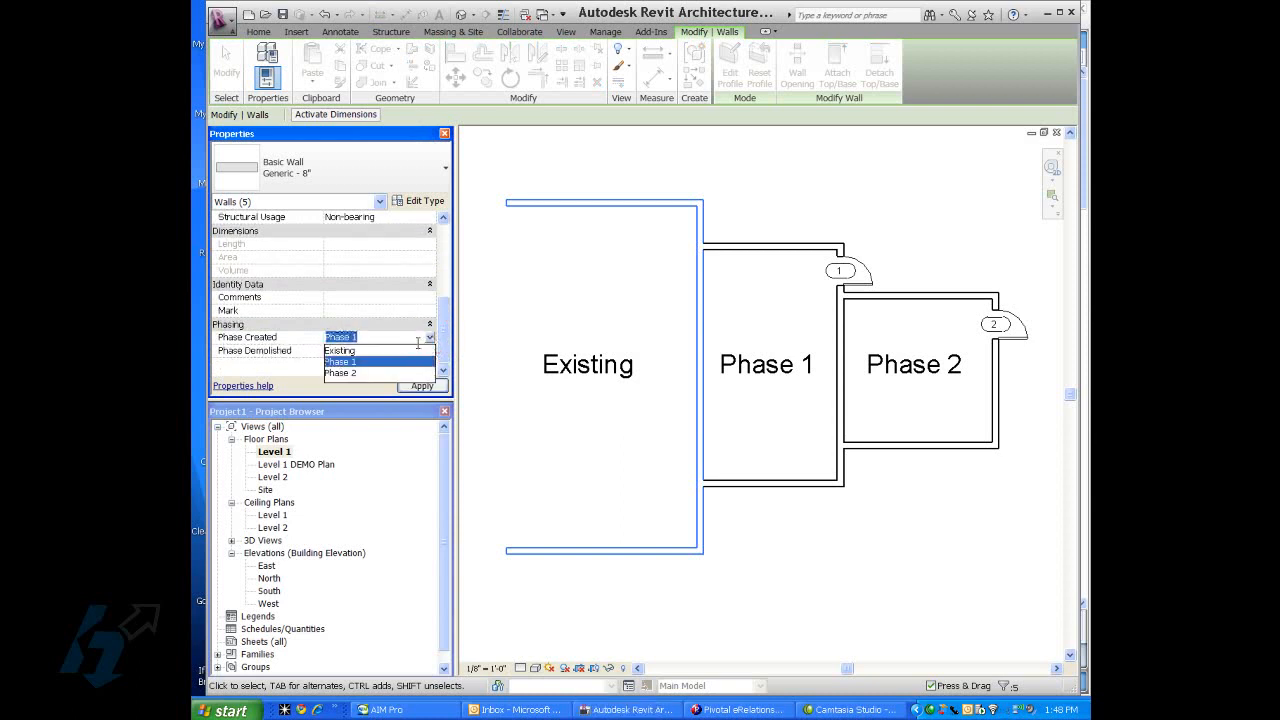
left_click(340, 350)
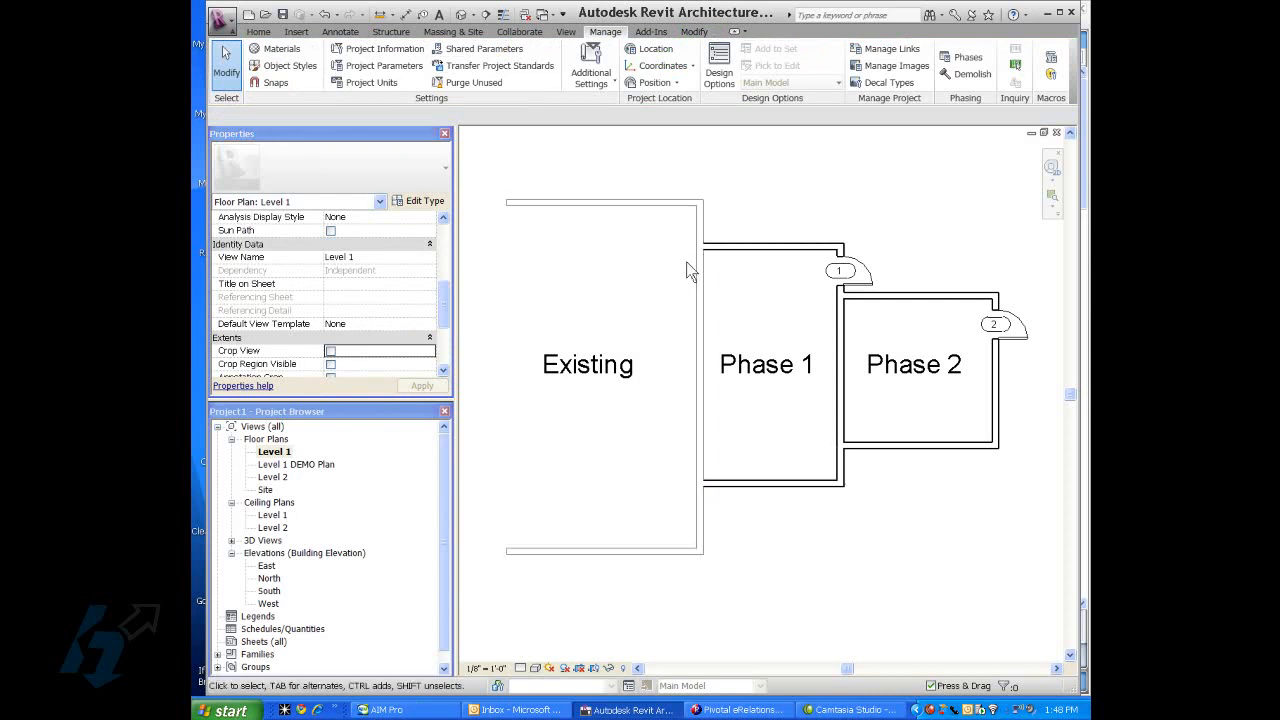
Set the shared Existing/Phase 1 wall's Phase Demolished to Phase 1 and apply.
left_click(838, 337)
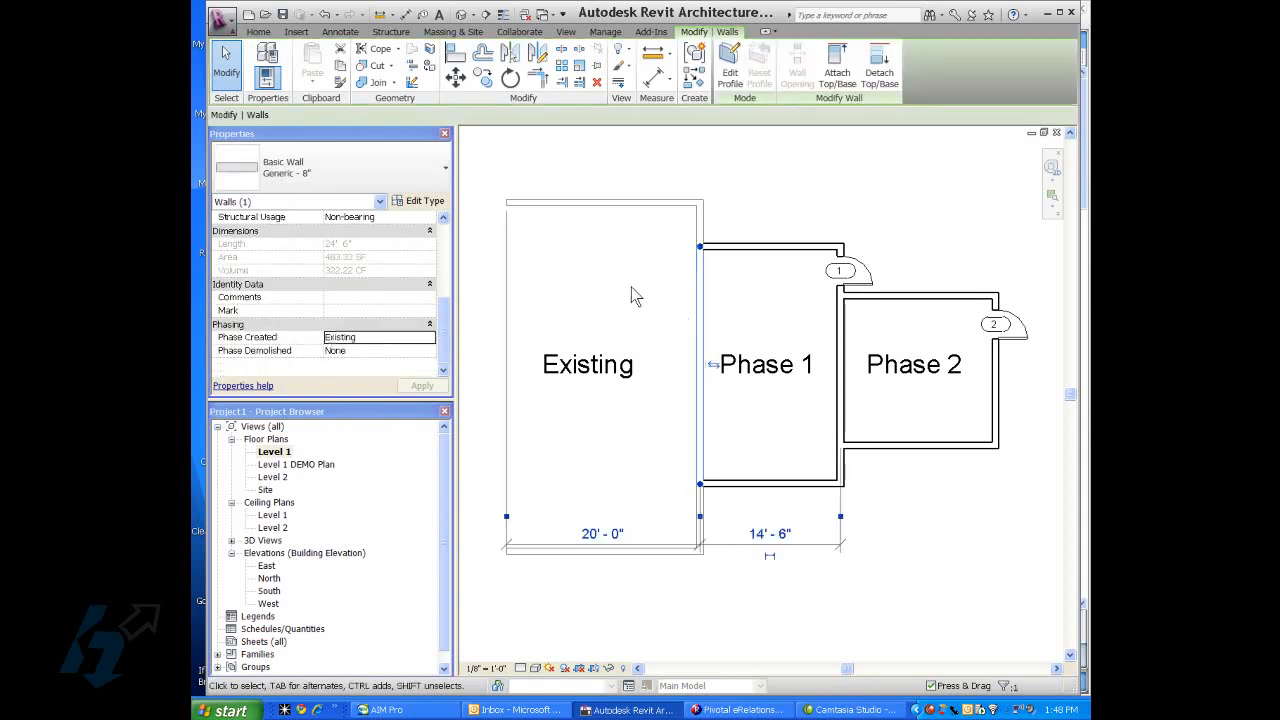
mouse_move(450, 335)
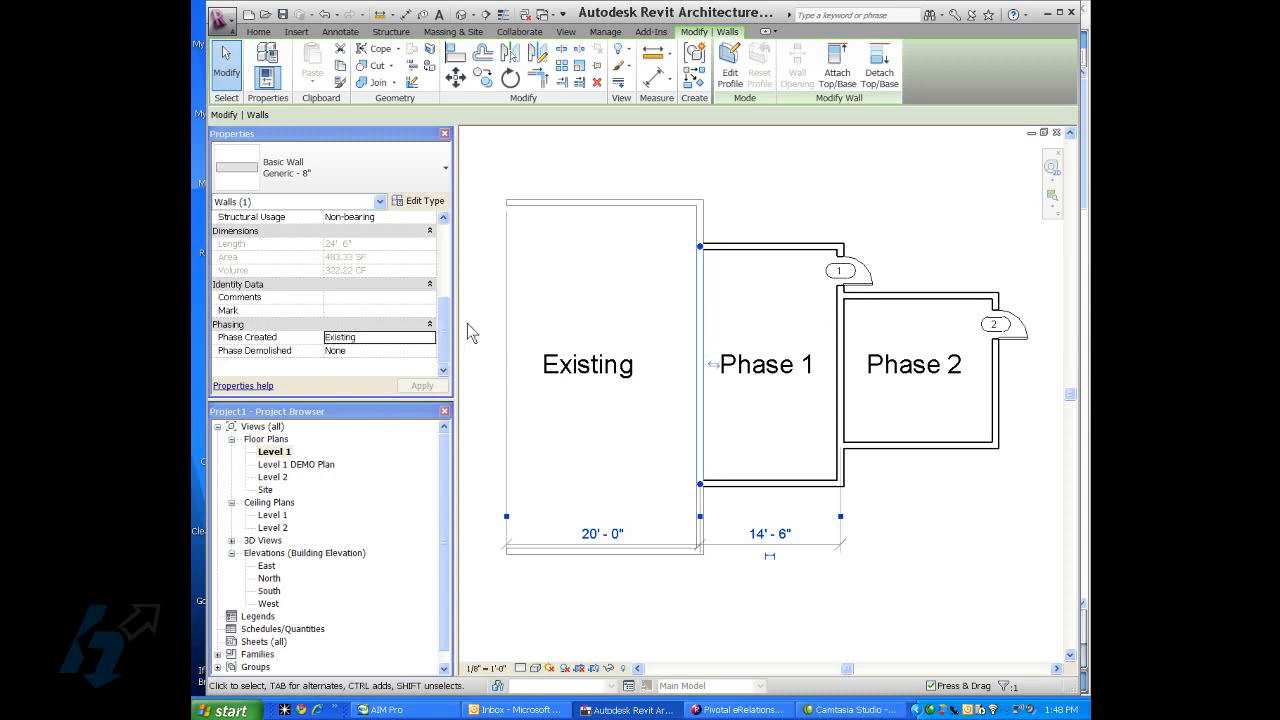
left_click(429, 350)
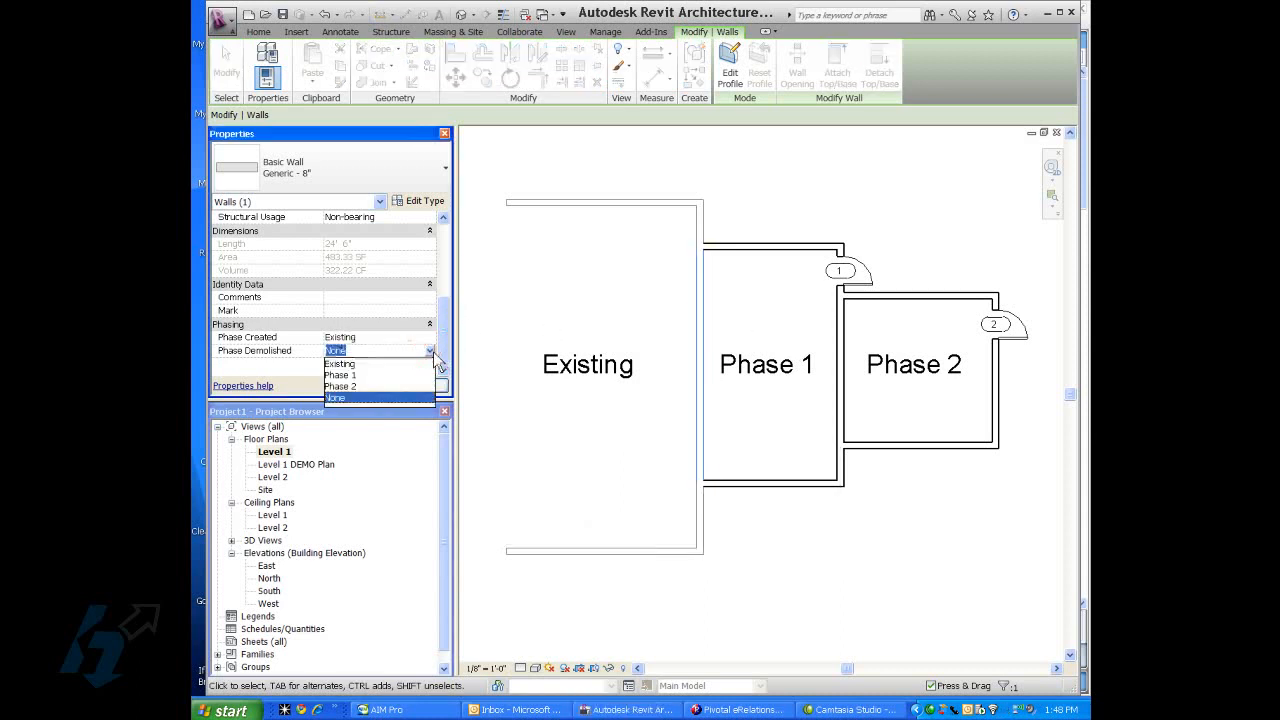
left_click(340, 375)
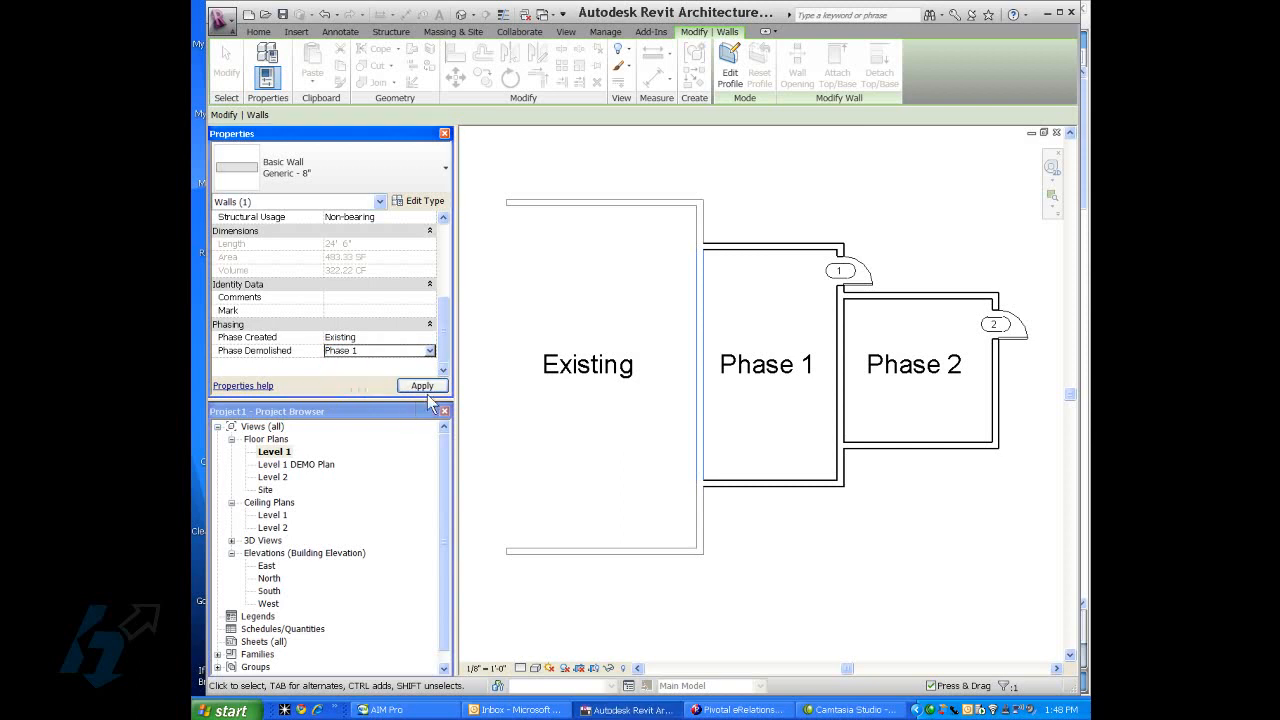
left_click(422, 386)
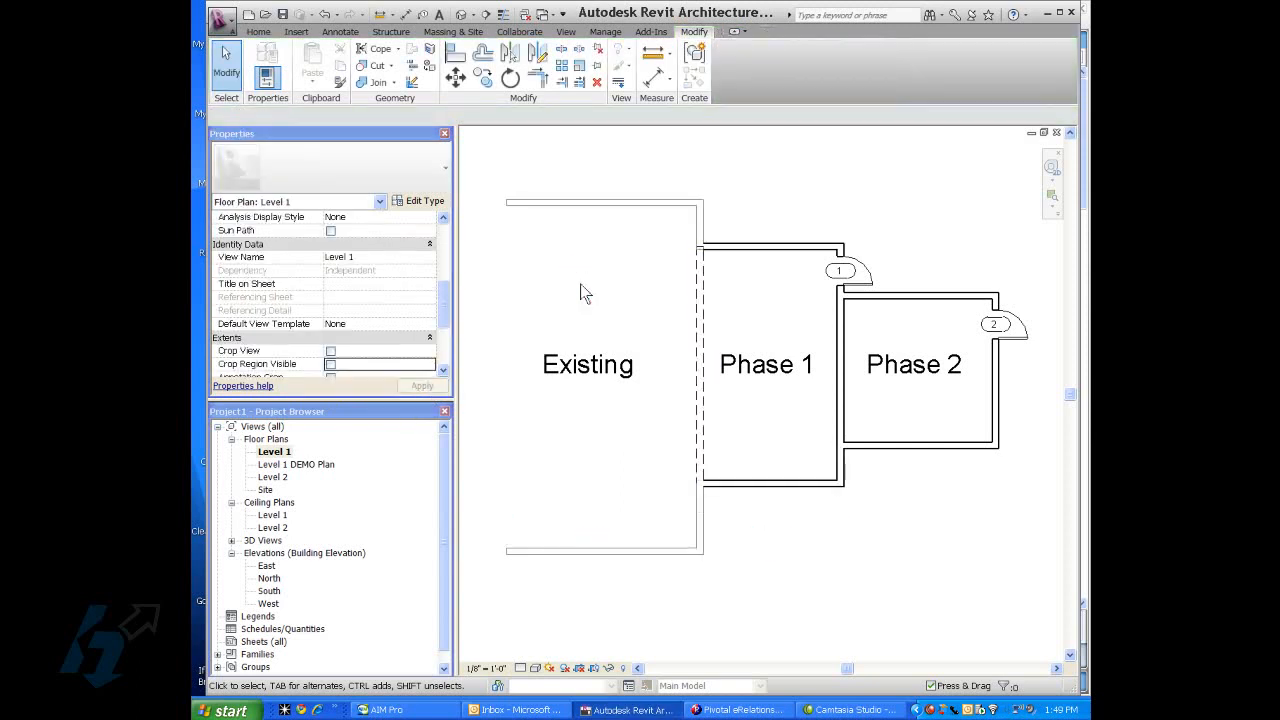
left_click(775, 250)
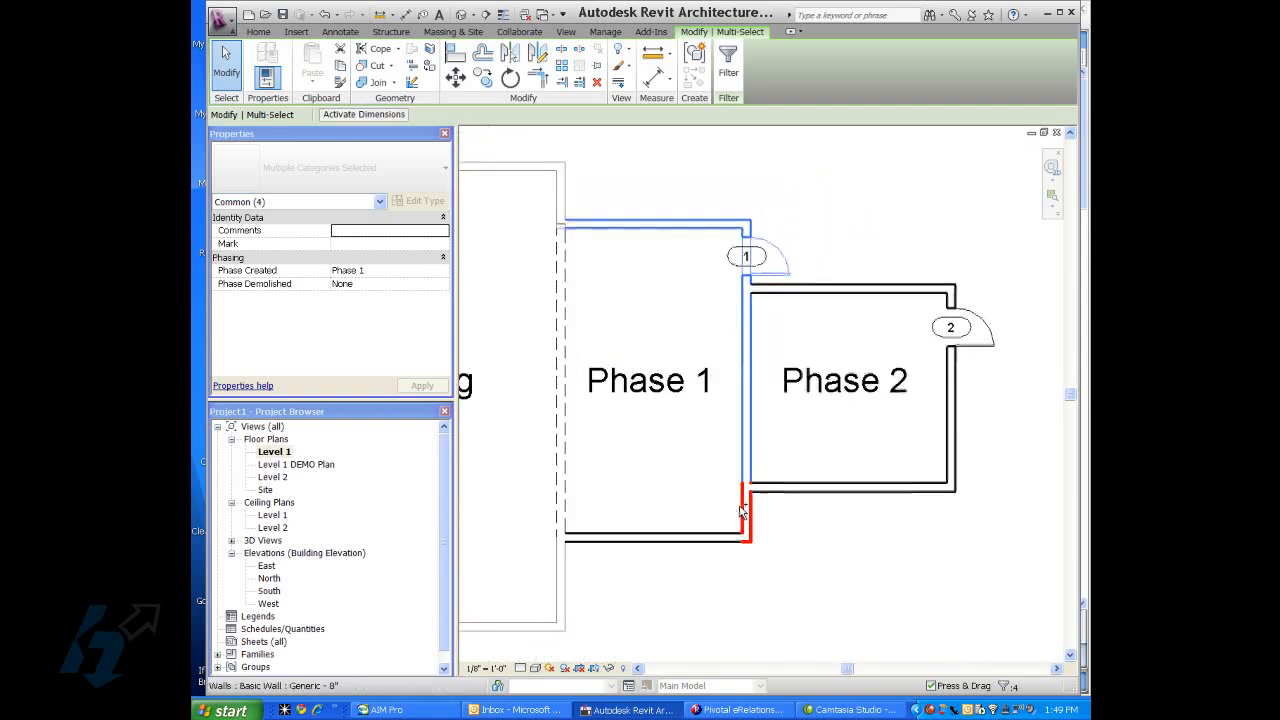
left_click(745, 515)
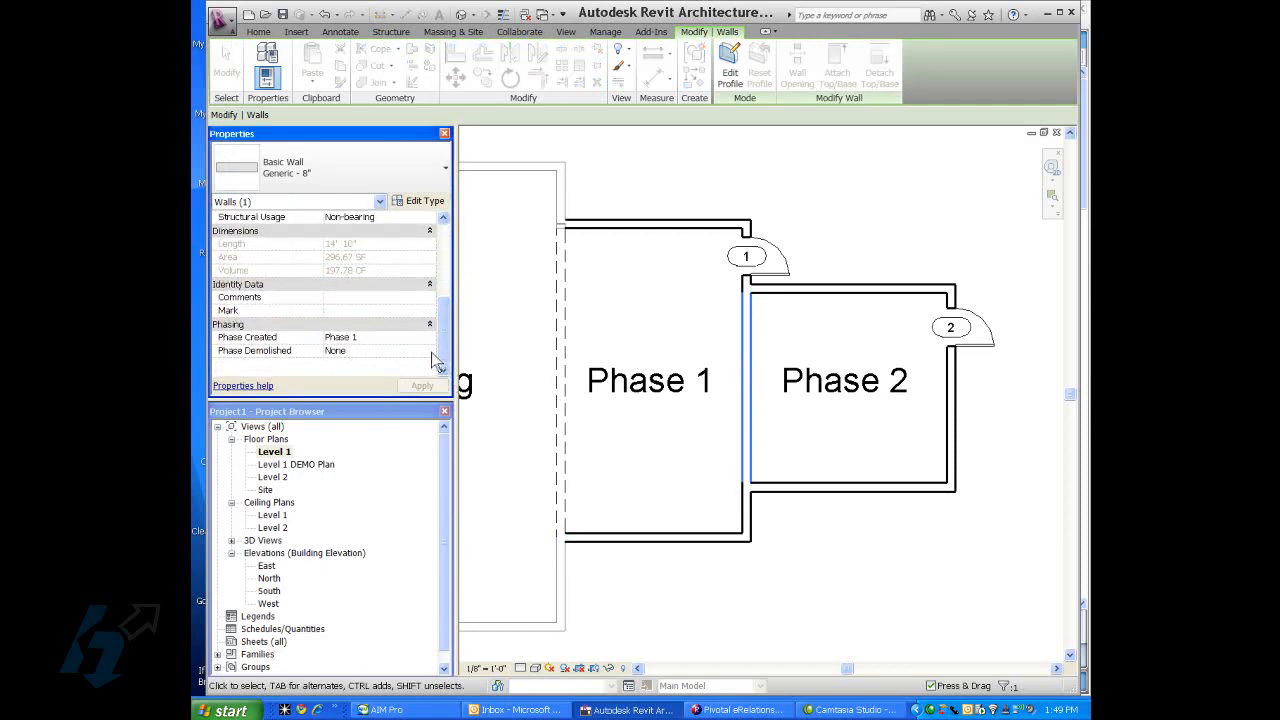
left_click(430, 350)
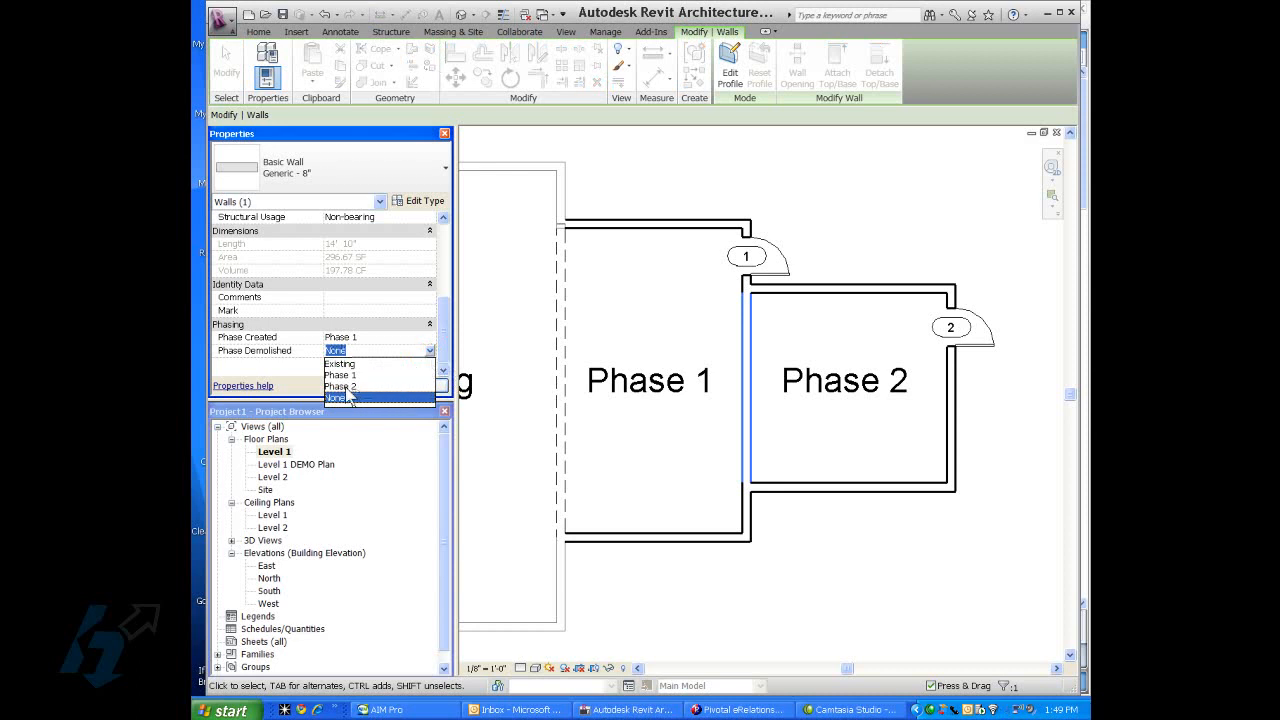
left_click(339, 386)
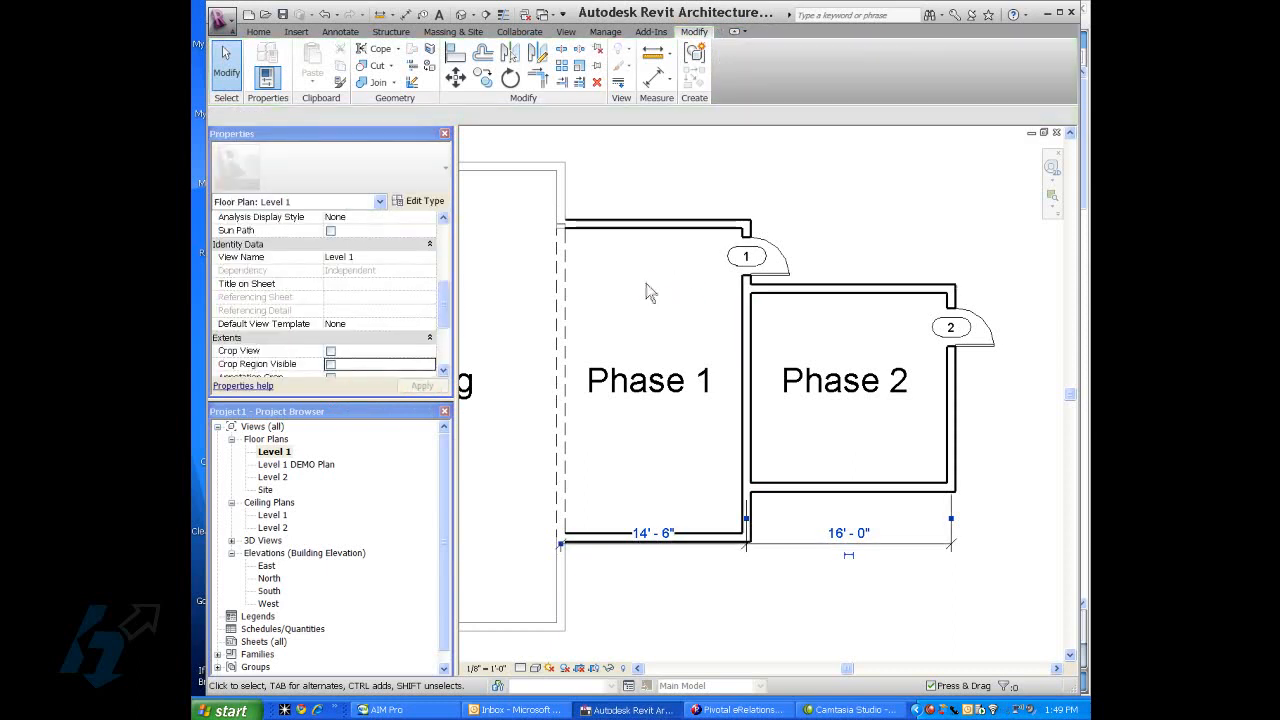
mouse_move(645, 297)
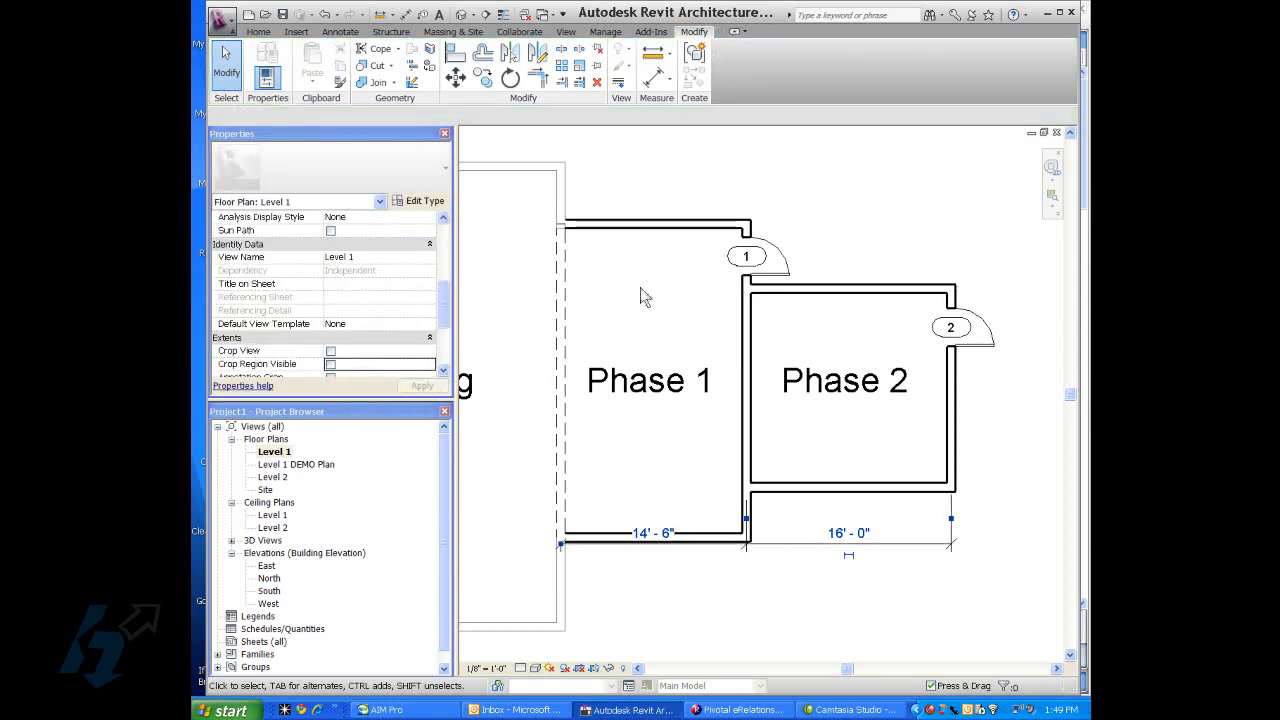
left_click(850, 288)
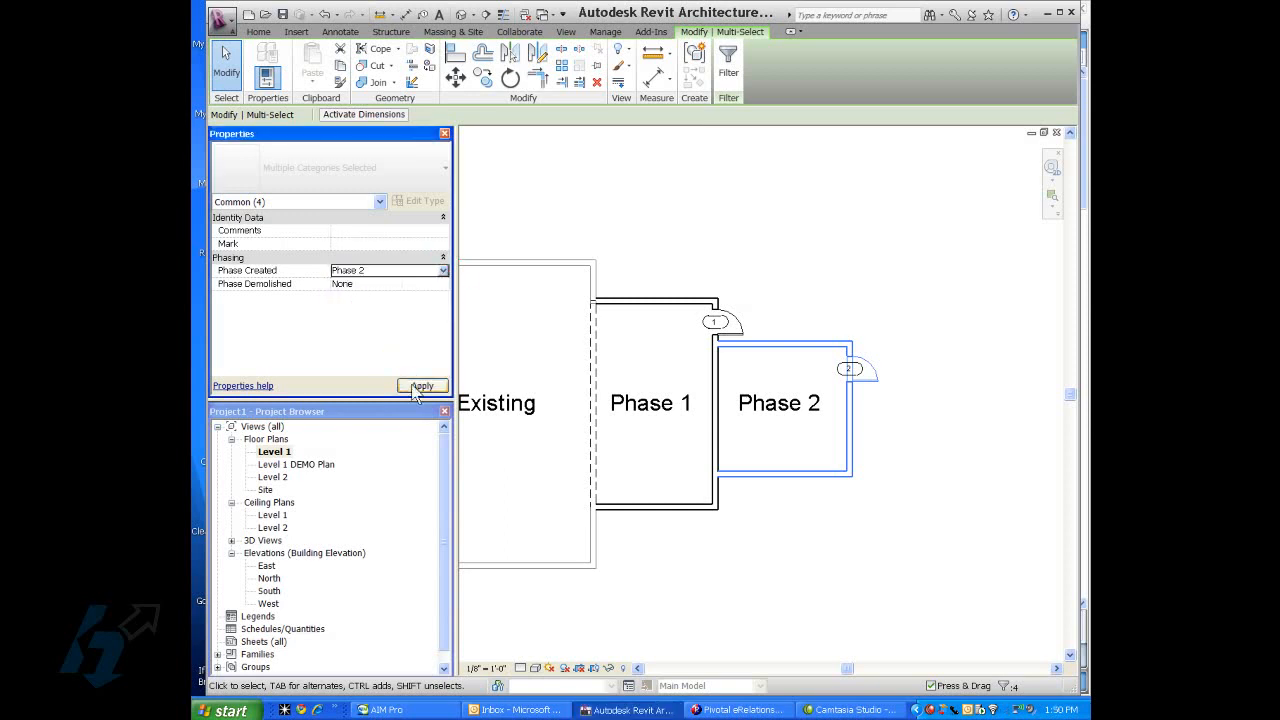
Apply Phase Created = Phase 2 to the Phase 2 room's walls.
left_click(422, 386)
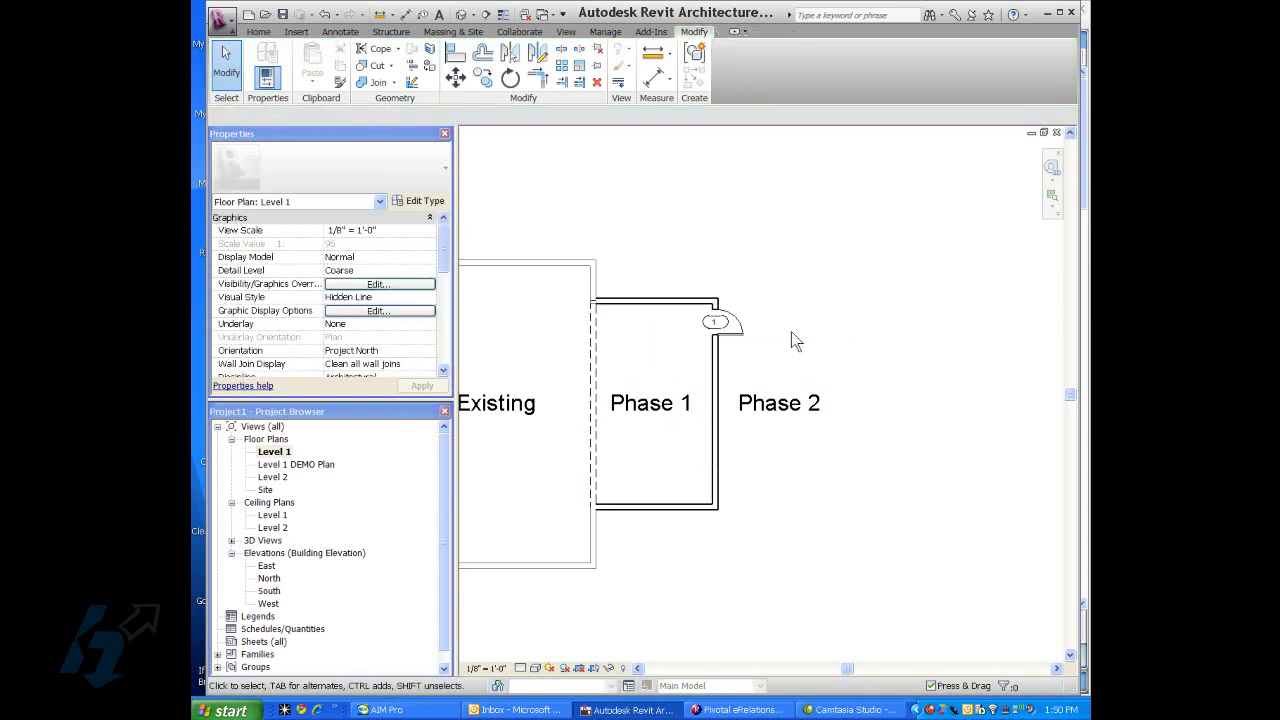
mouse_move(788, 332)
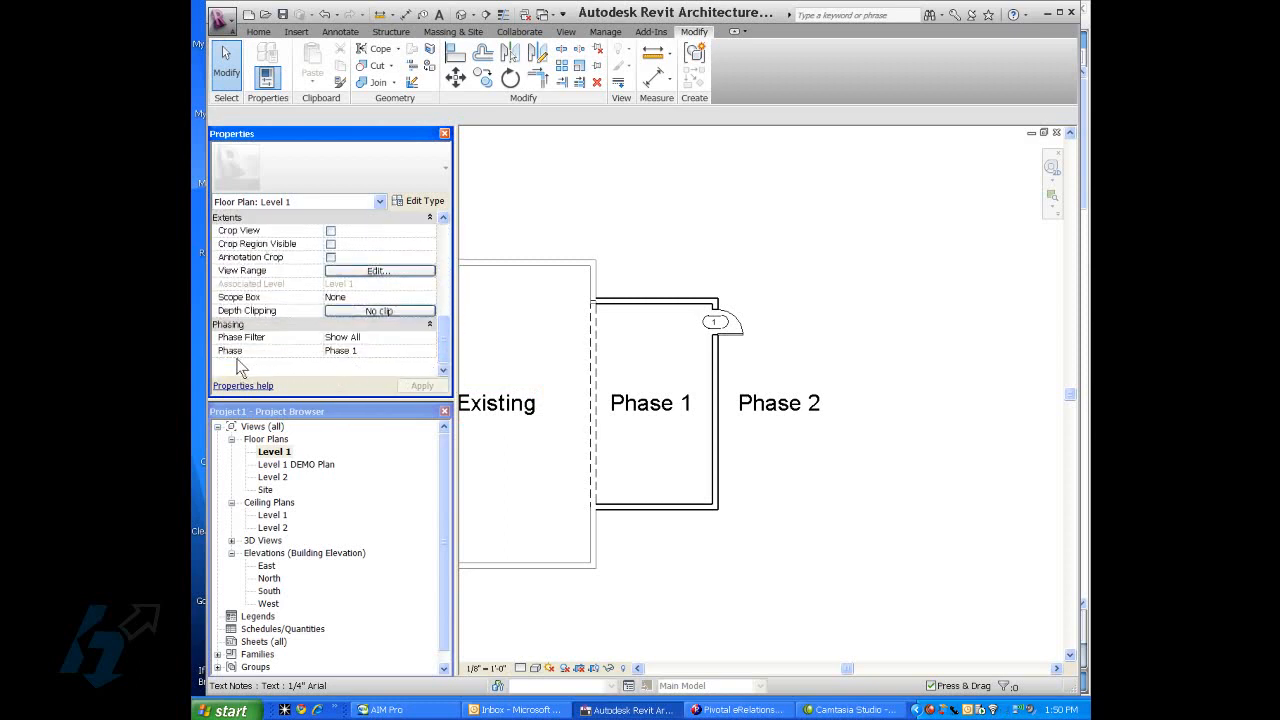
mouse_move(360, 362)
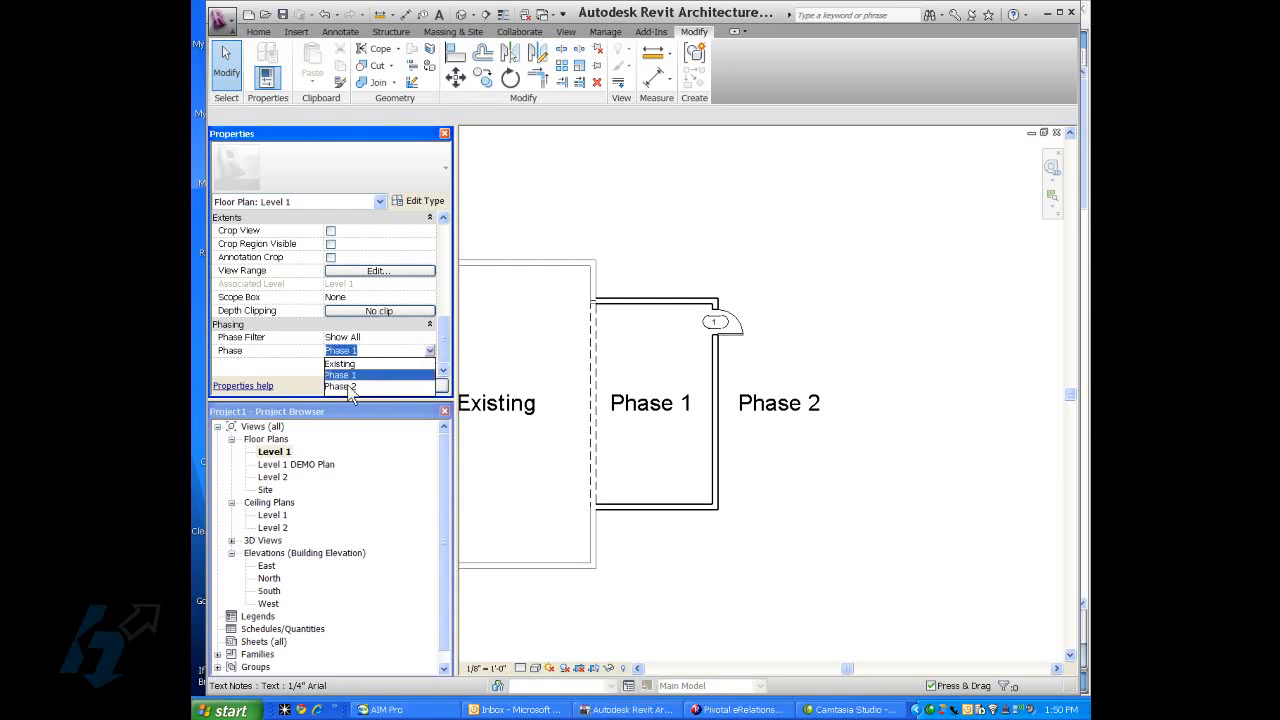
left_click(340, 387)
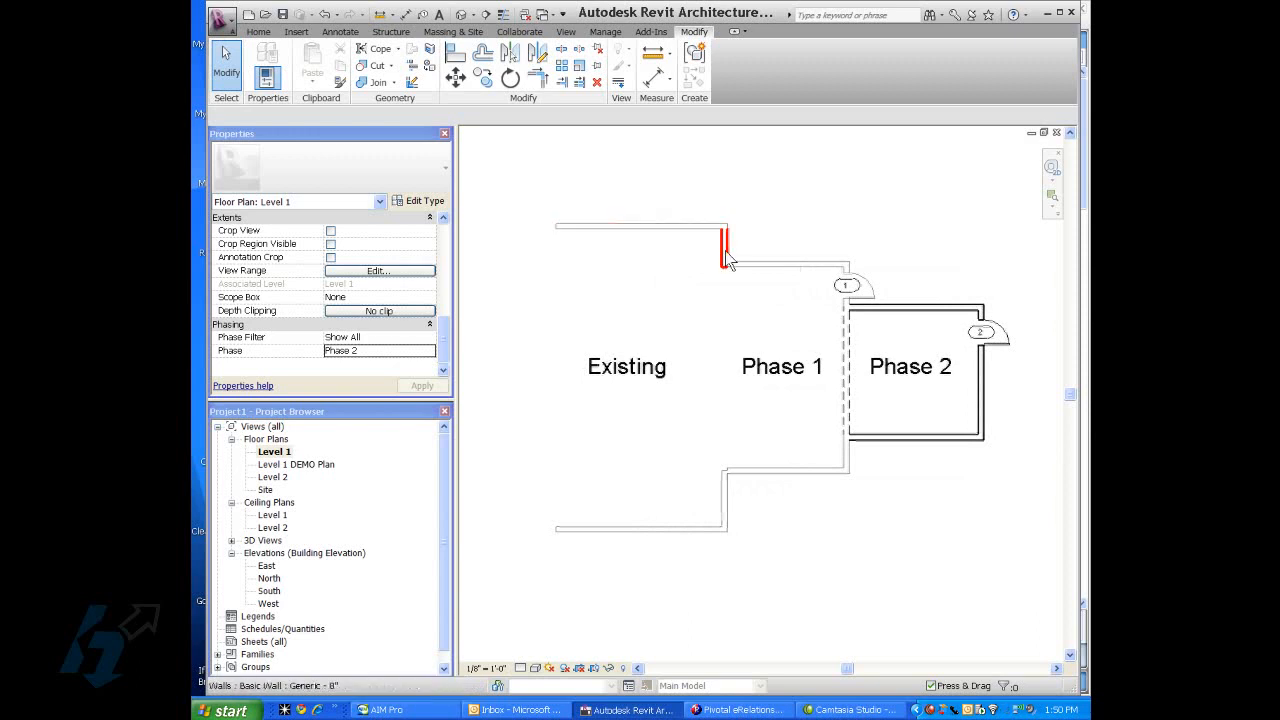
left_click(782, 366)
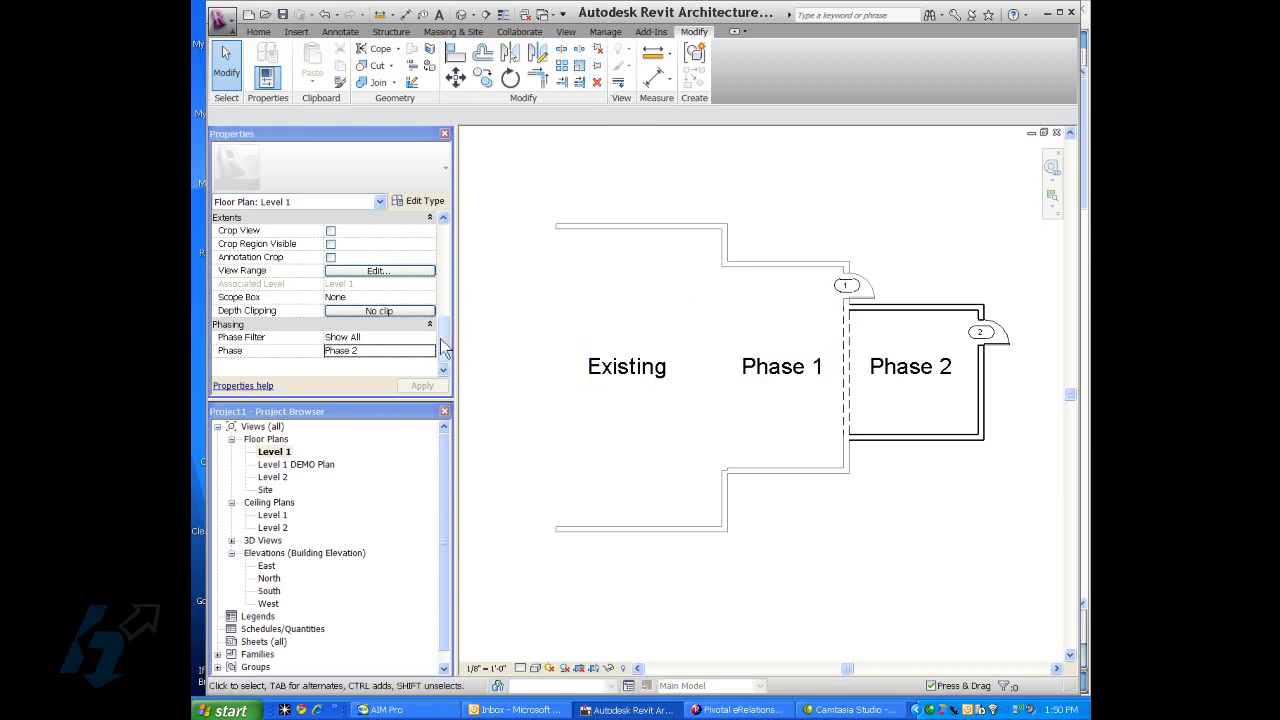
left_click(430, 350)
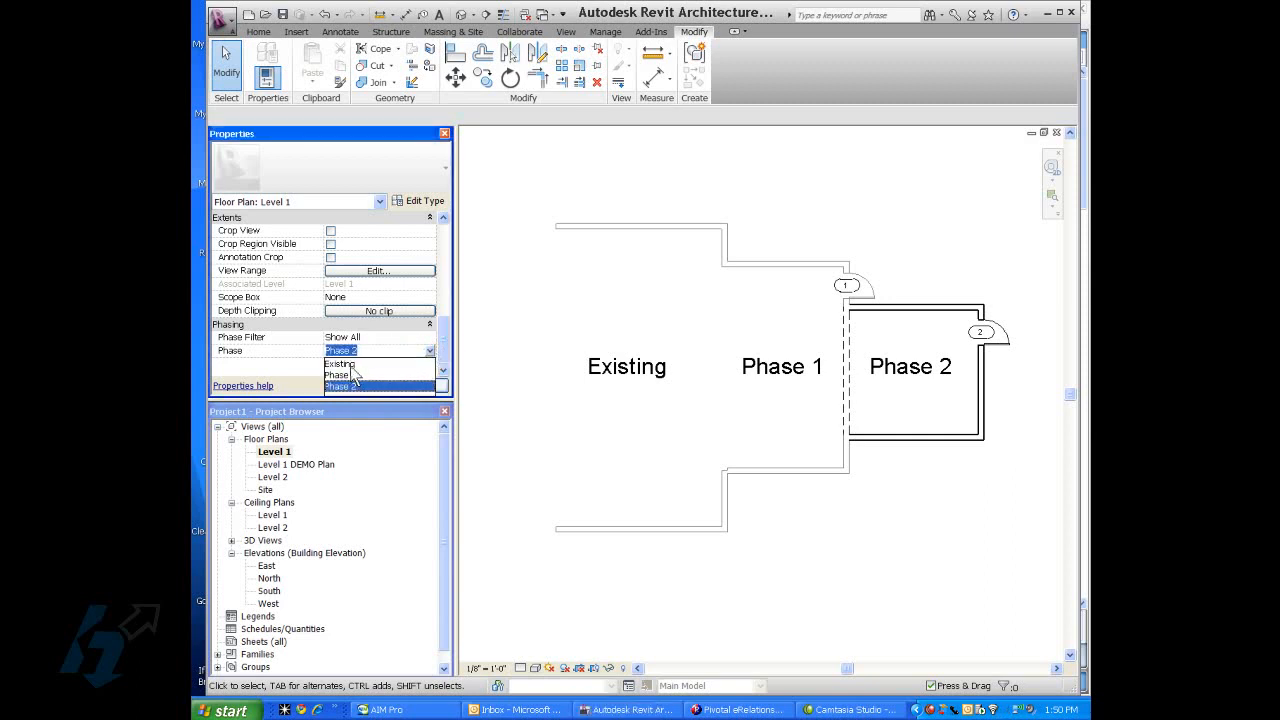
left_click(340, 363)
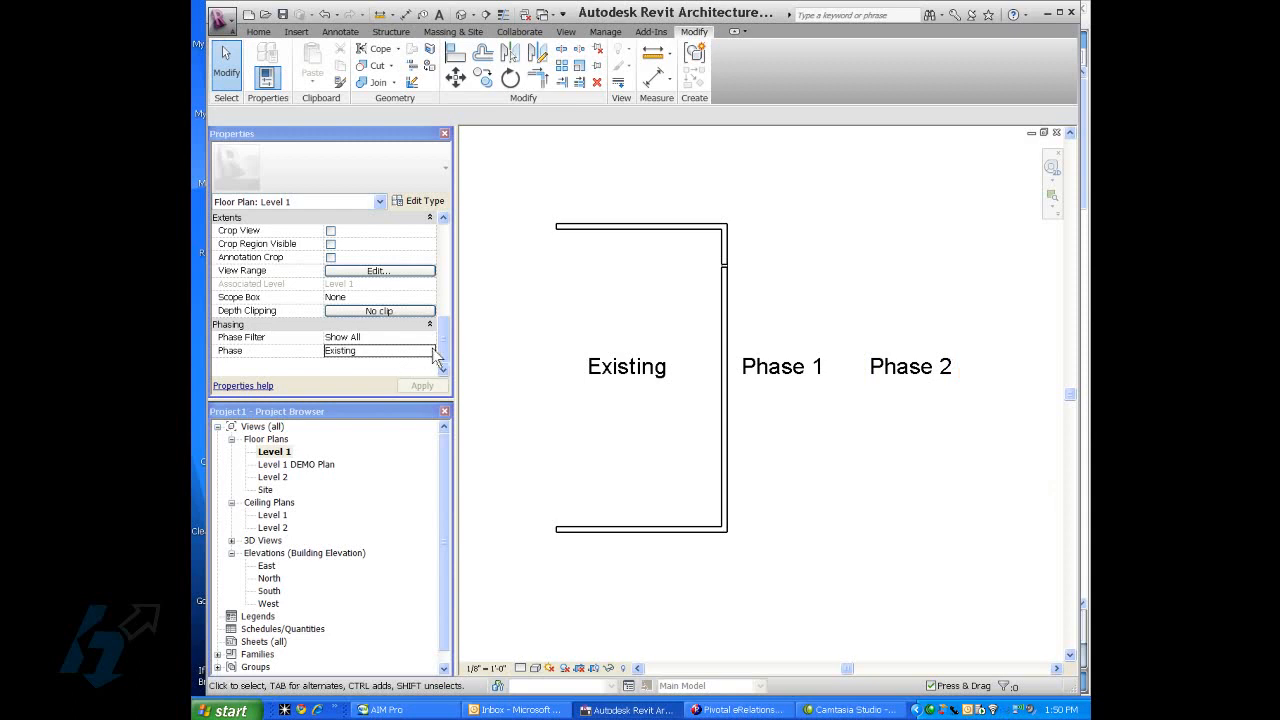
left_click(434, 350)
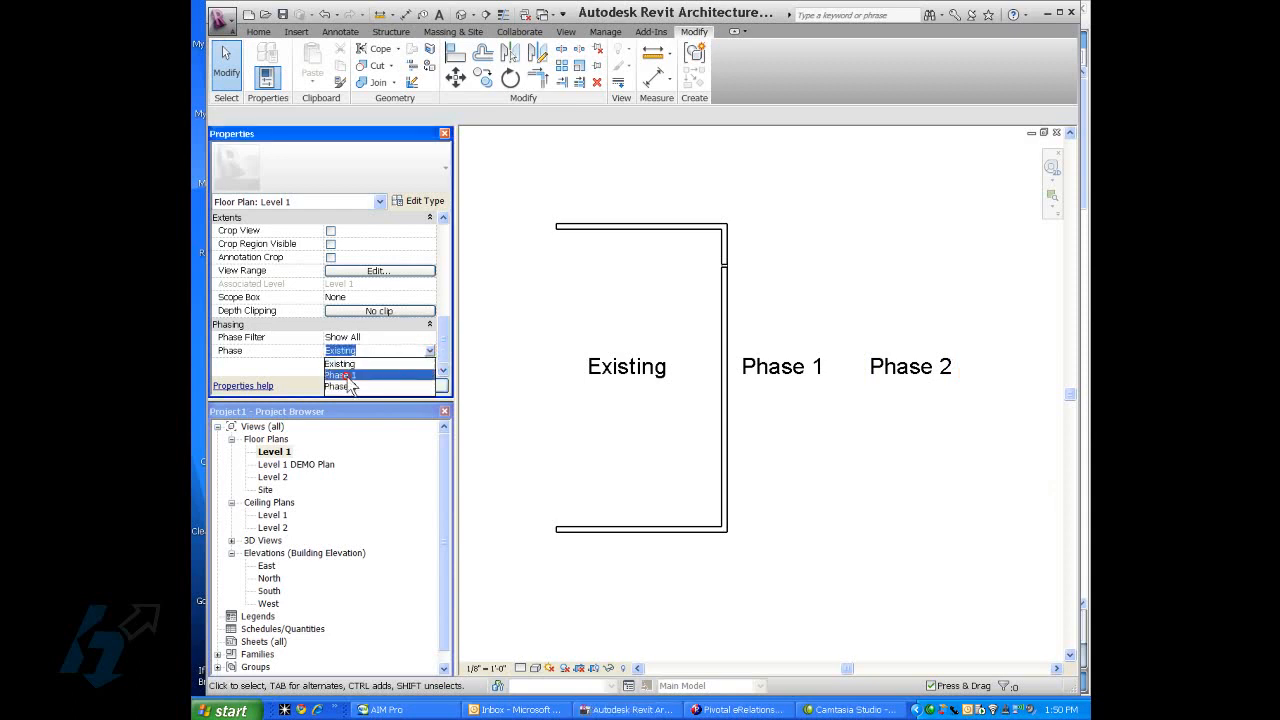
left_click(340, 374)
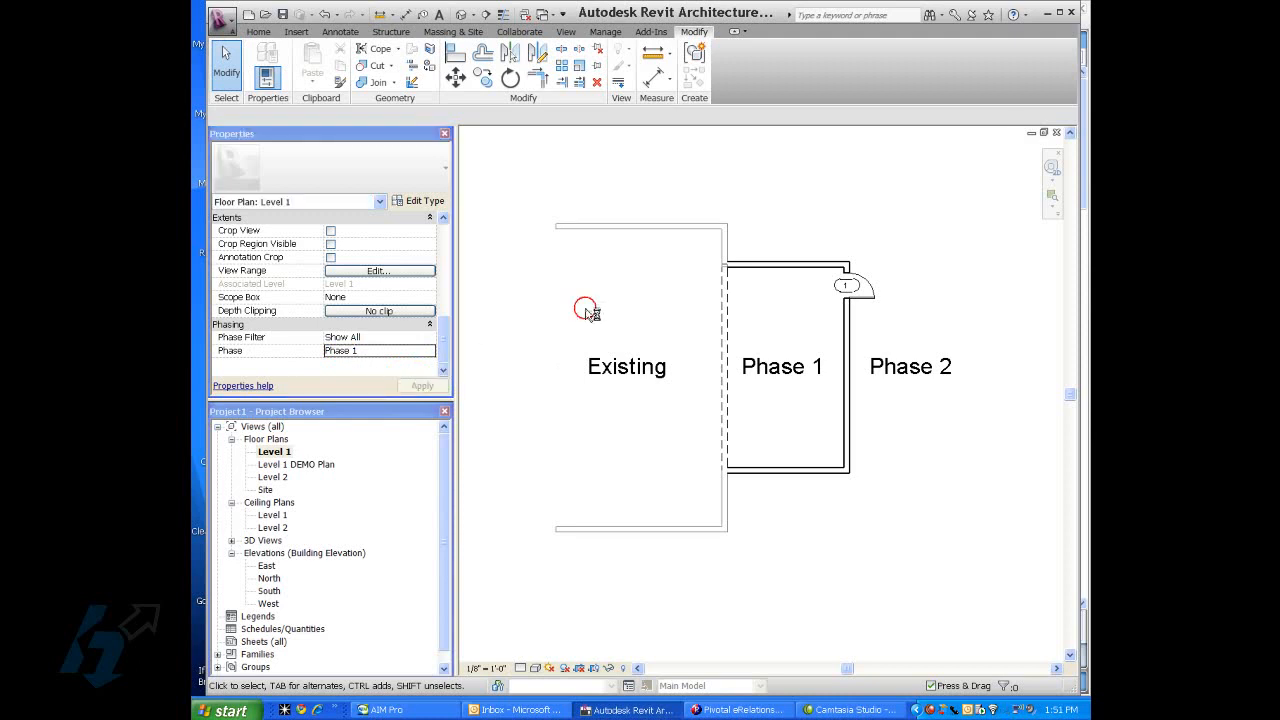
left_click(847, 285)
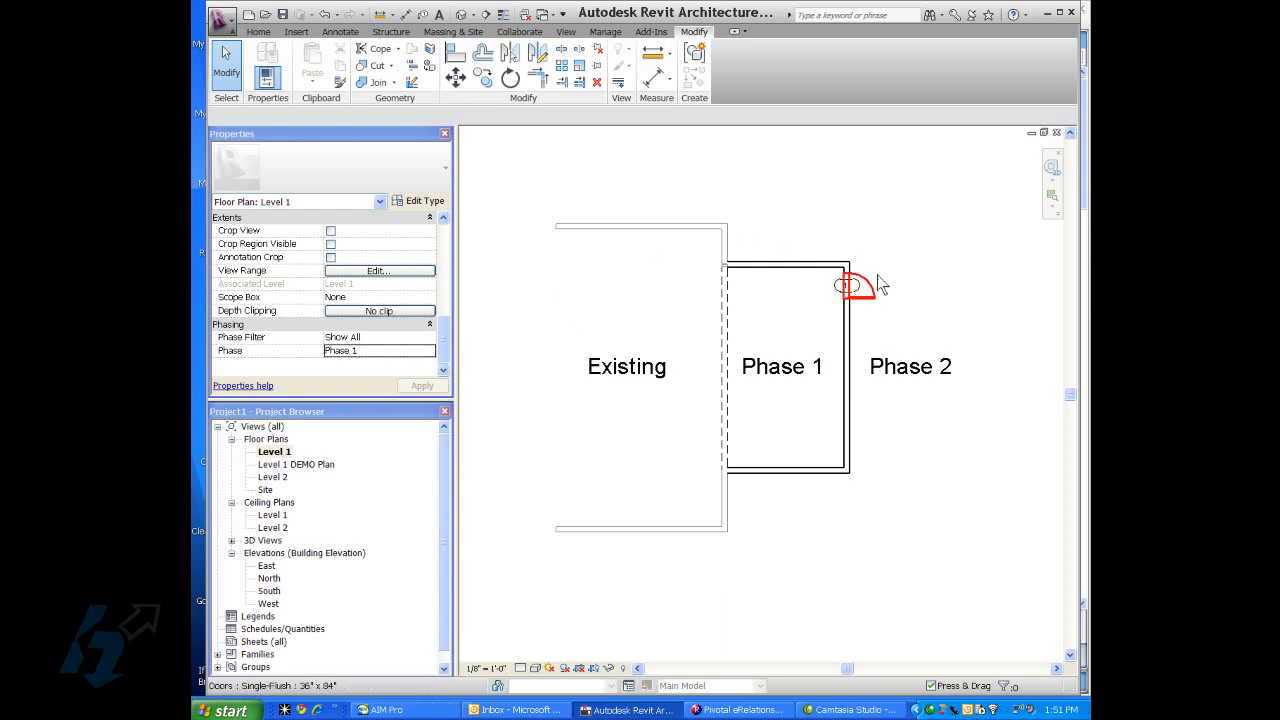
left_click(848, 285)
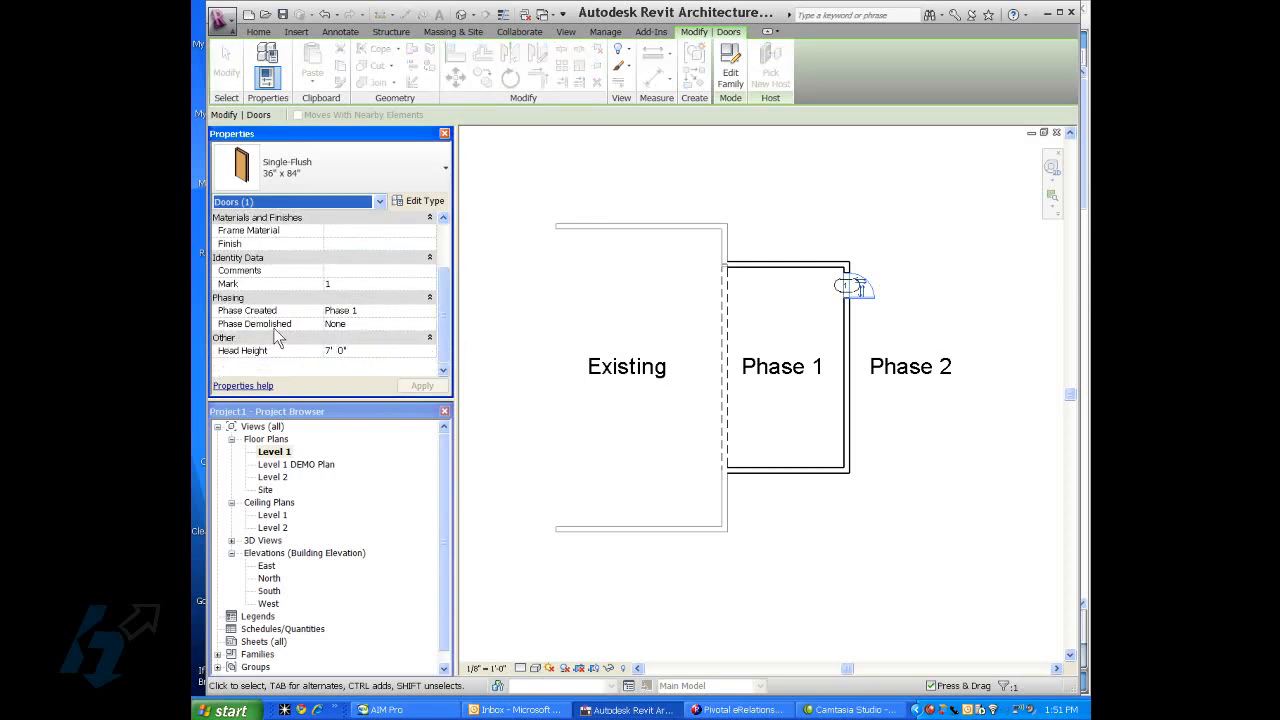
mouse_move(435, 332)
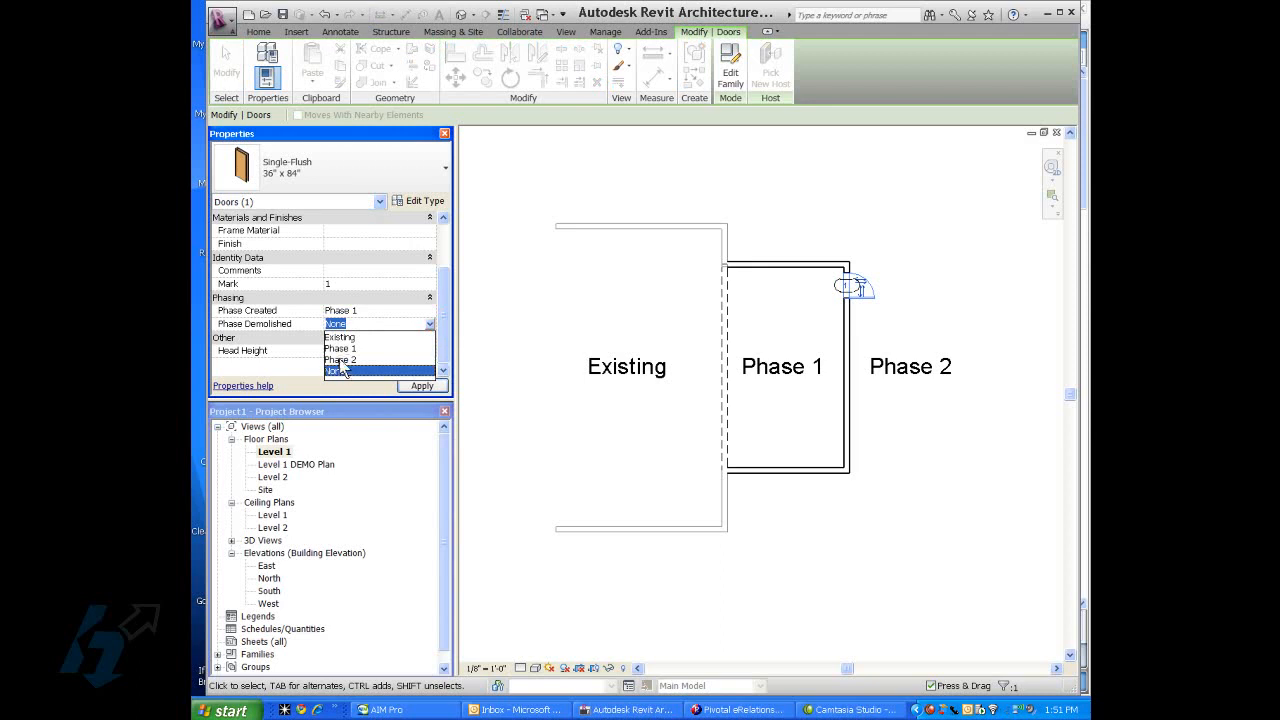
left_click(340, 359)
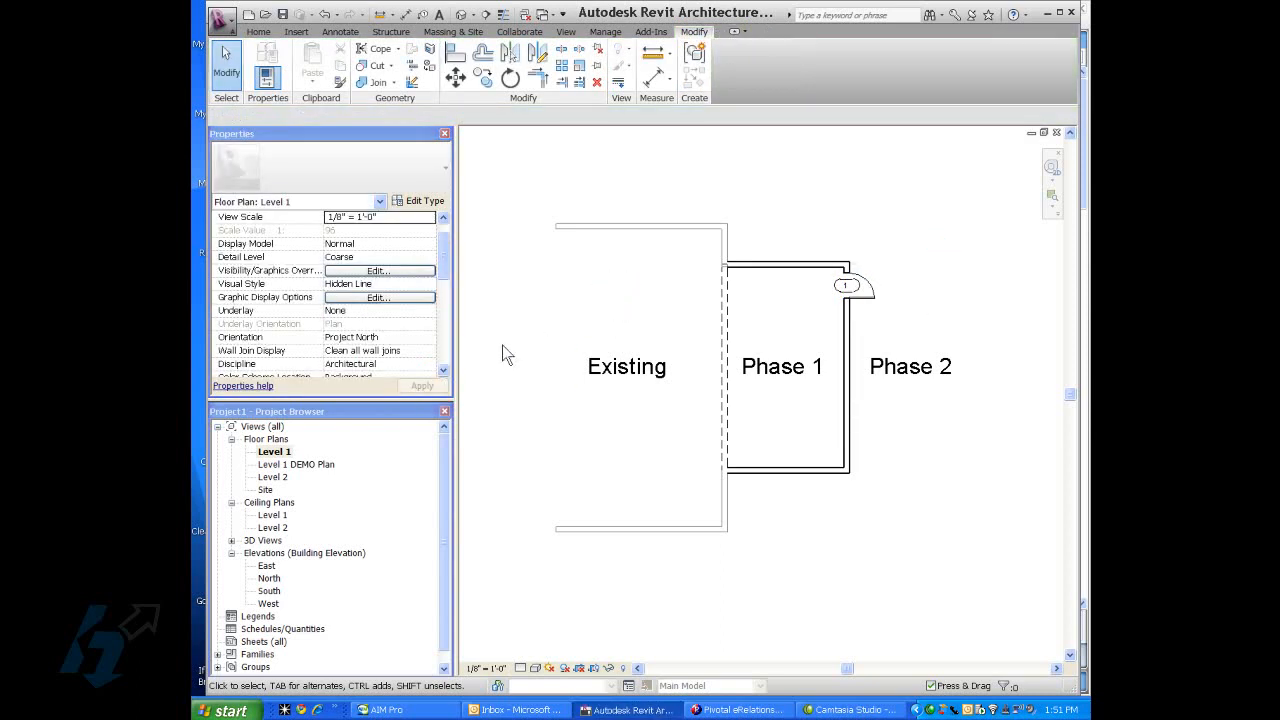
Change the Level 1 plan's Phase property to Phase 2.
scroll("down", 3)
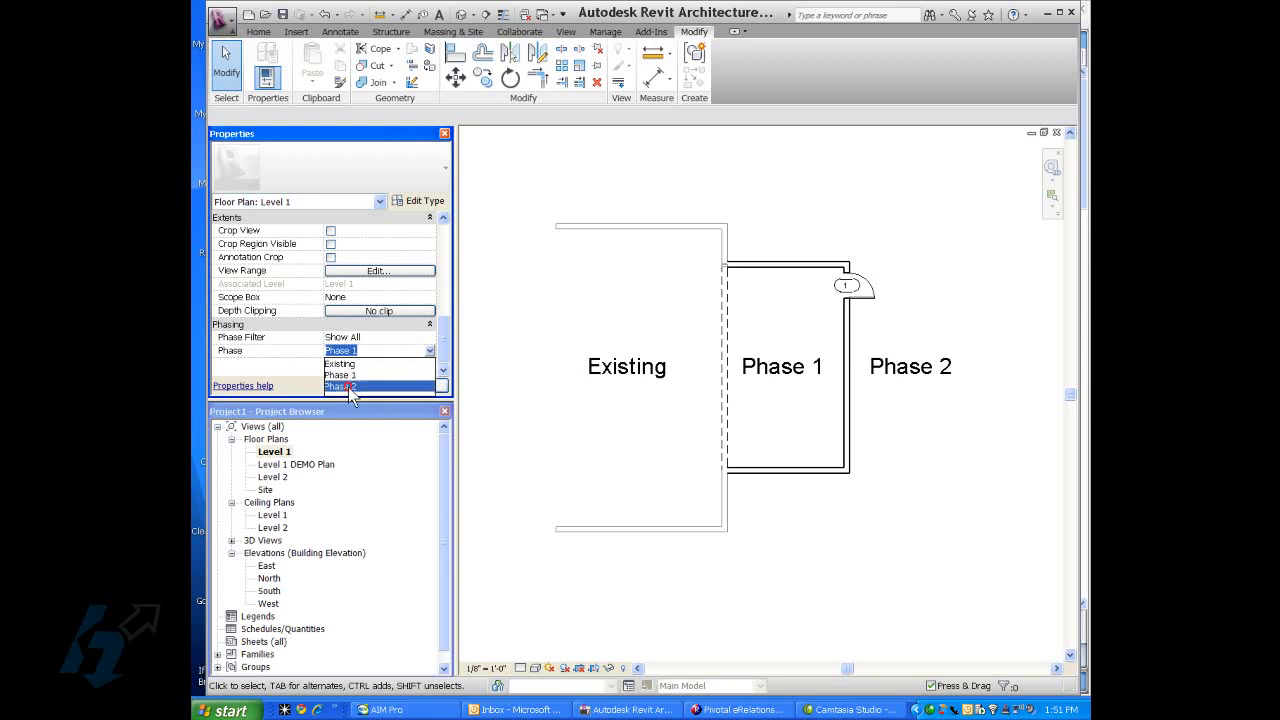
left_click(340, 386)
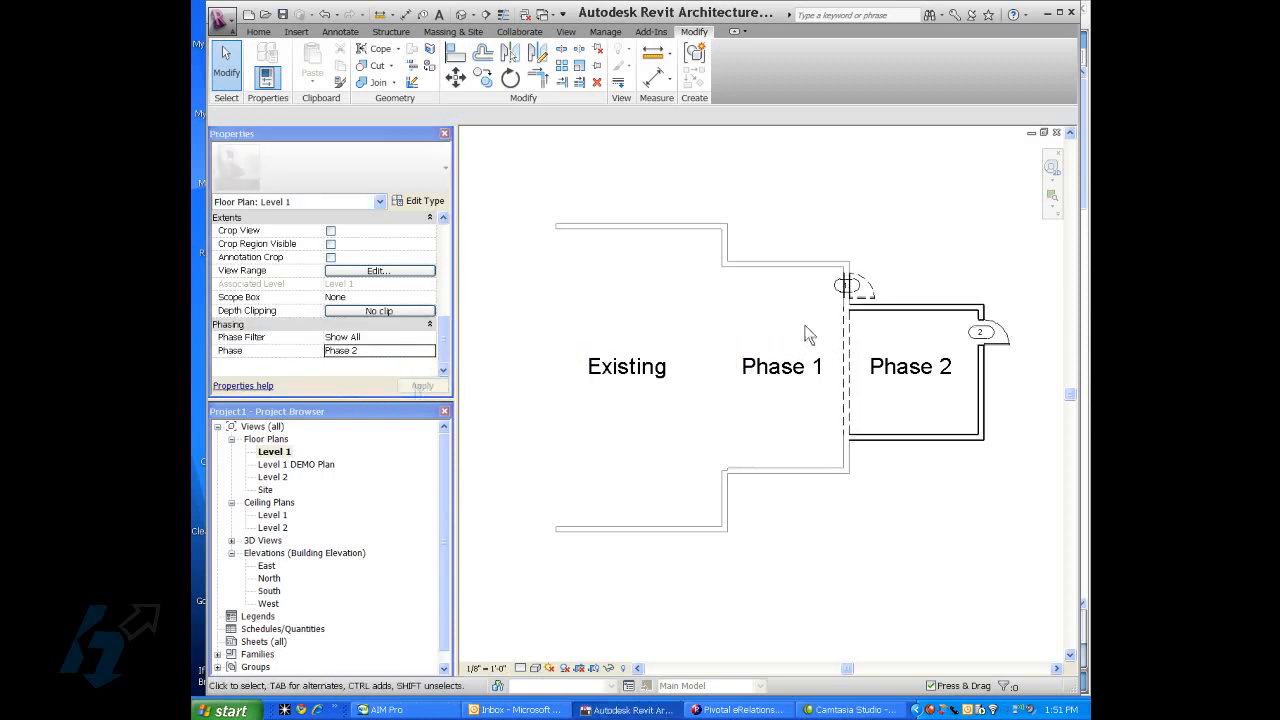
mouse_move(958, 265)
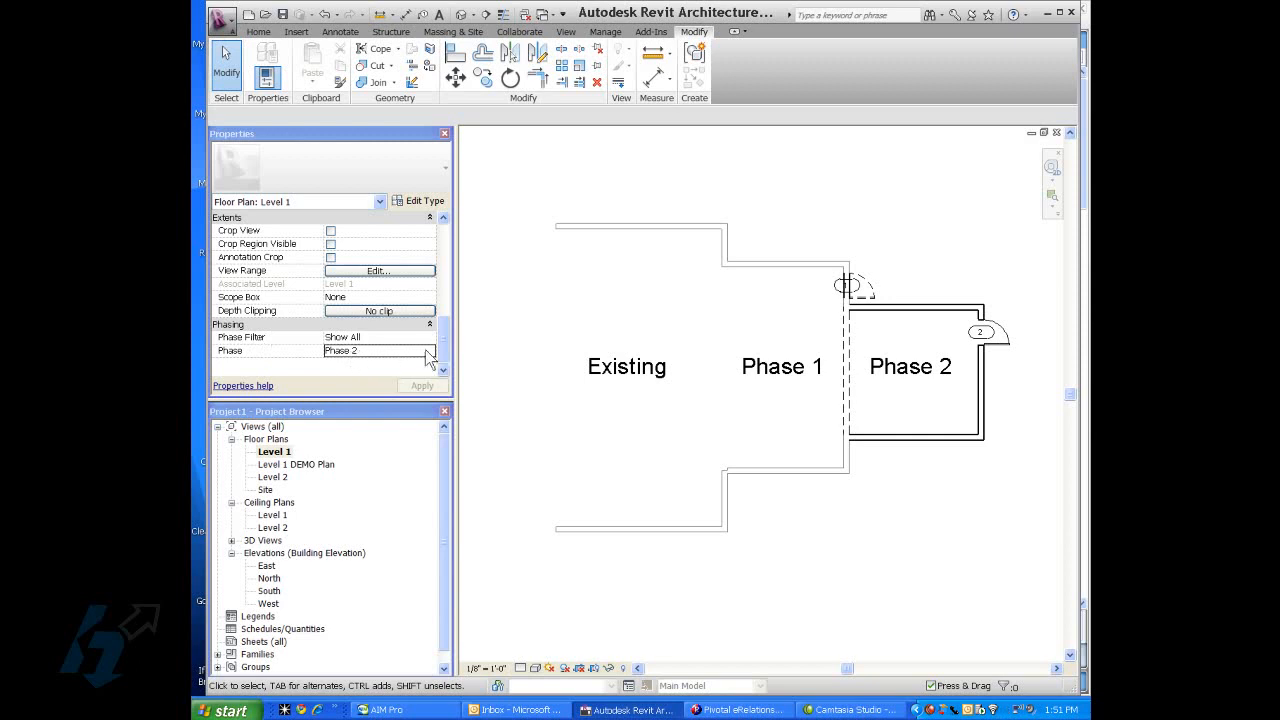
Set the Level 1 plan's Phase Filter to Show Complete.
left_click(378, 336)
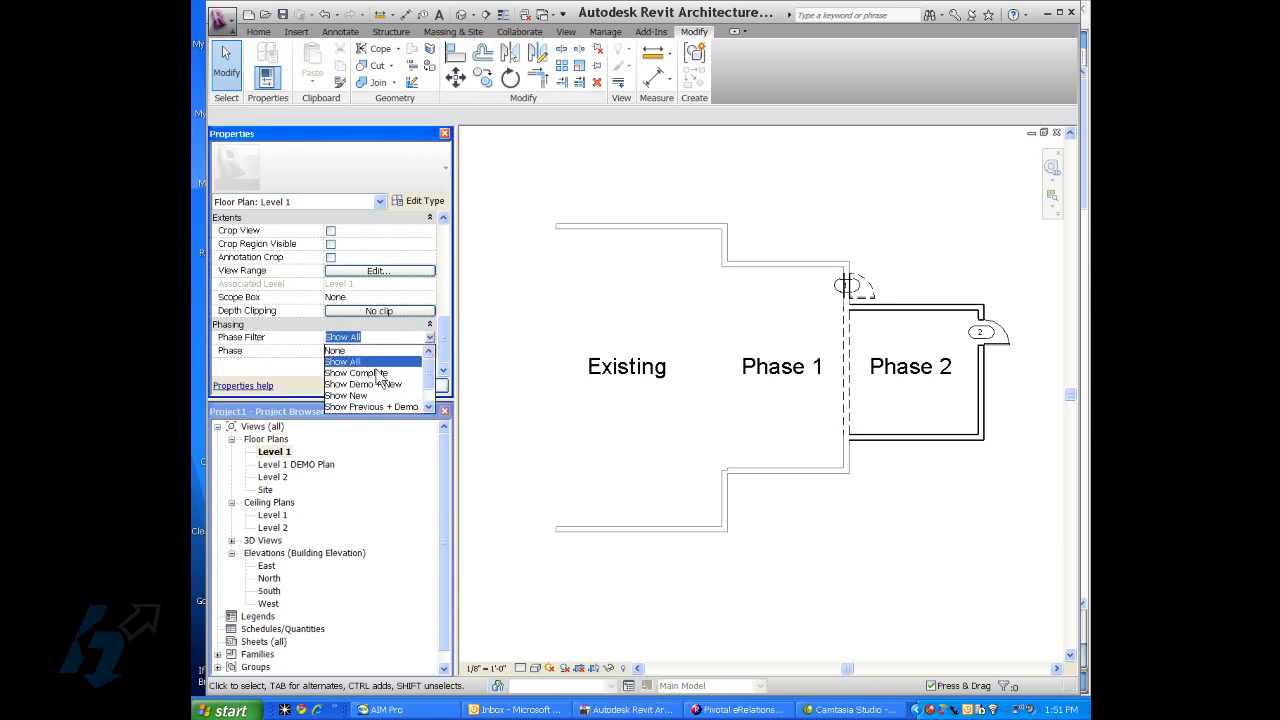
left_click(356, 372)
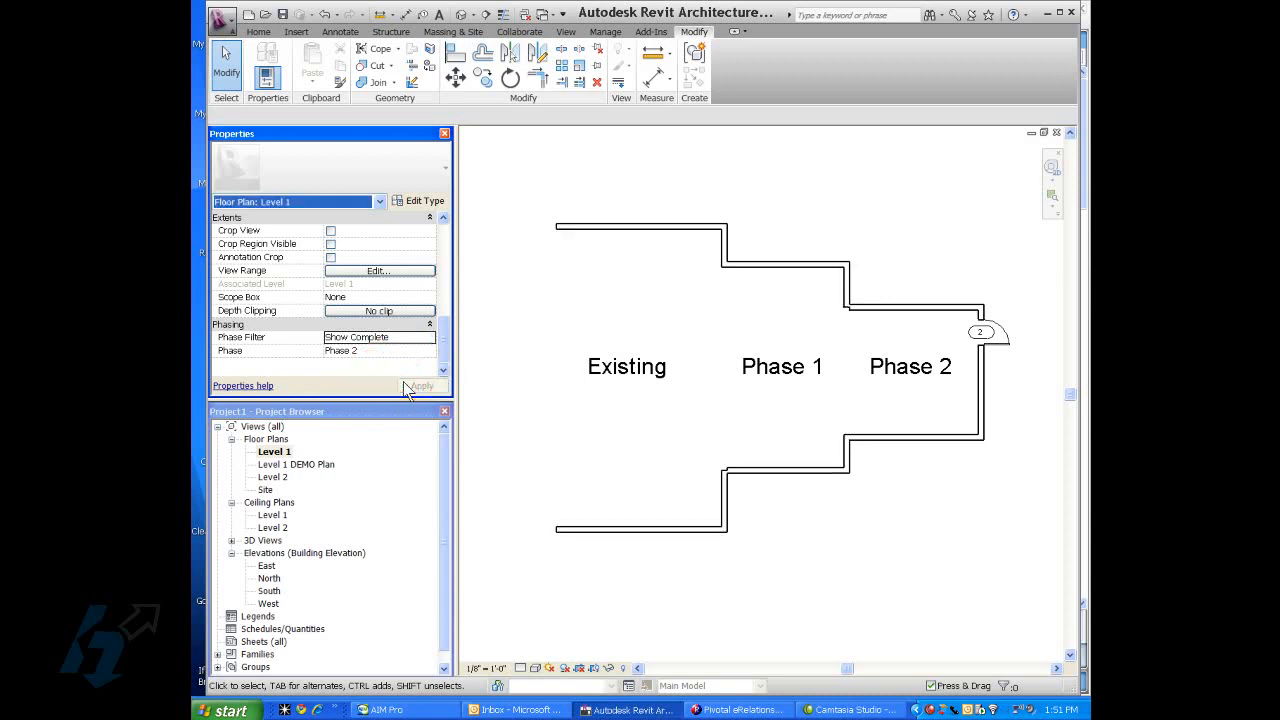
left_click(910, 366)
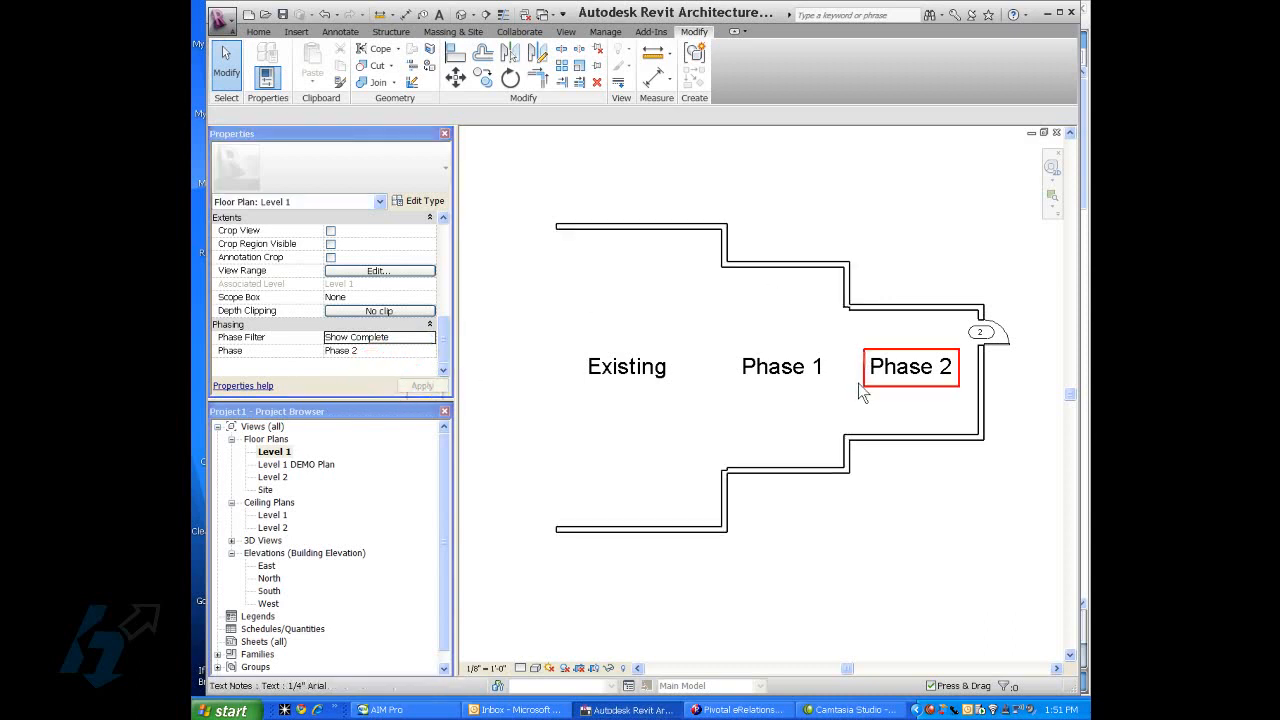
left_click(782, 366)
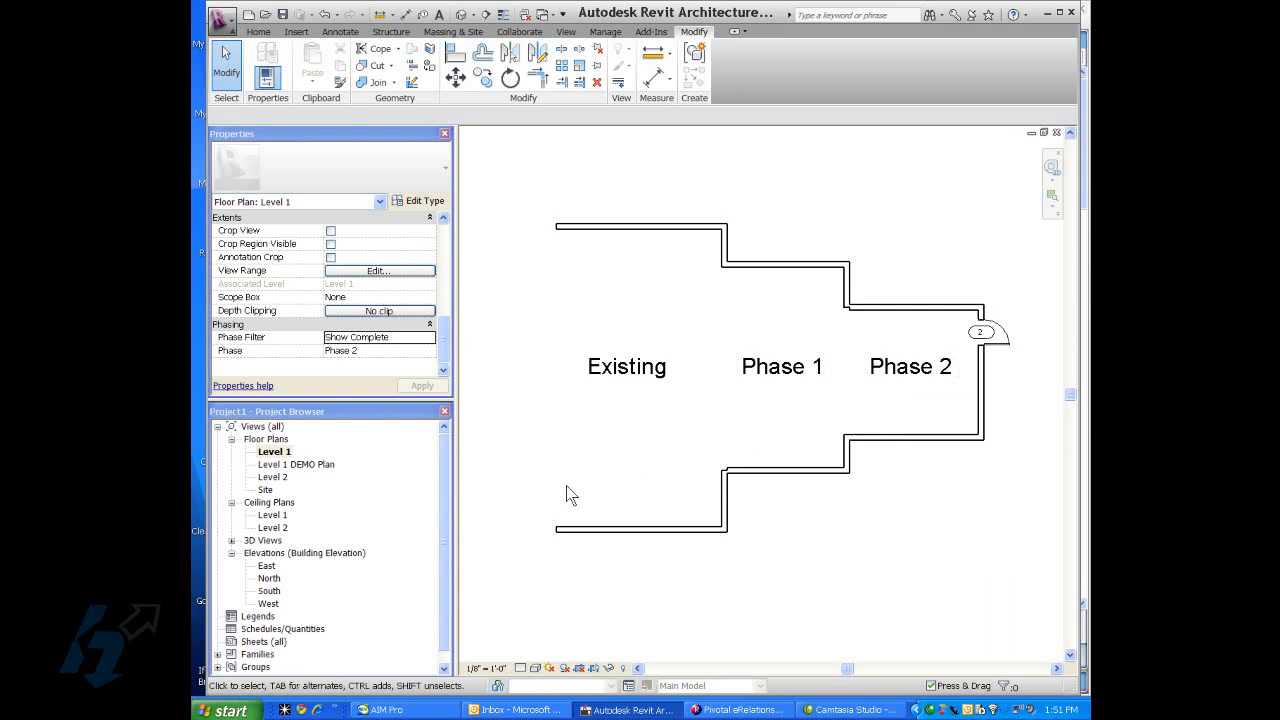
left_click(980, 390)
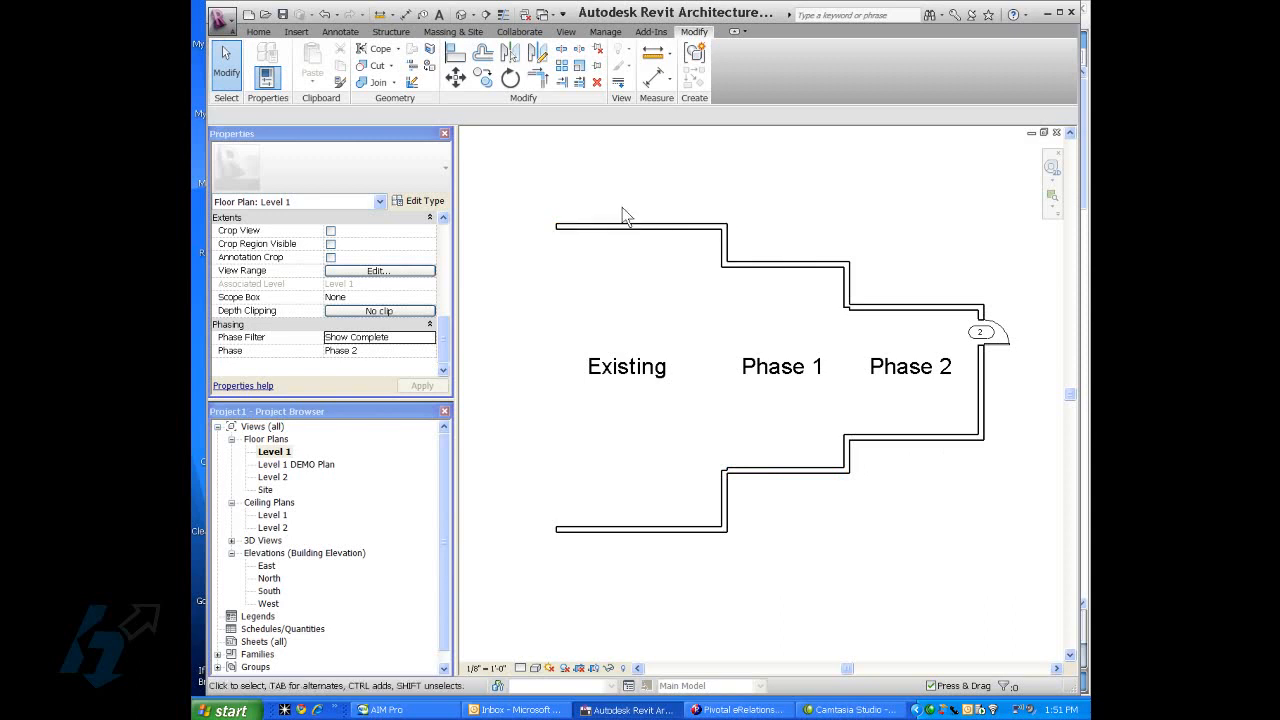
Switch the Phase Filter to Show Demo + New.
left_click(430, 337)
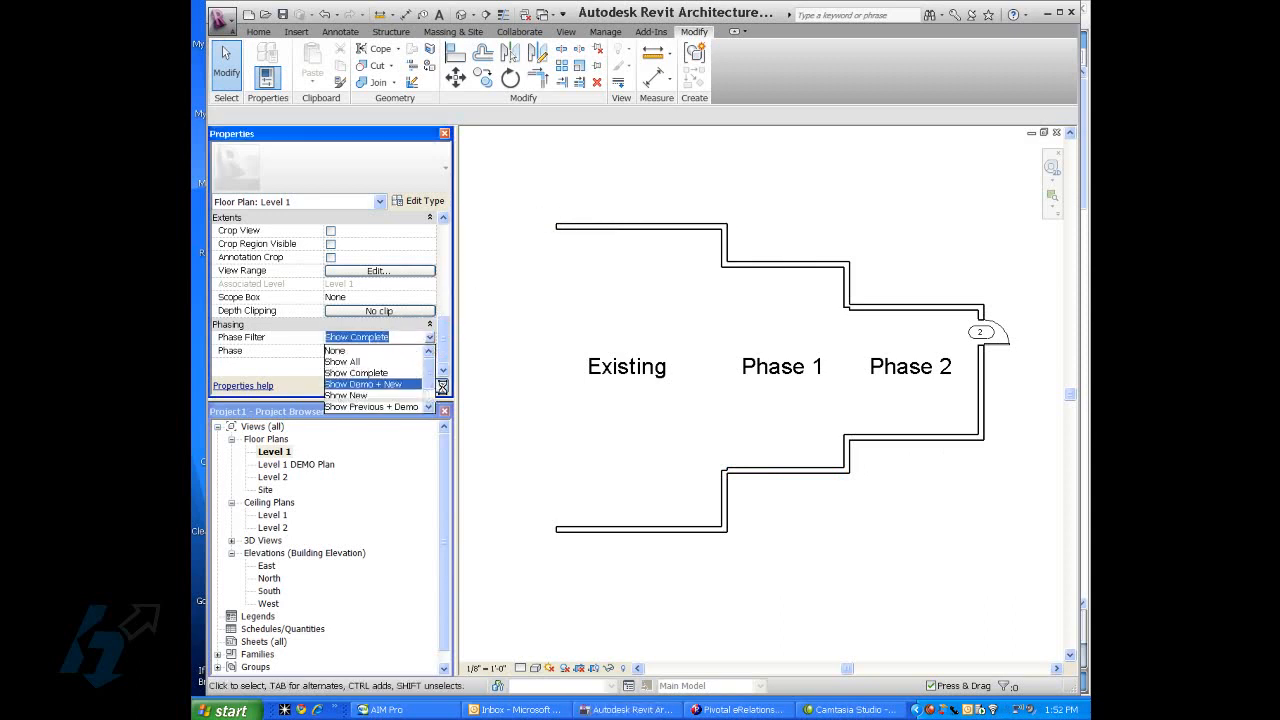
left_click(364, 384)
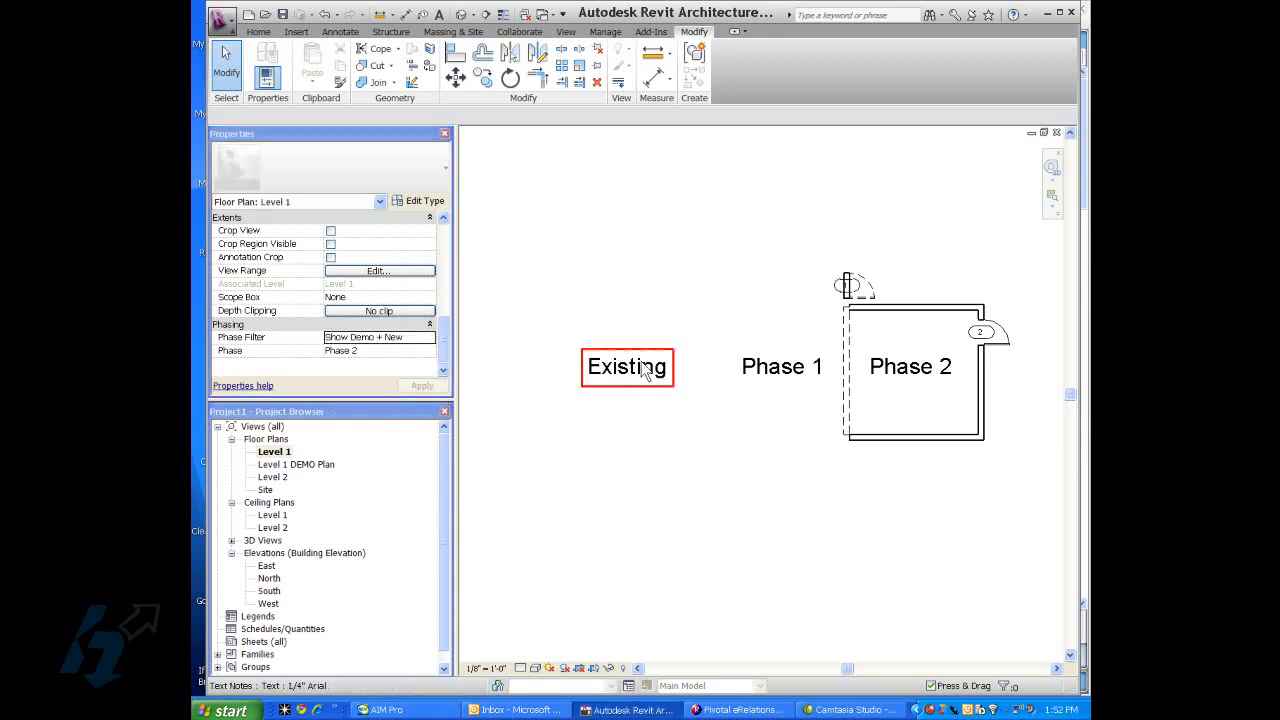
left_click(847, 410)
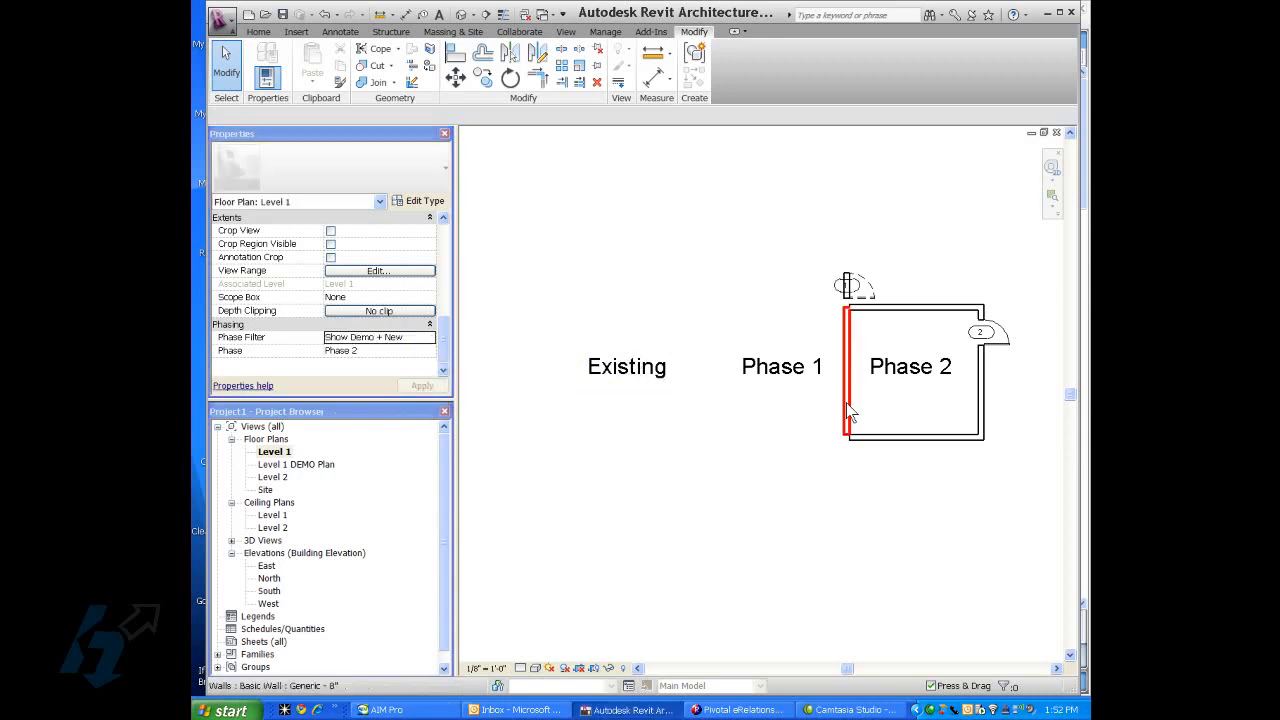
left_click(790, 461)
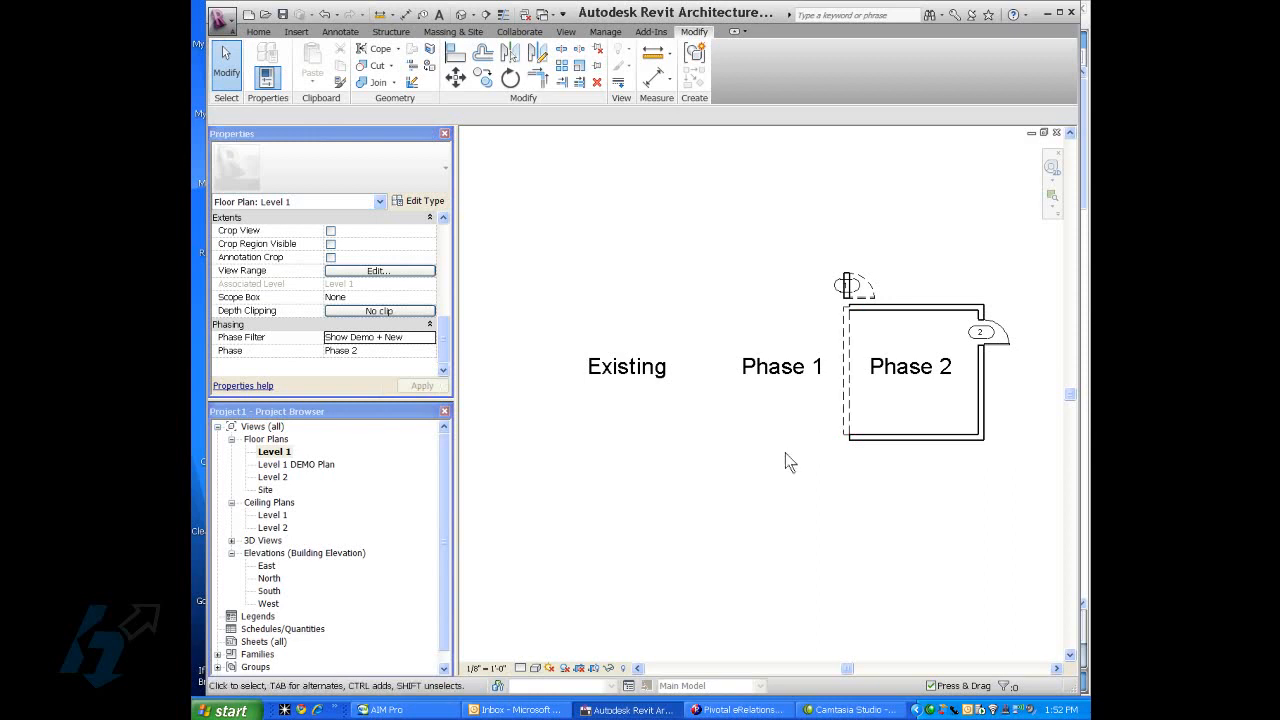
mouse_move(320, 499)
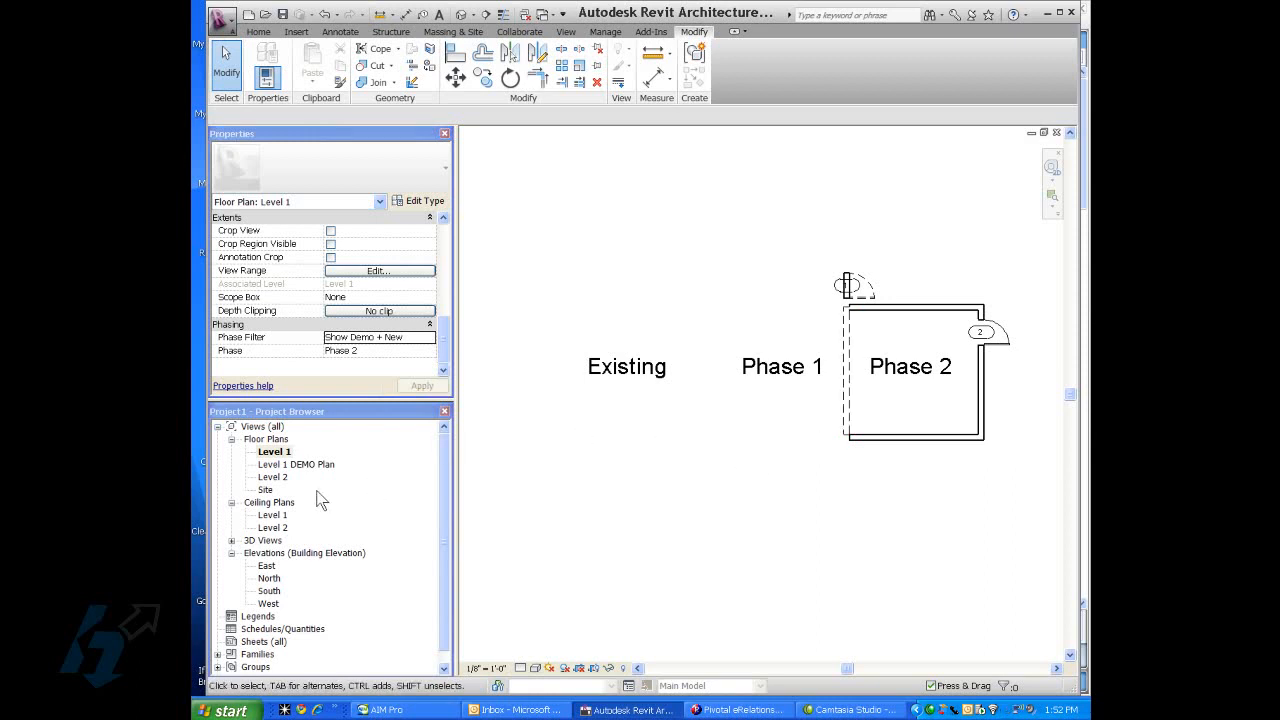
left_click(430, 336)
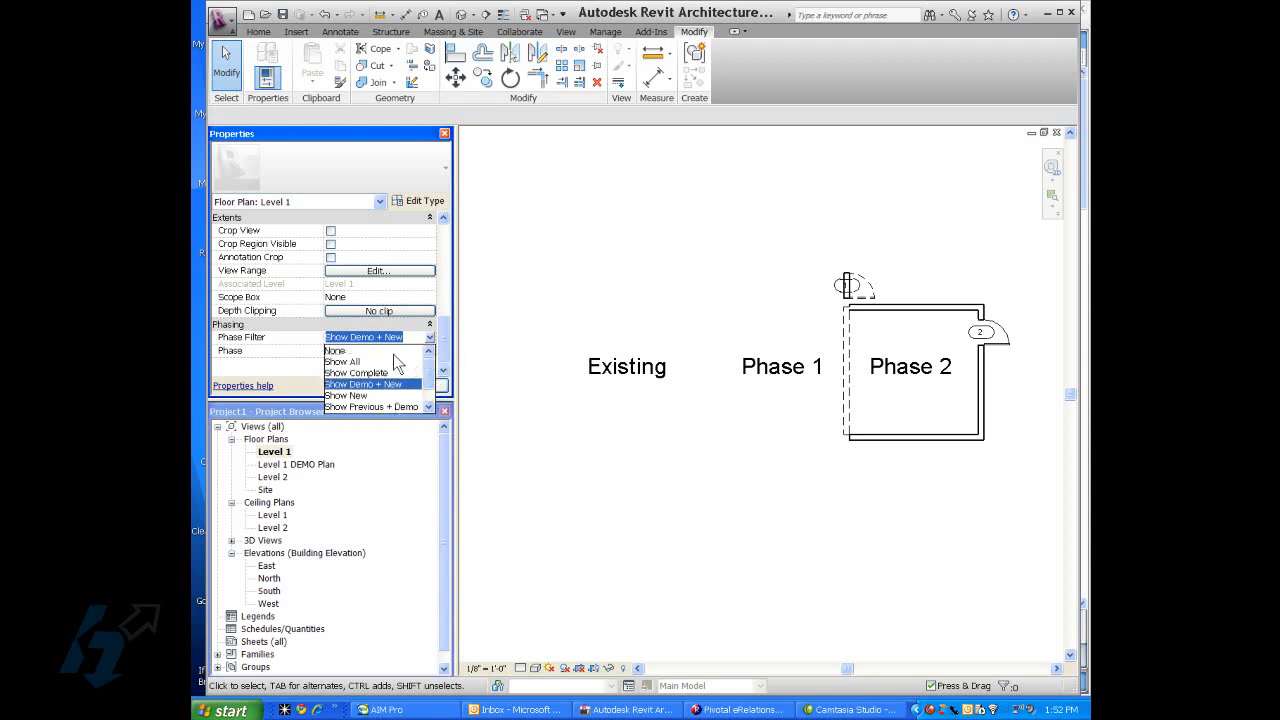
Set Level 1's Phase Filter to Show All and Phase to Phase 1, then open Level 1 DEMO Plan.
left_click(342, 361)
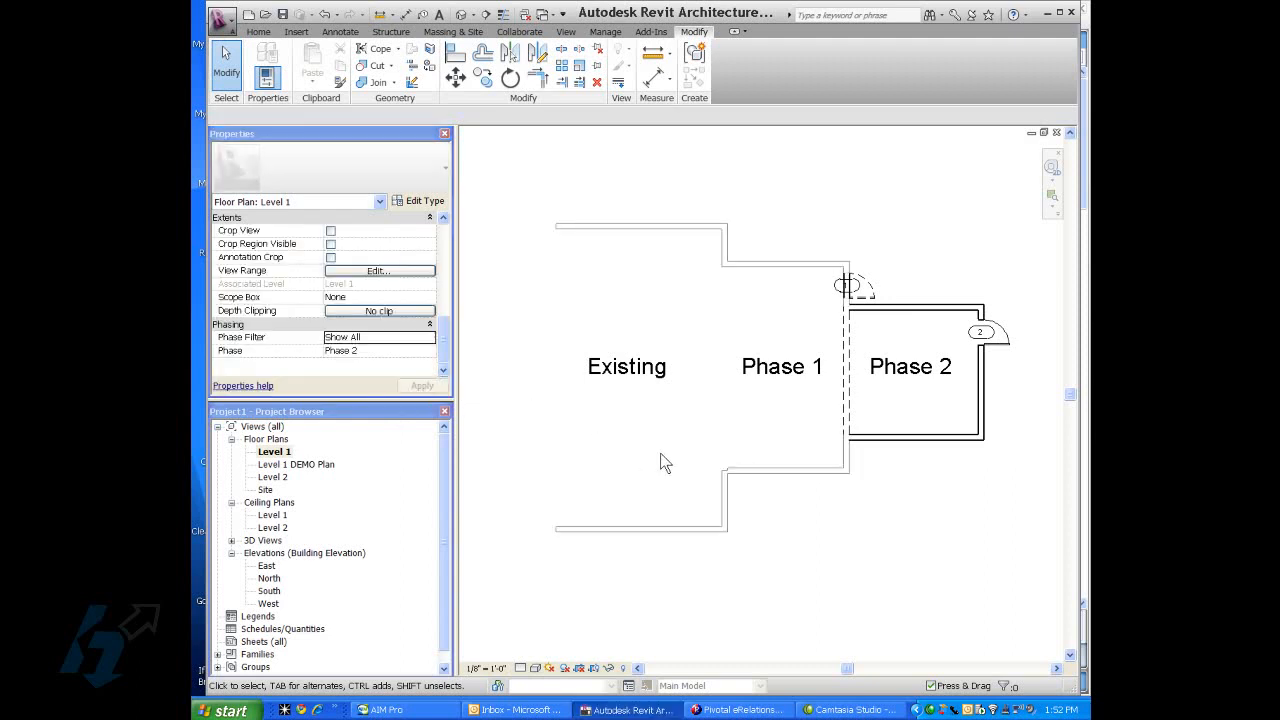
mouse_move(407, 374)
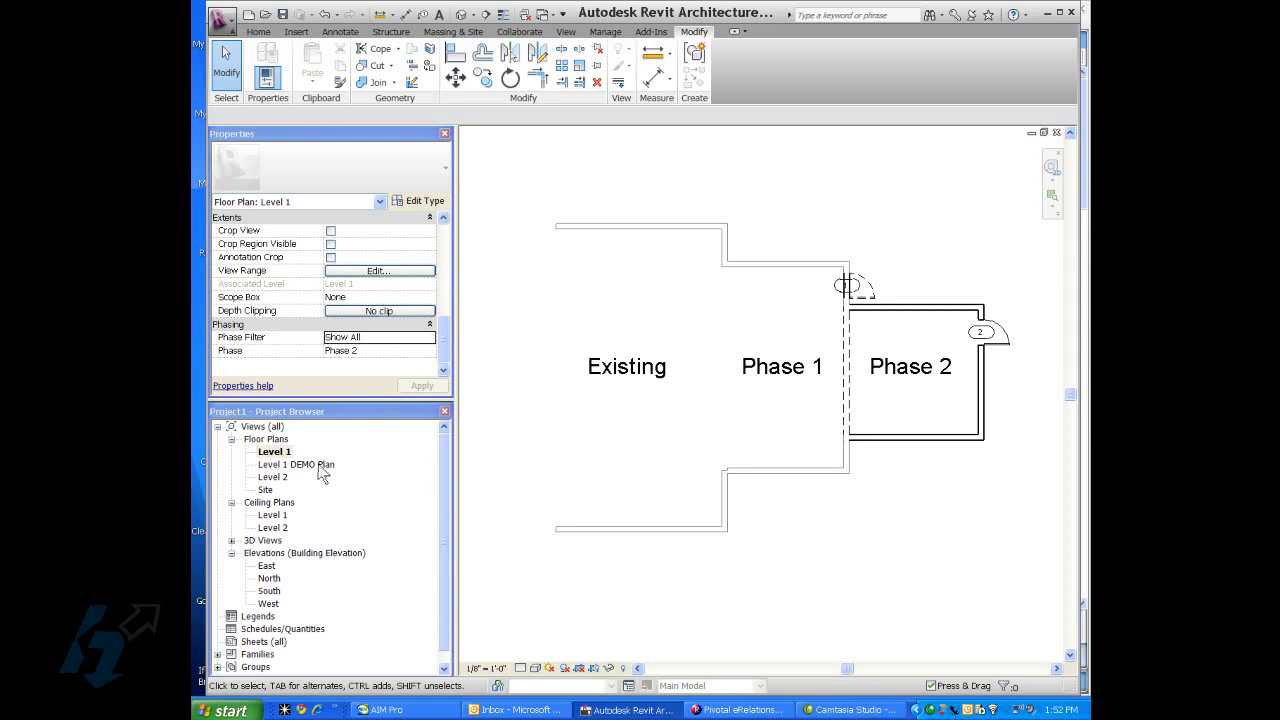
mouse_move(400, 374)
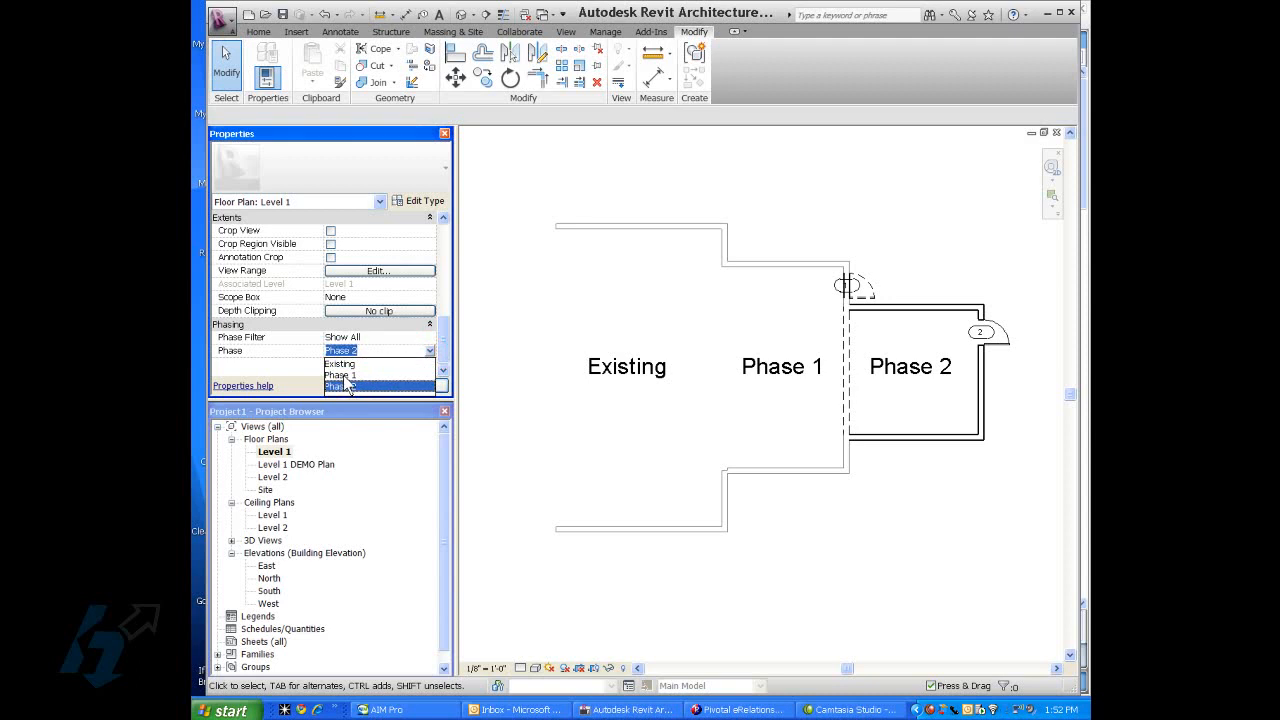
left_click(341, 375)
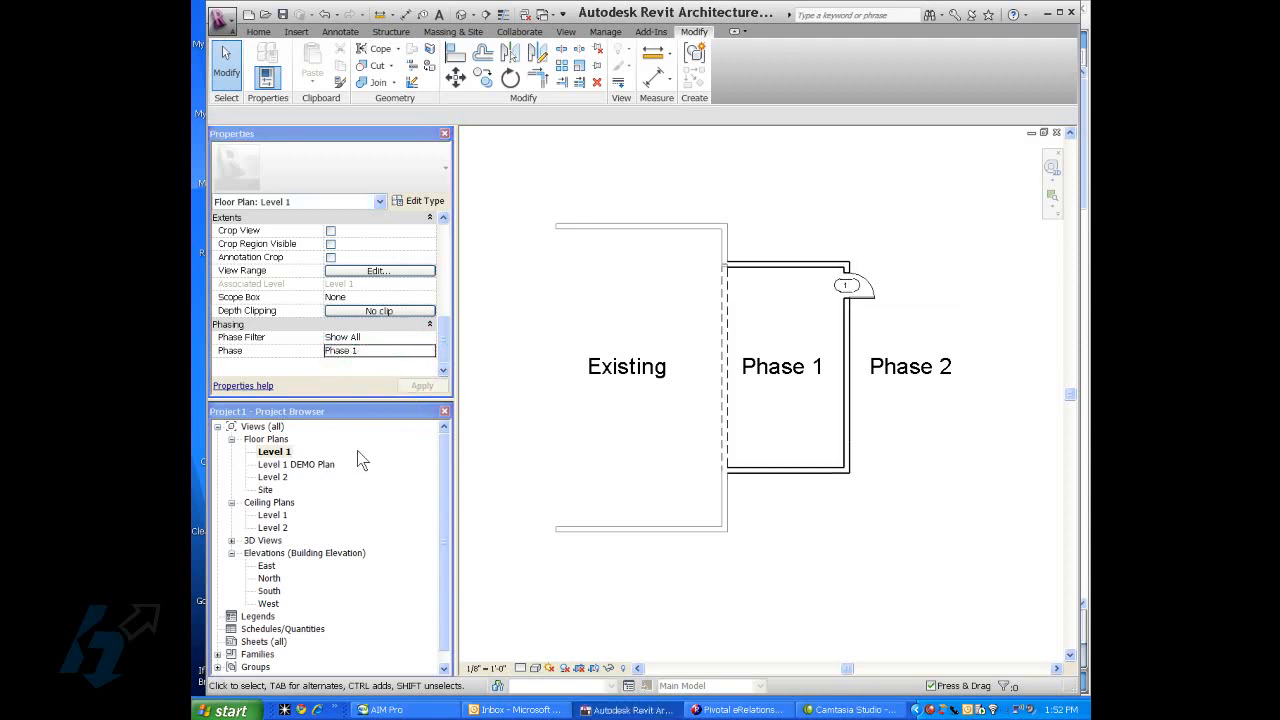
double_click(296, 464)
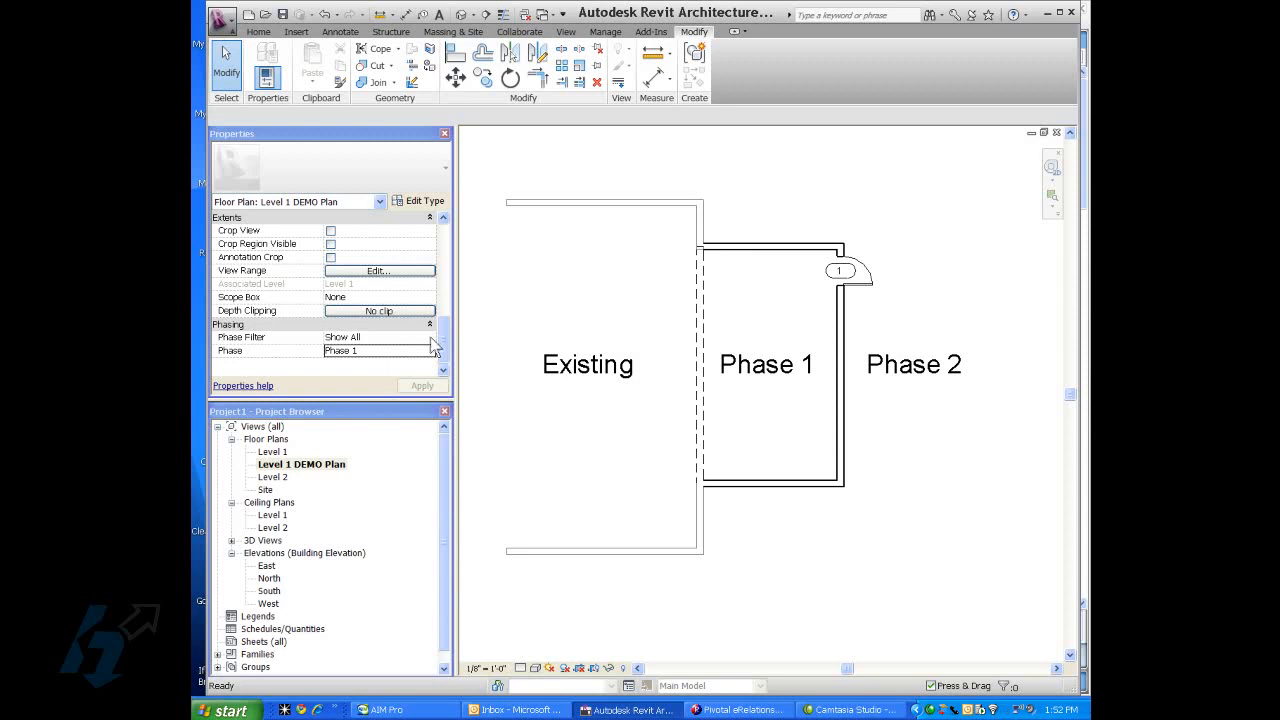
Set the Level 1 DEMO Plan's Phase Filter to Show Demo + New.
left_click(378, 336)
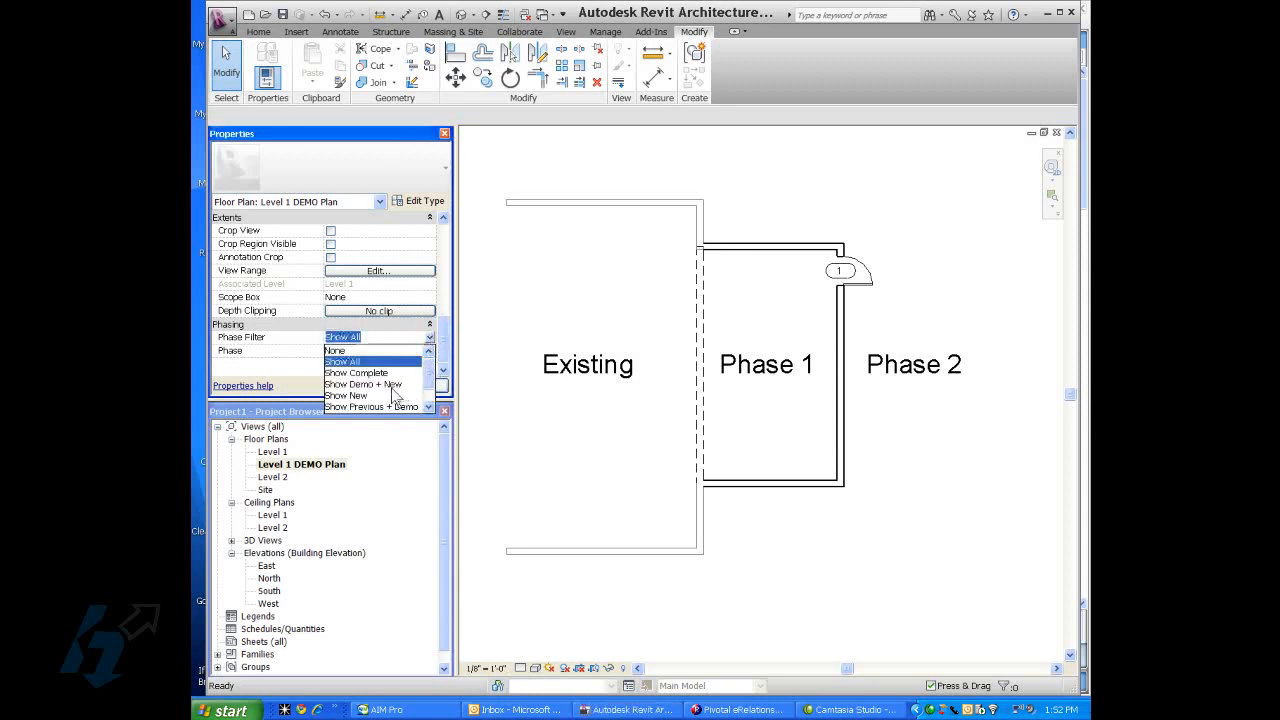
left_click(363, 384)
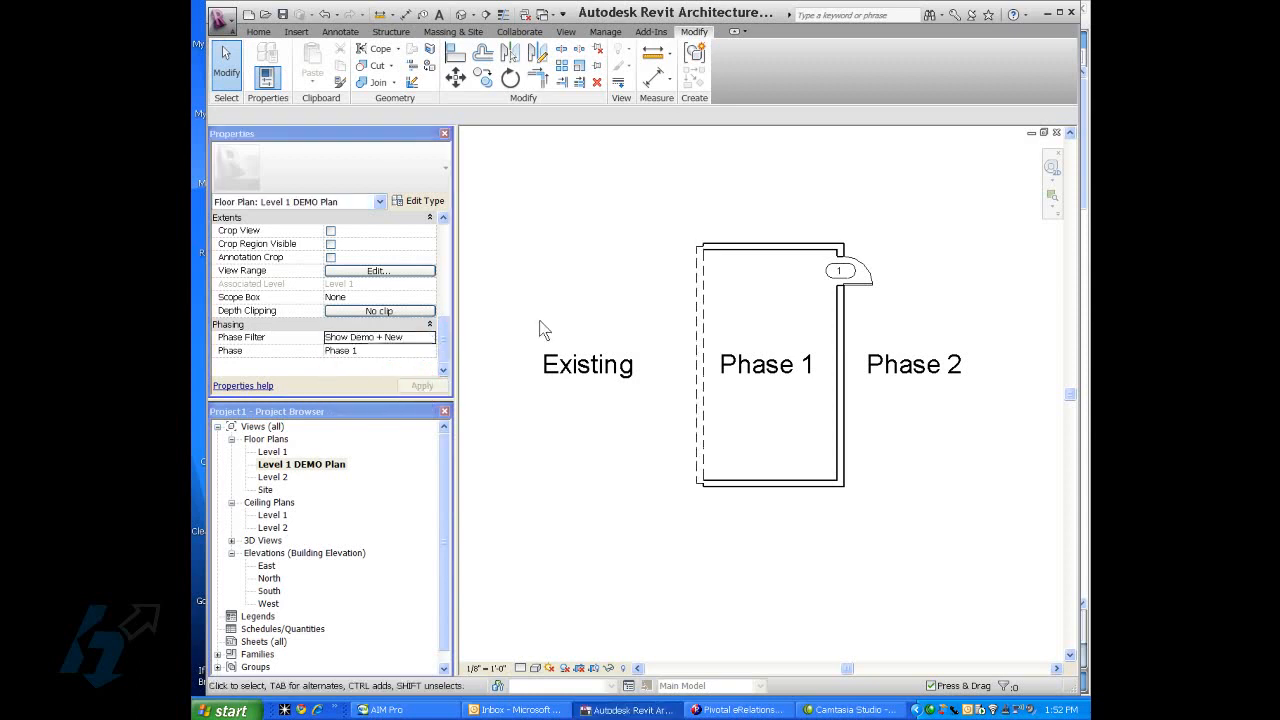
mouse_move(622, 422)
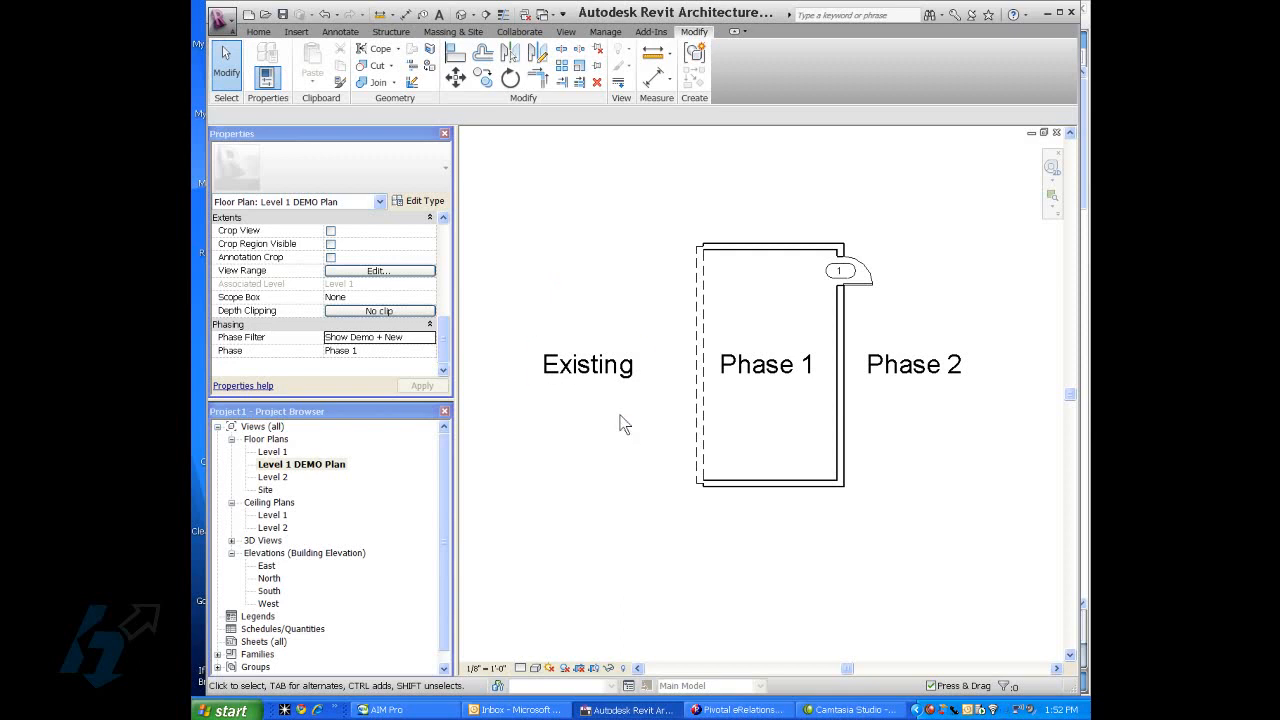
mouse_move(561, 257)
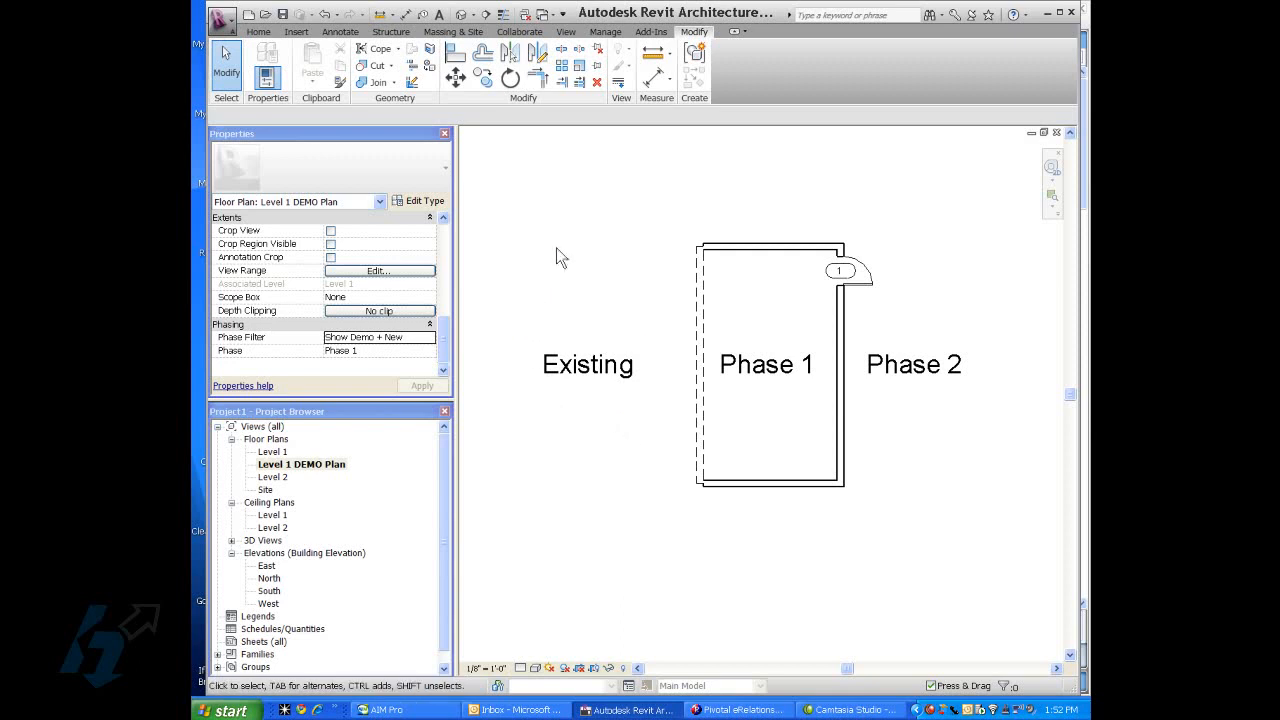
mouse_move(644, 311)
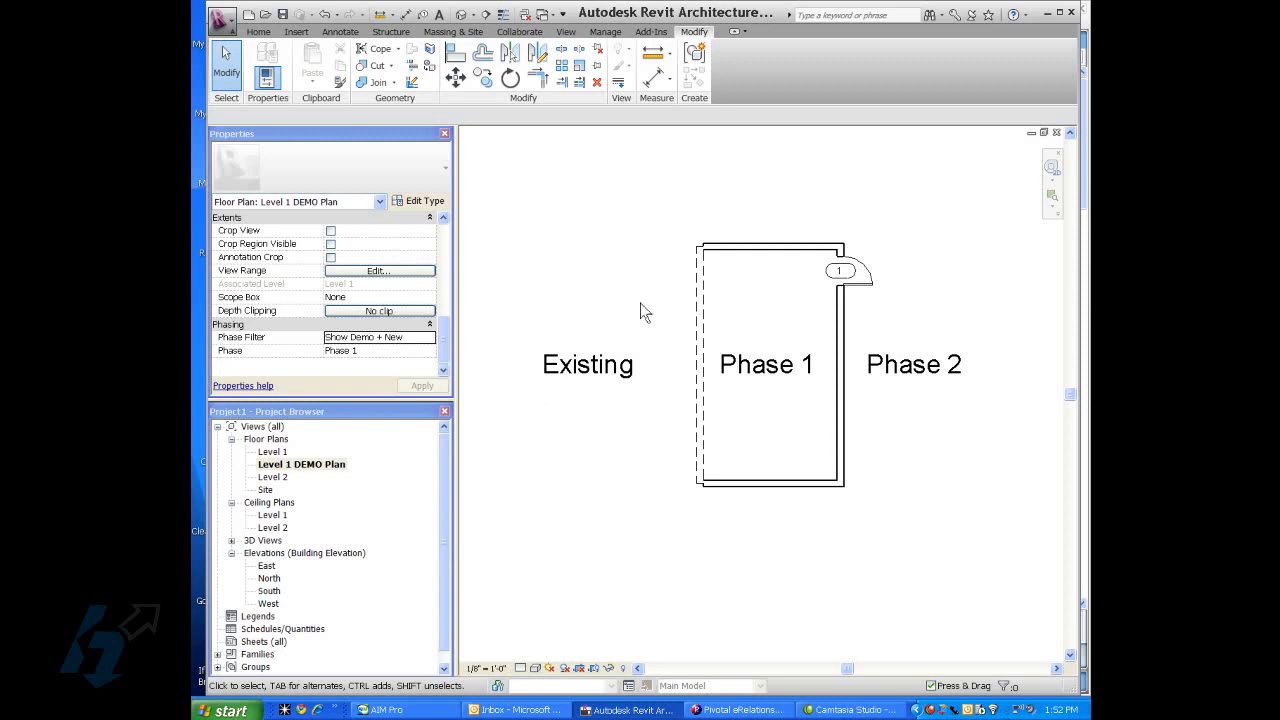
mouse_move(612, 331)
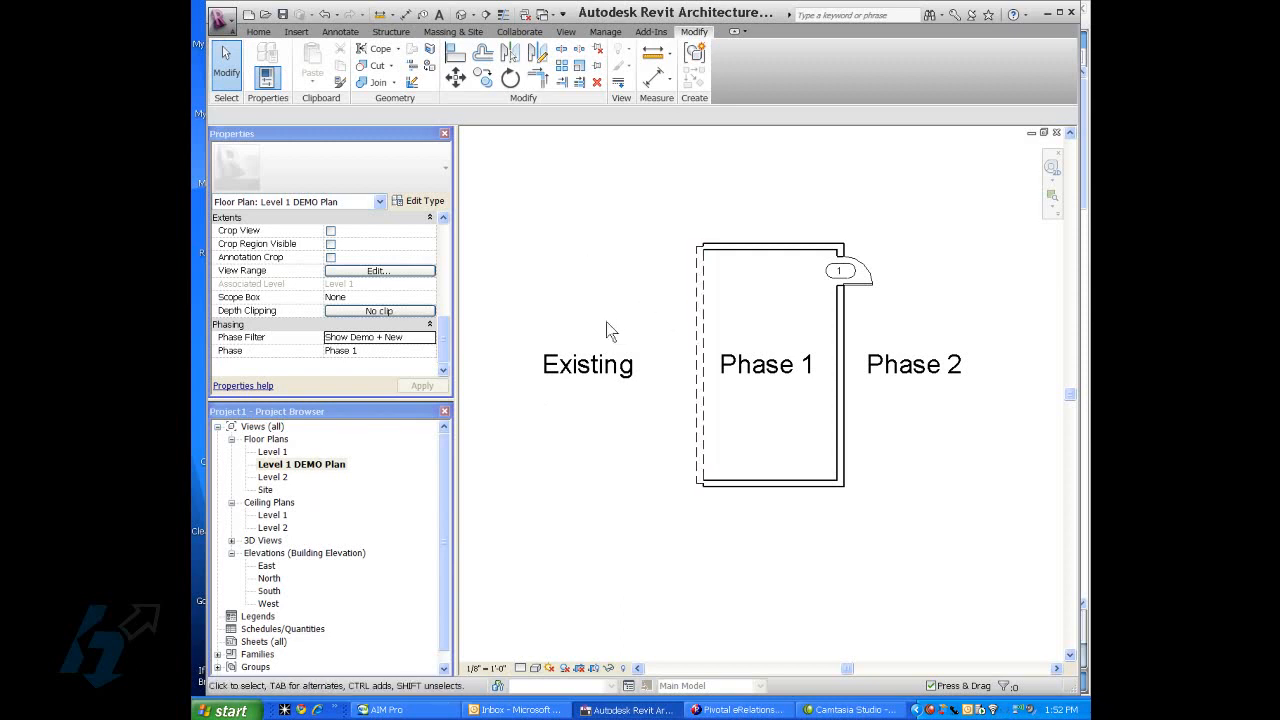
mouse_move(862, 230)
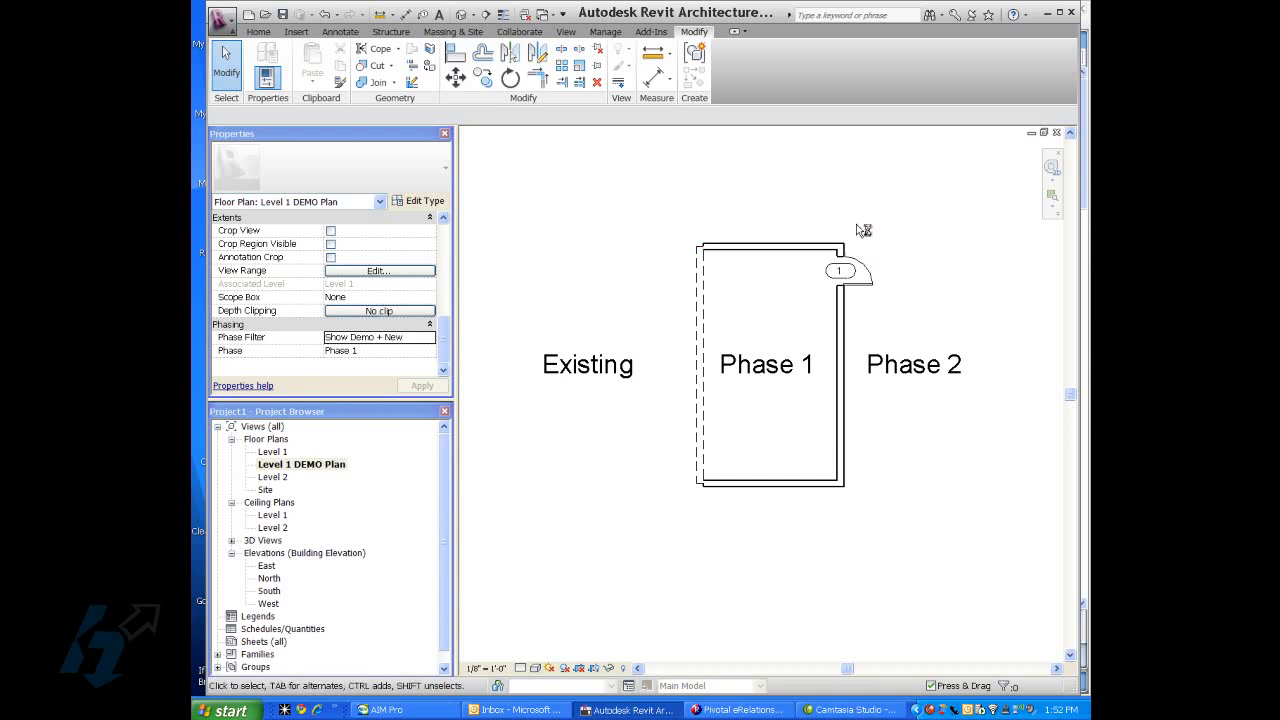
mouse_move(597, 172)
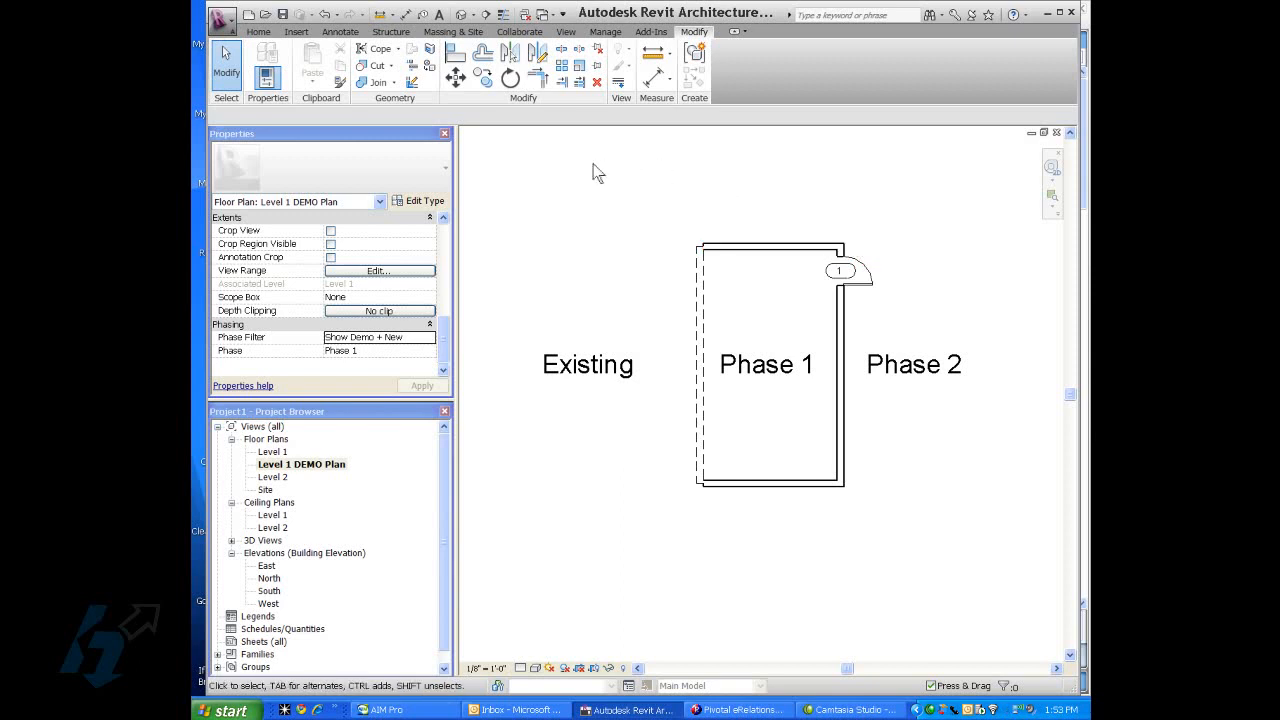